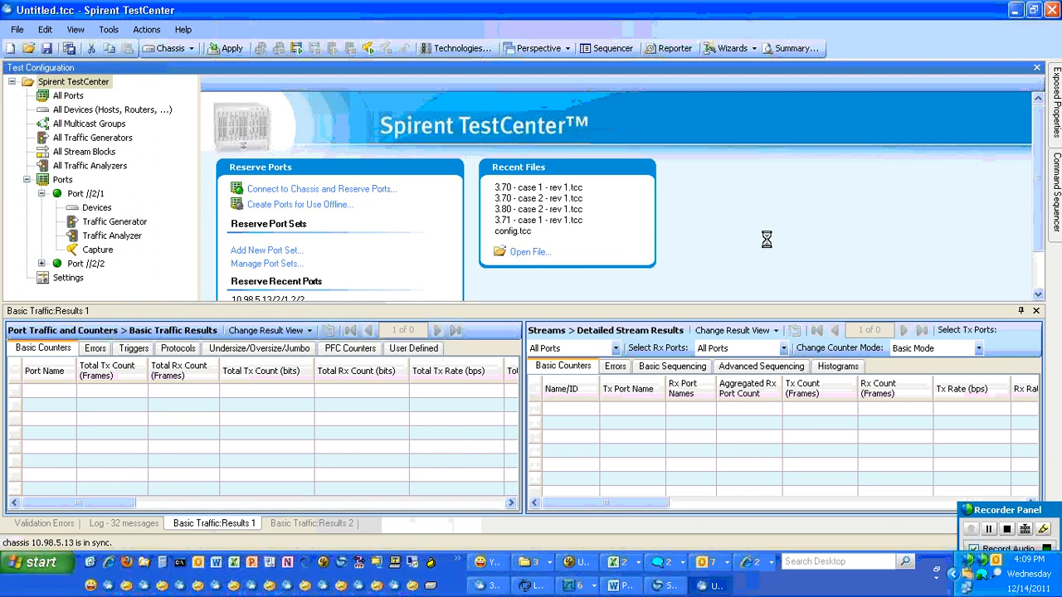
- Show All Devices and restrict the session's technologies to IGMP/MLD only
left_click(108, 109)
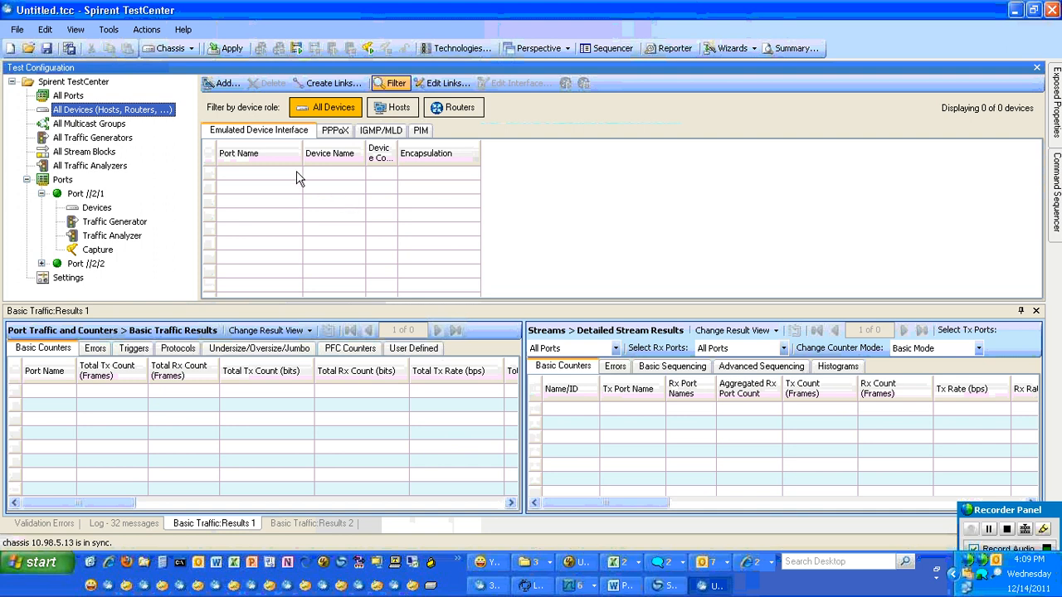
left_click(464, 47)
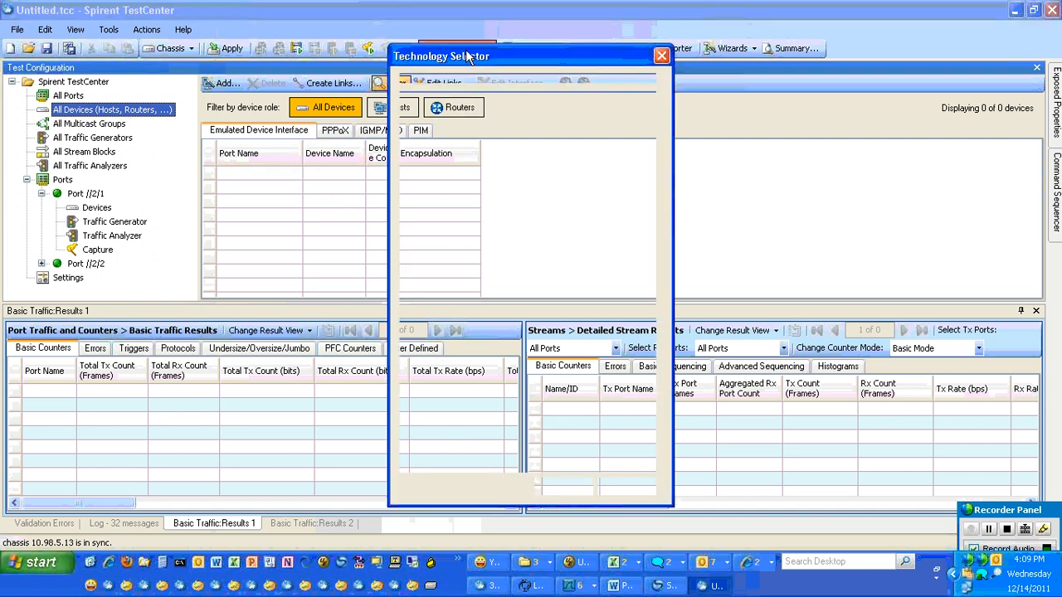
left_click(433, 210)
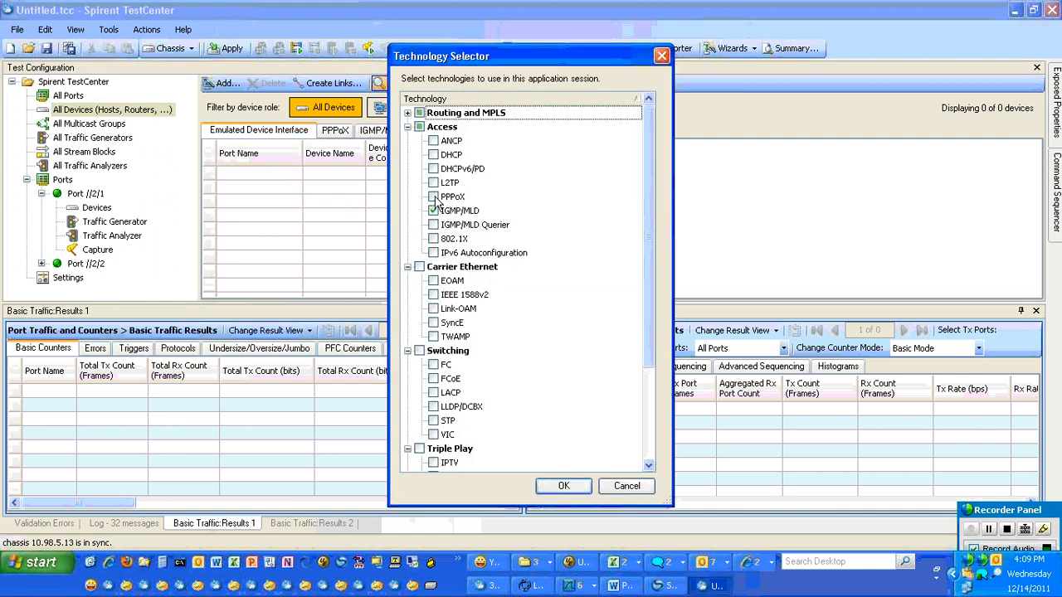
left_click(433, 210)
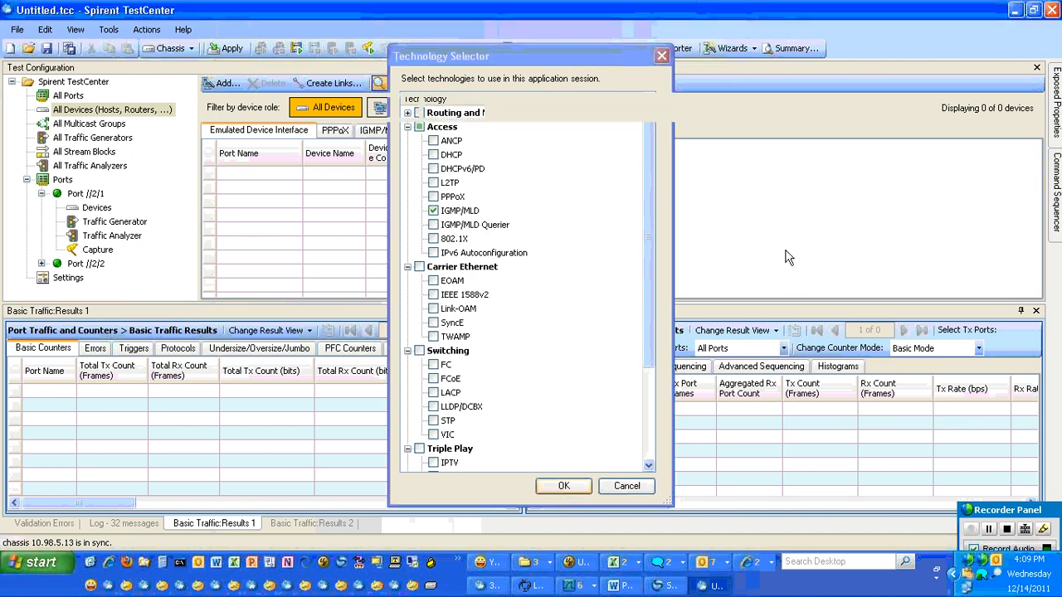
left_click(563, 486)
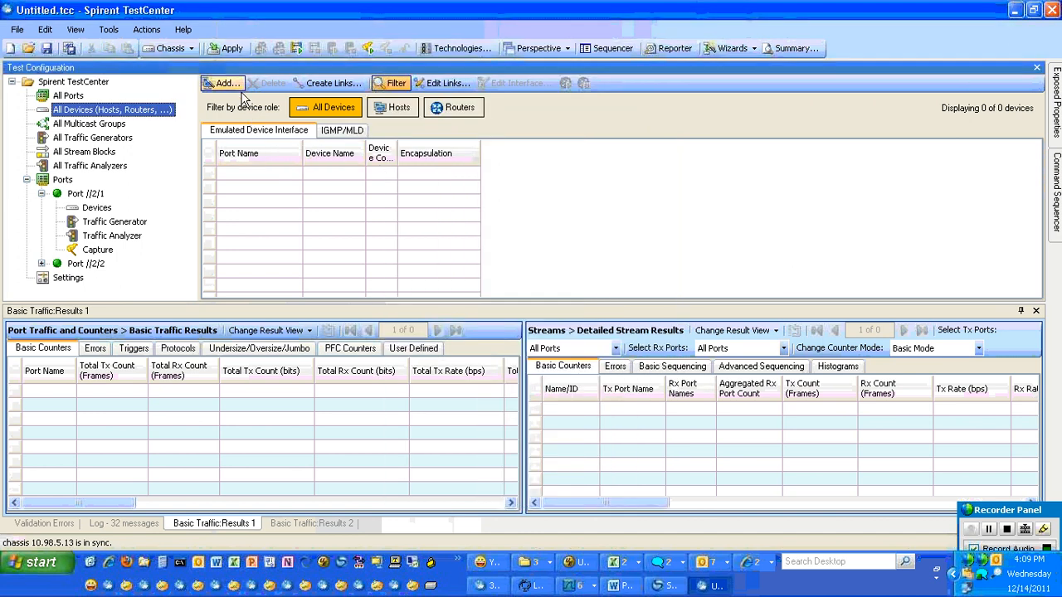
- Add one EthernetII/IPv4 emulated device on Port //2/1 with the Create Devices wizard
left_click(222, 83)
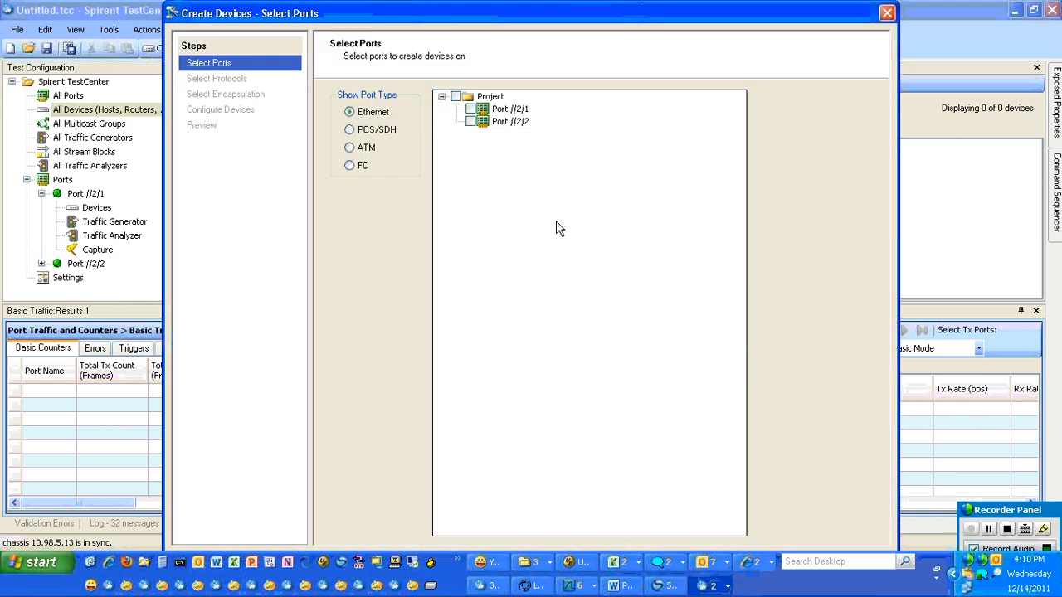
left_click(464, 109)
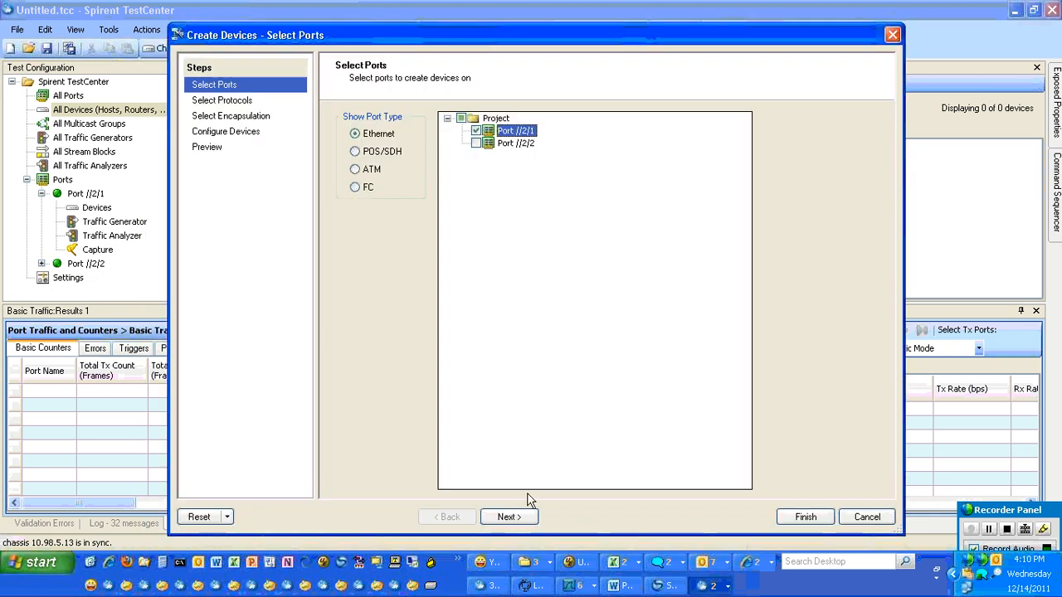
left_click(509, 516)
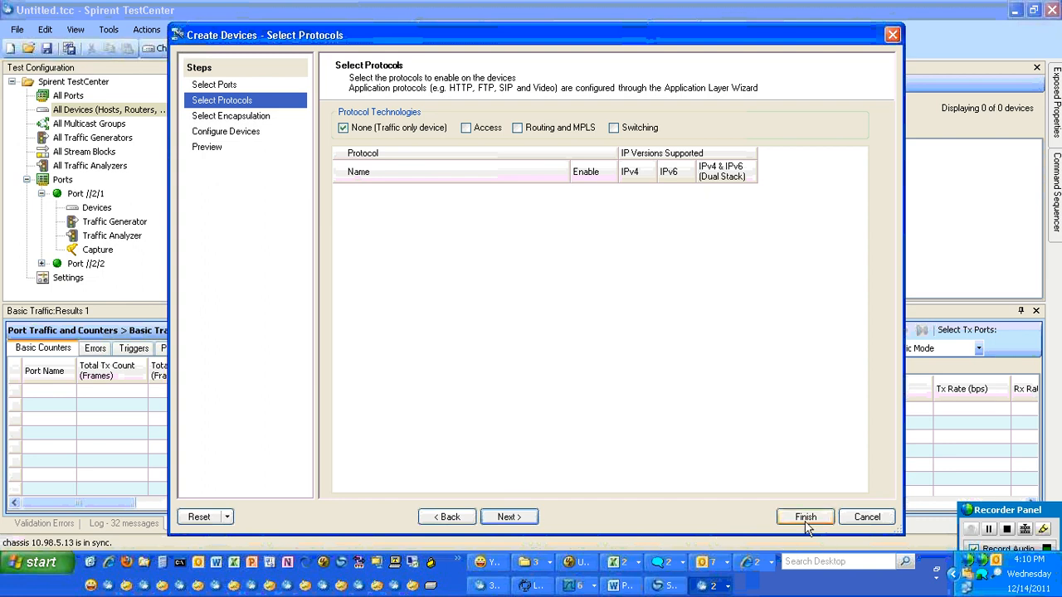
left_click(805, 516)
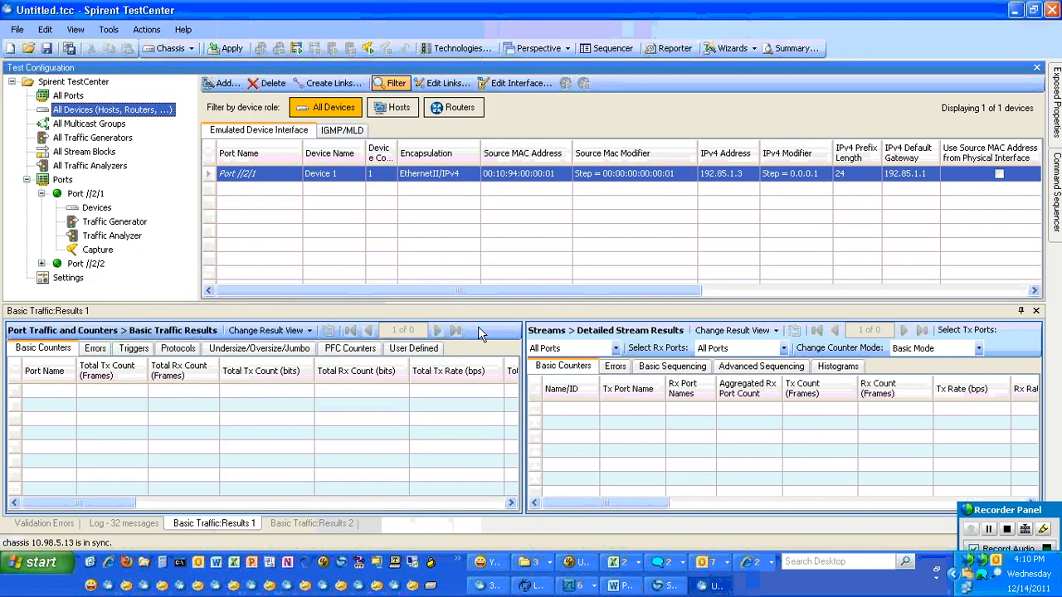
- Rename the Port //2/1 device to 'mc src 1' and set its IPv4 address to 10.10.10.1
double_click(332, 173)
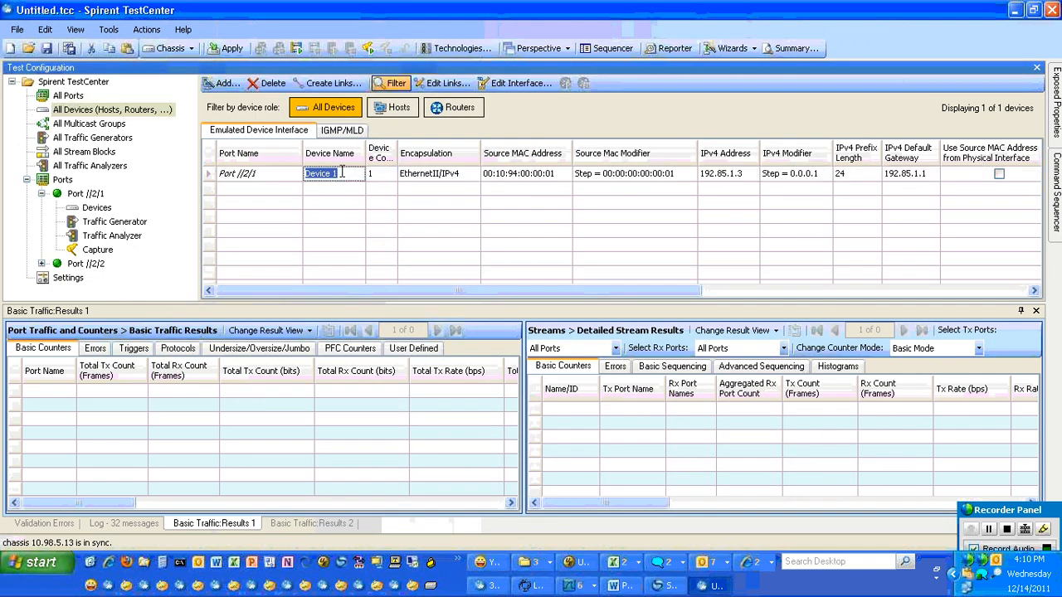
type("mc src 1")
left_click(728, 173)
type("10.10.10.1")
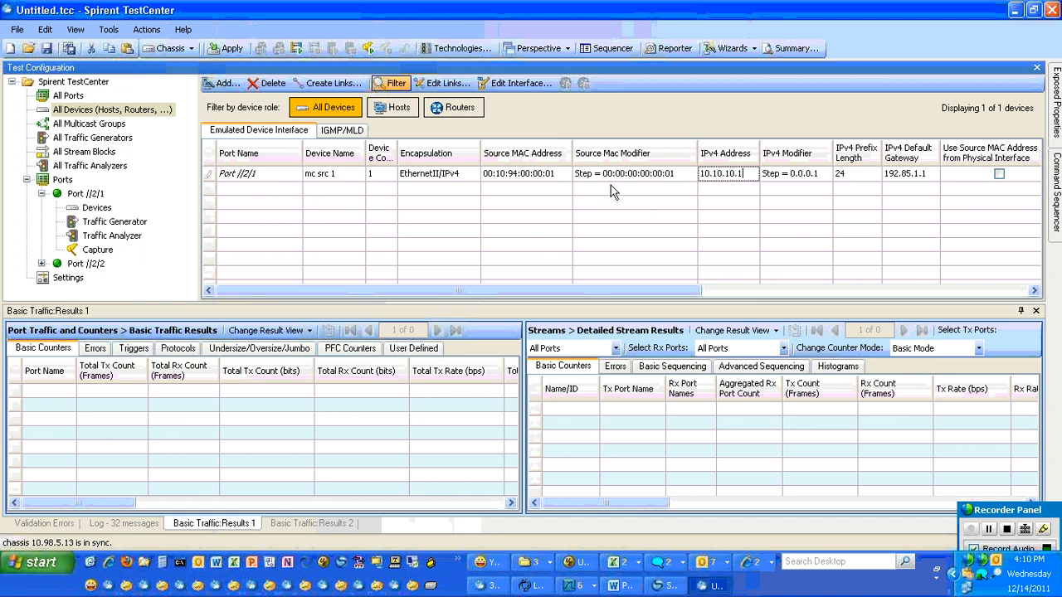
left_click(249, 174)
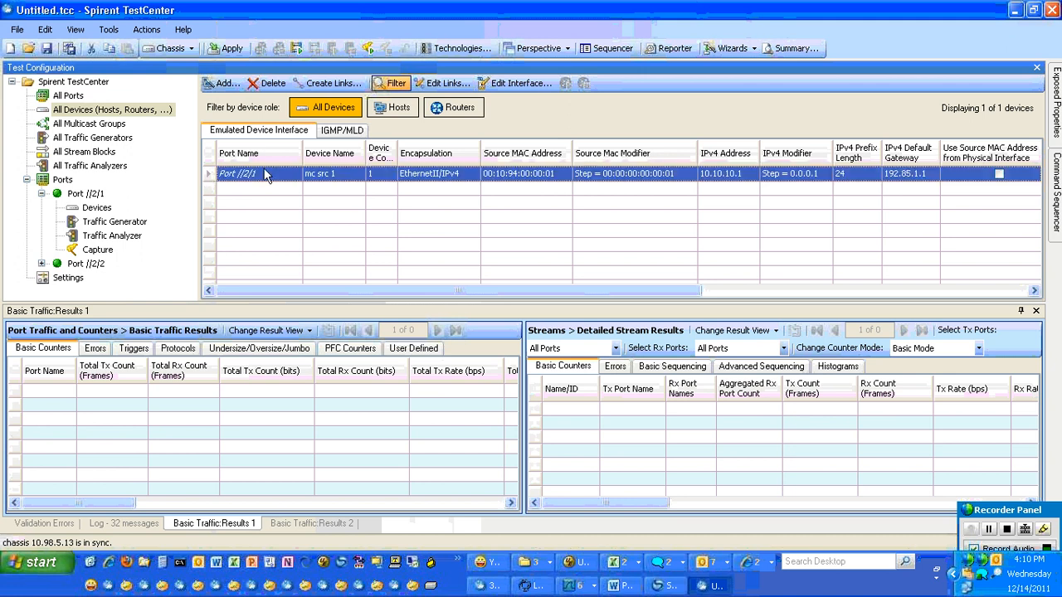
right_click(249, 174)
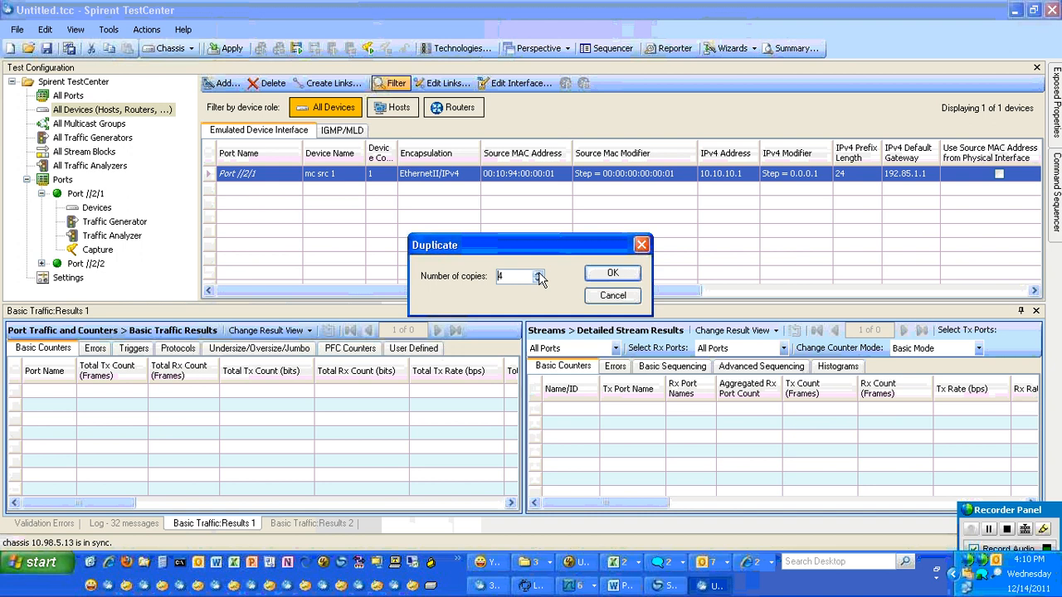
- Duplicate mc src 1 into nine additional copies
left_click(536, 272)
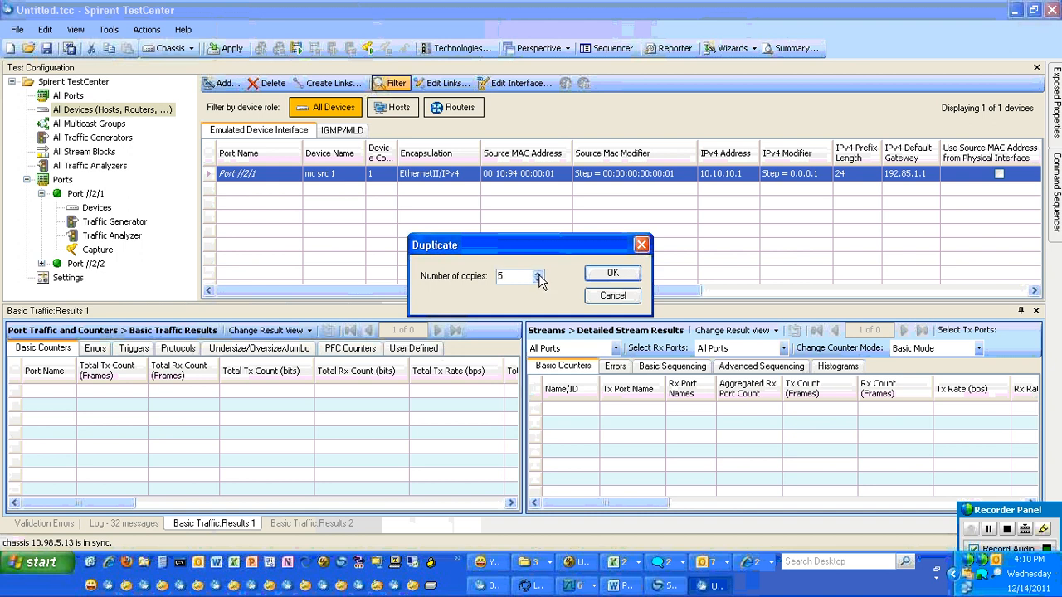
left_click(544, 272)
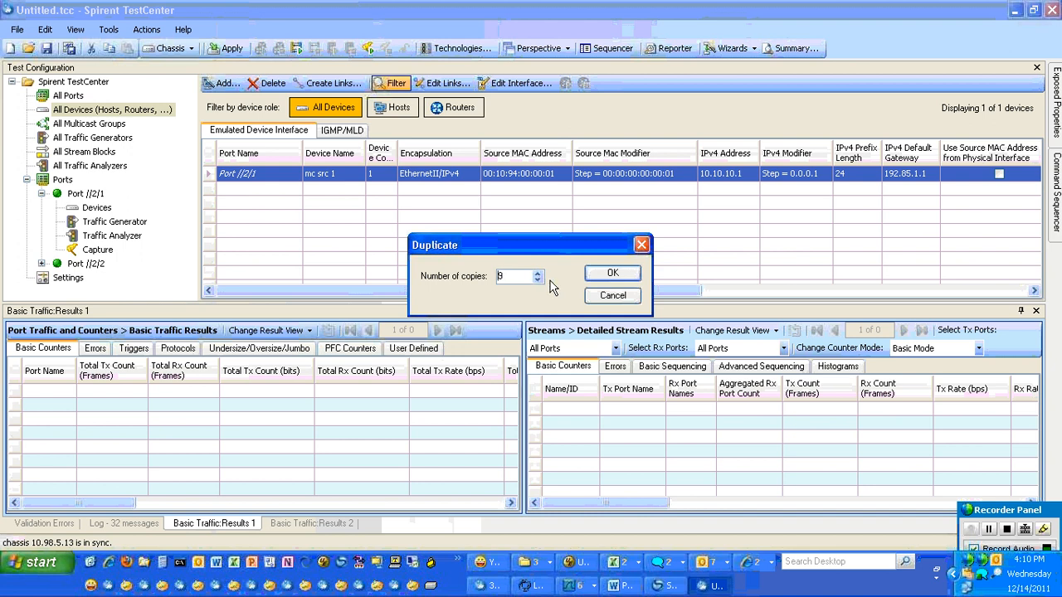
left_click(611, 273)
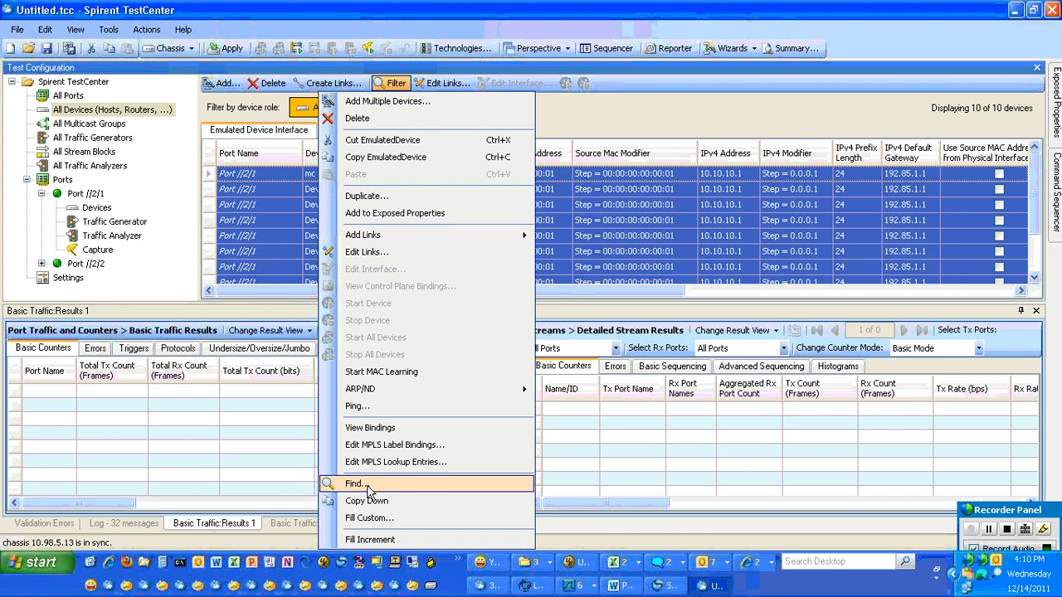
- Increment names, MAC and IPv4 addresses across the ten mc src devices
left_click(355, 484)
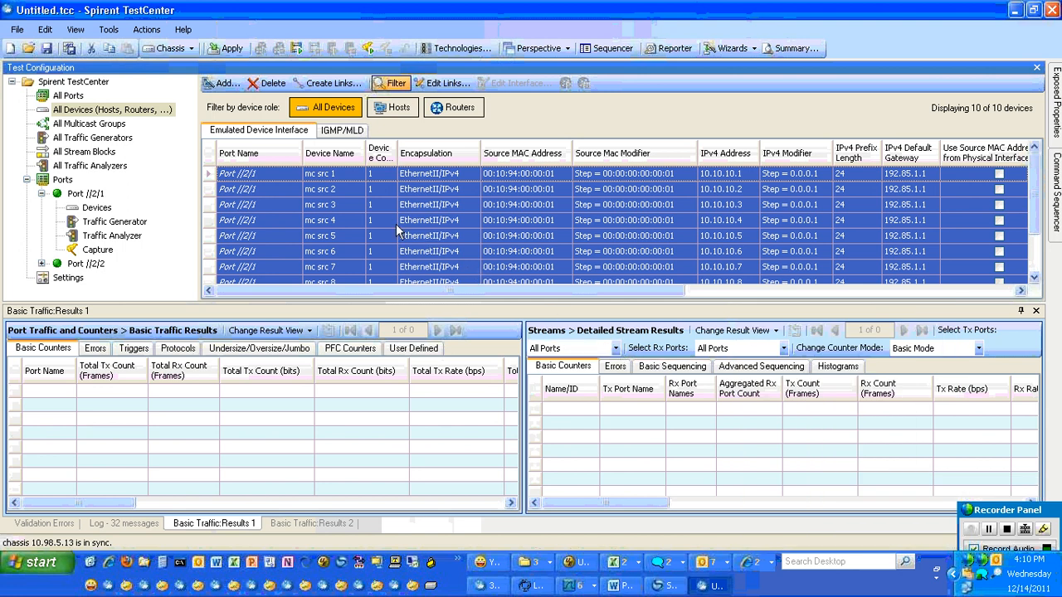
mouse_move(498, 210)
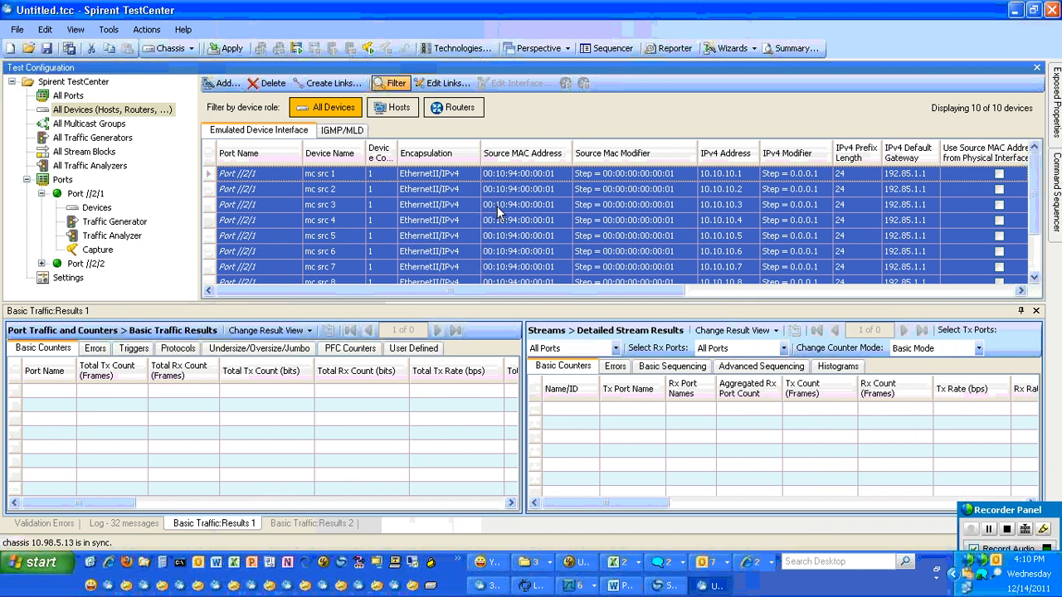
right_click(498, 204)
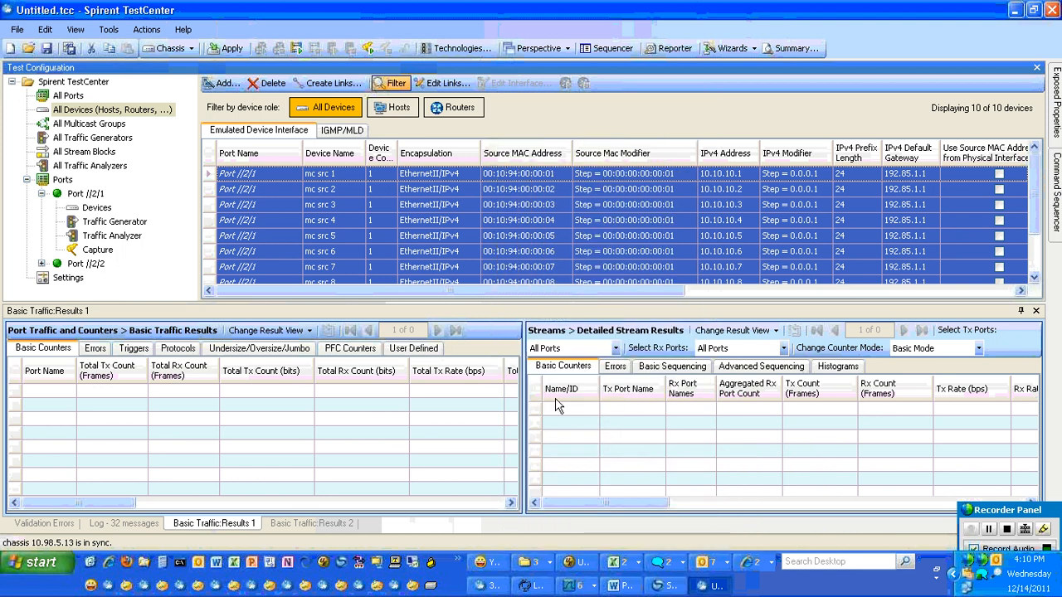
scroll("down", 3)
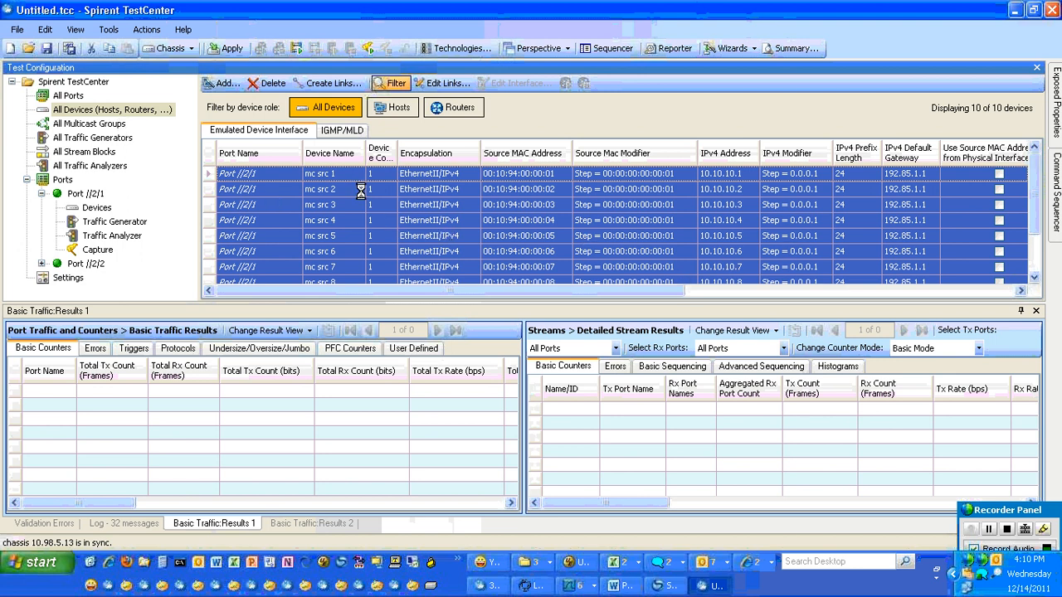
left_click(92, 123)
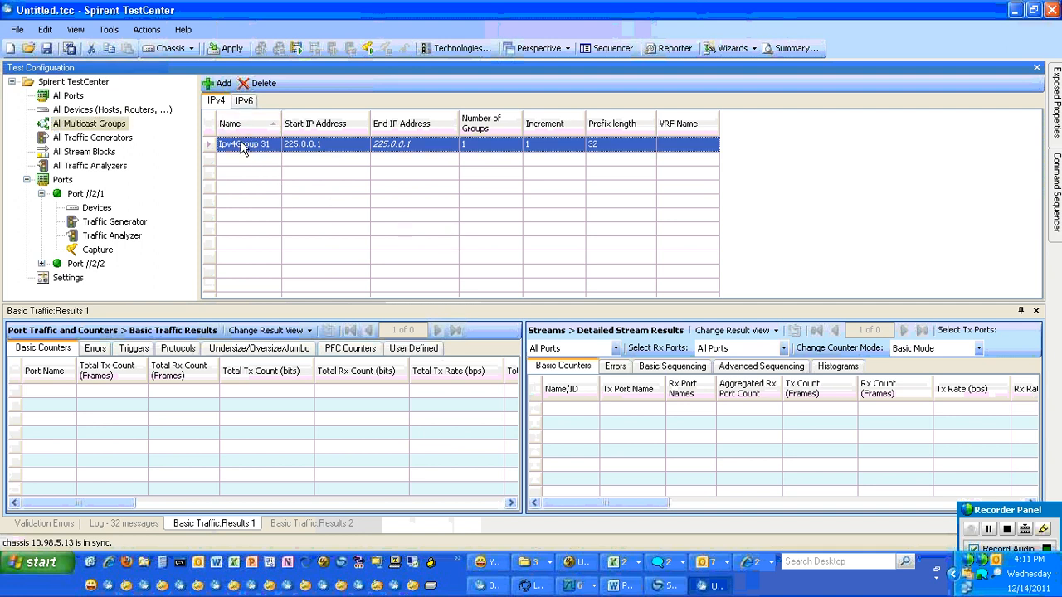
- Rename the multicast group 'group 1', duplicate it, and step group addresses by x.x.x.1
double_click(243, 143)
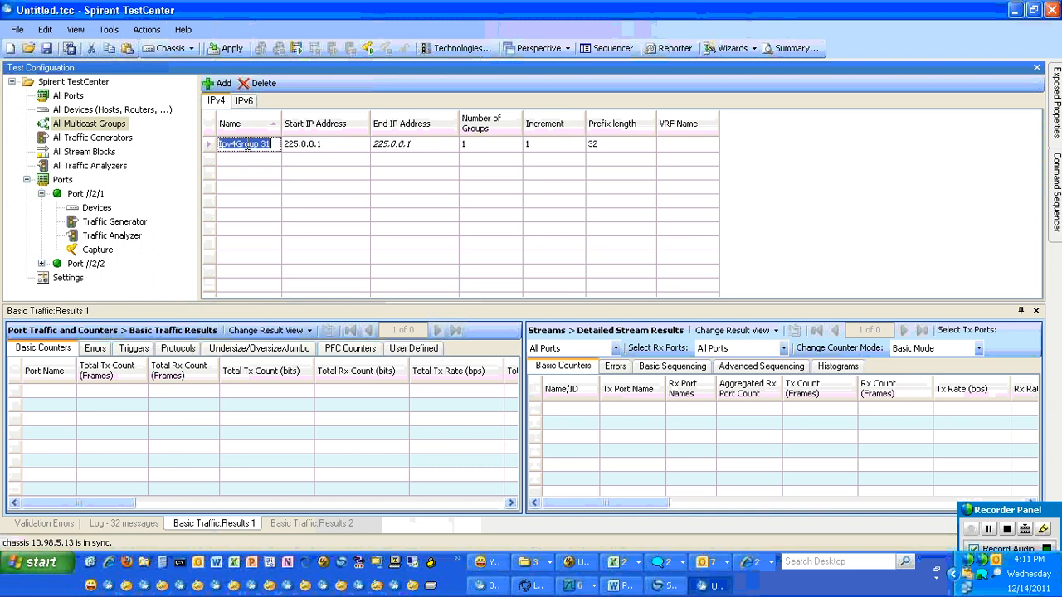
type("group 1")
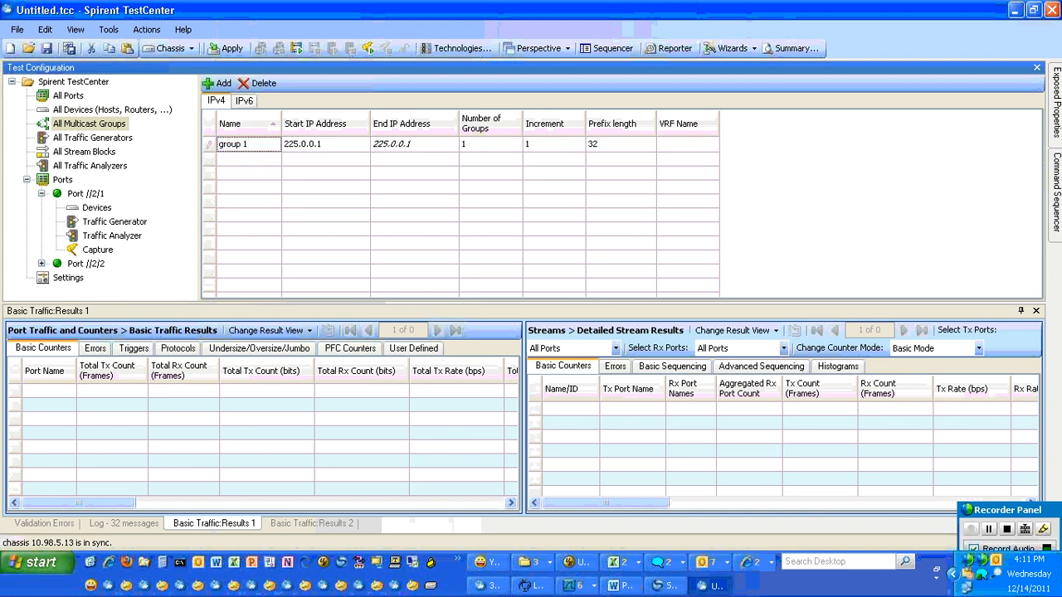
right_click(249, 144)
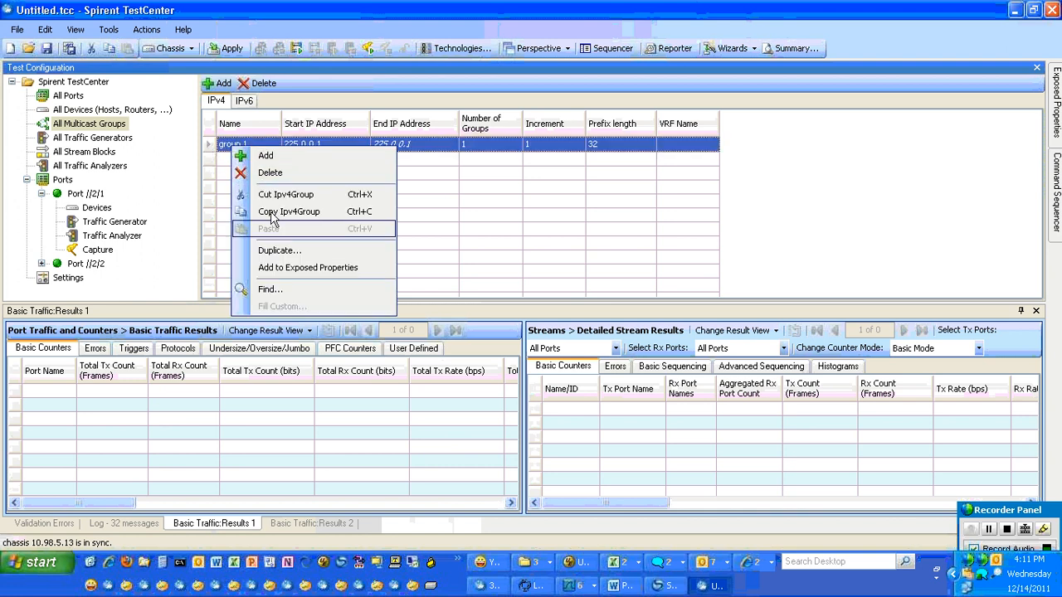
left_click(280, 250)
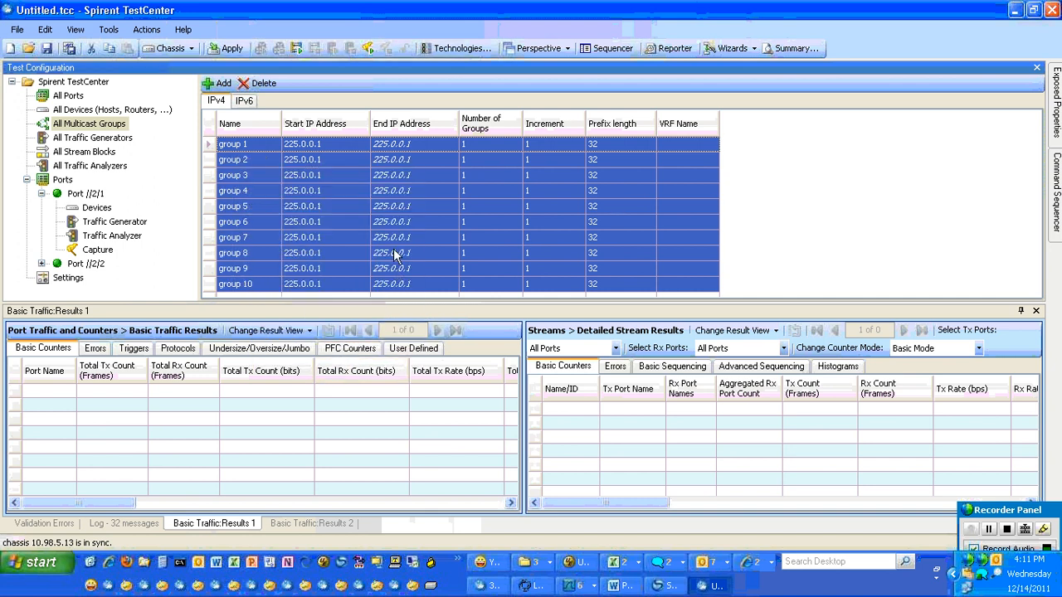
right_click(394, 253)
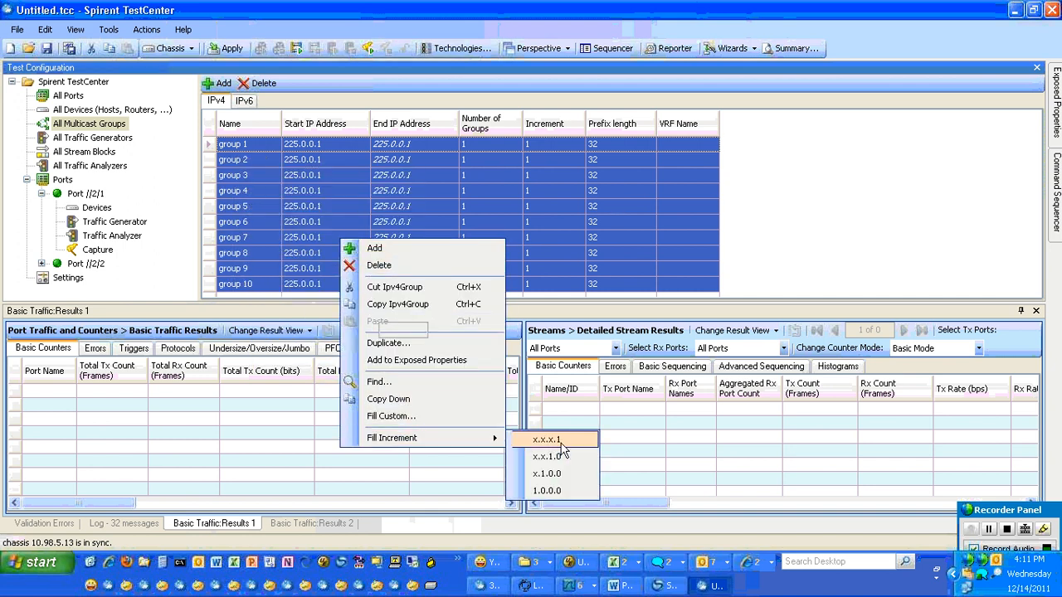
left_click(545, 439)
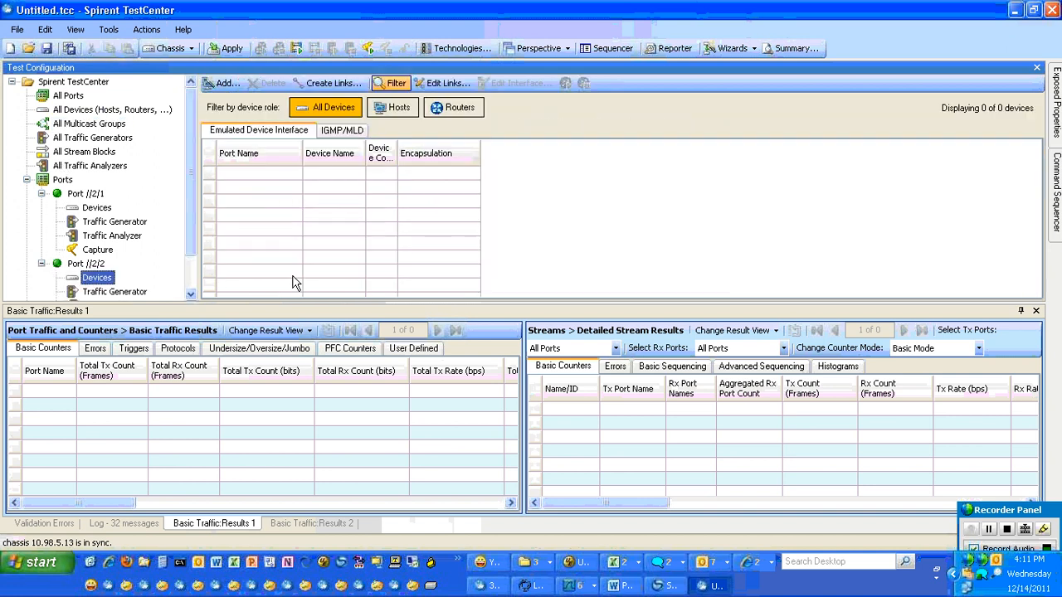
- Add one EthernetII/IPv4 device, Device 1, on Port //2/2
left_click(224, 83)
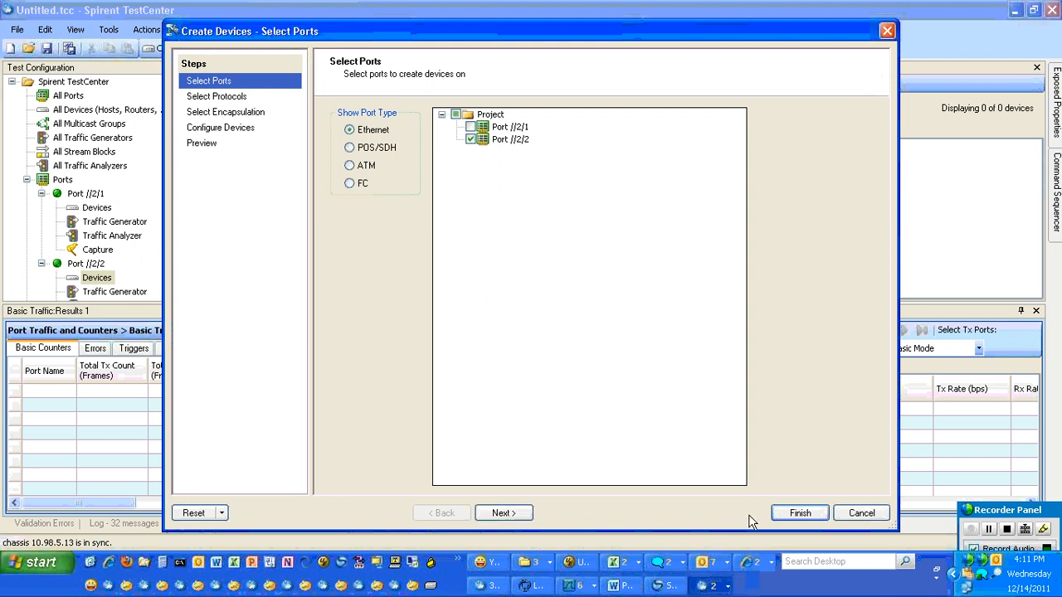
left_click(799, 512)
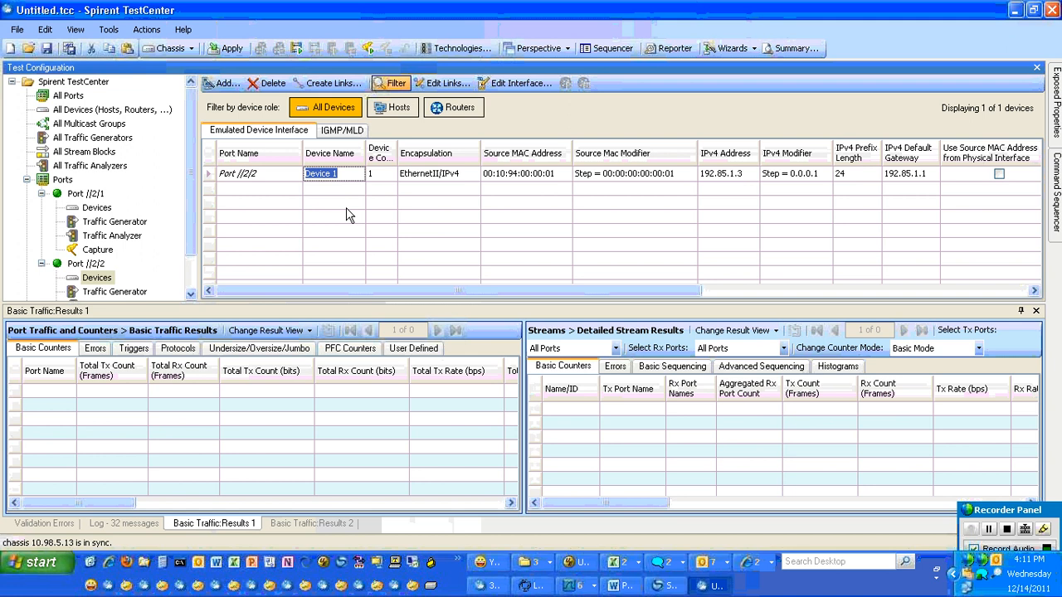
- Name the Port //2/2 device 'igmpv3 host 1' and set its MAC to 00:10:95:00:00:01
type("igmpv3 h")
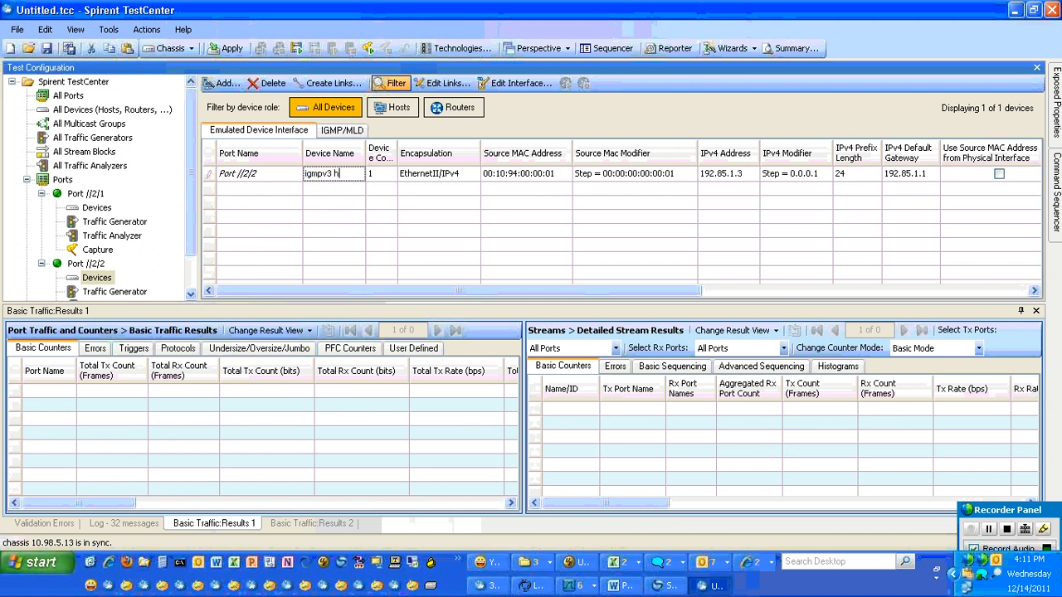
type("ost 1")
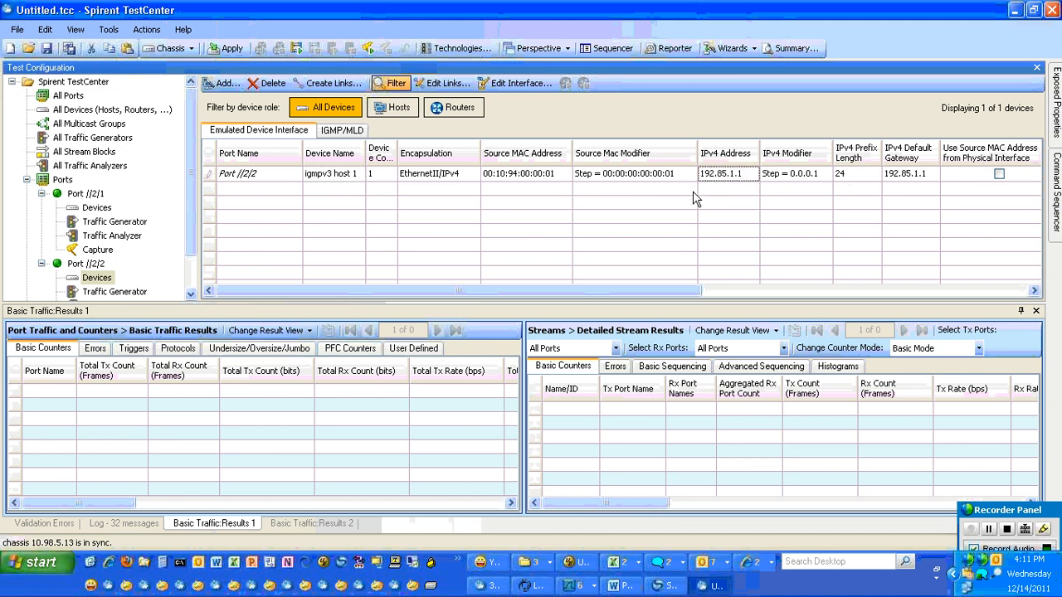
left_click(520, 174)
type("5")
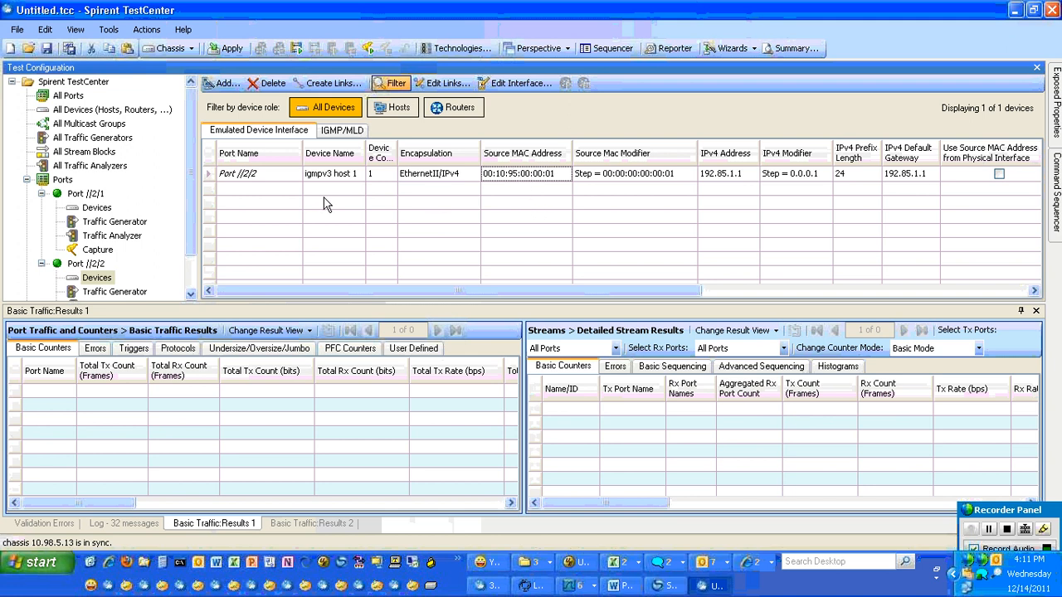
right_click(238, 173)
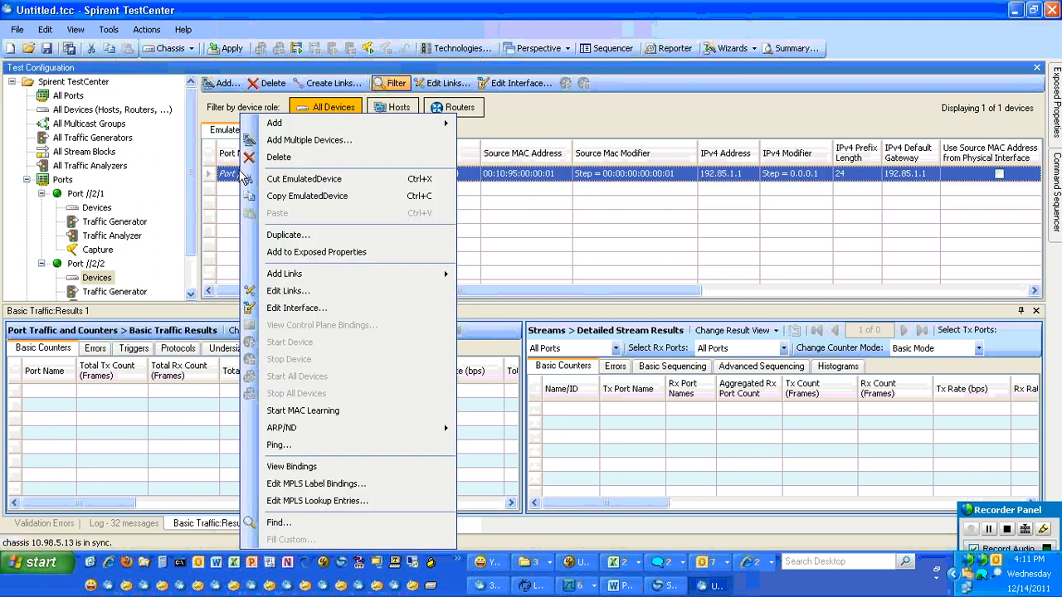
left_click(287, 235)
type("9")
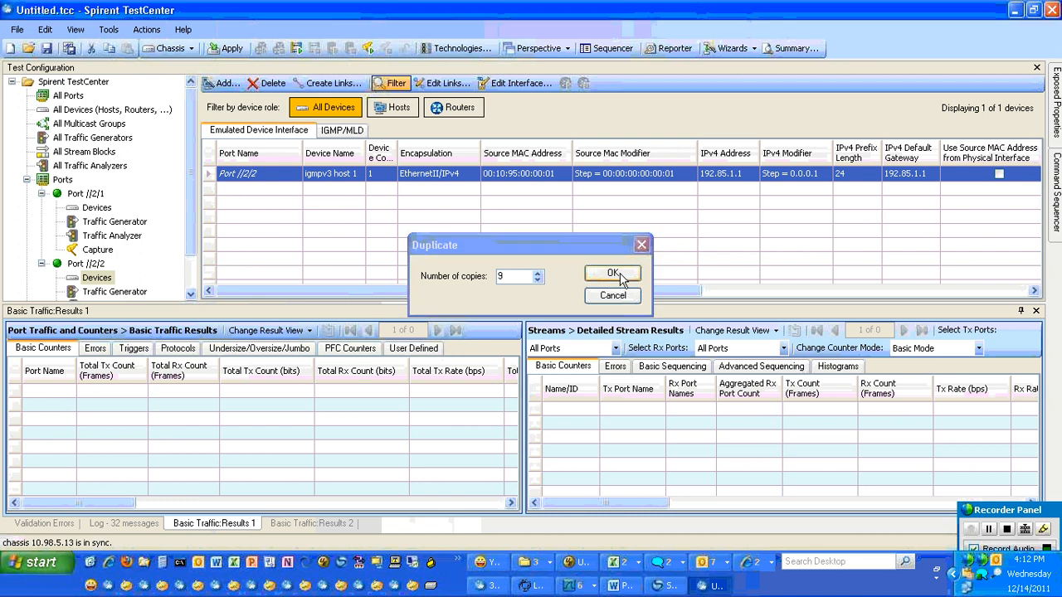
- Make nine copies of igmpv3 host 1 and increment names, MACs and IPv4 addresses by one
left_click(611, 273)
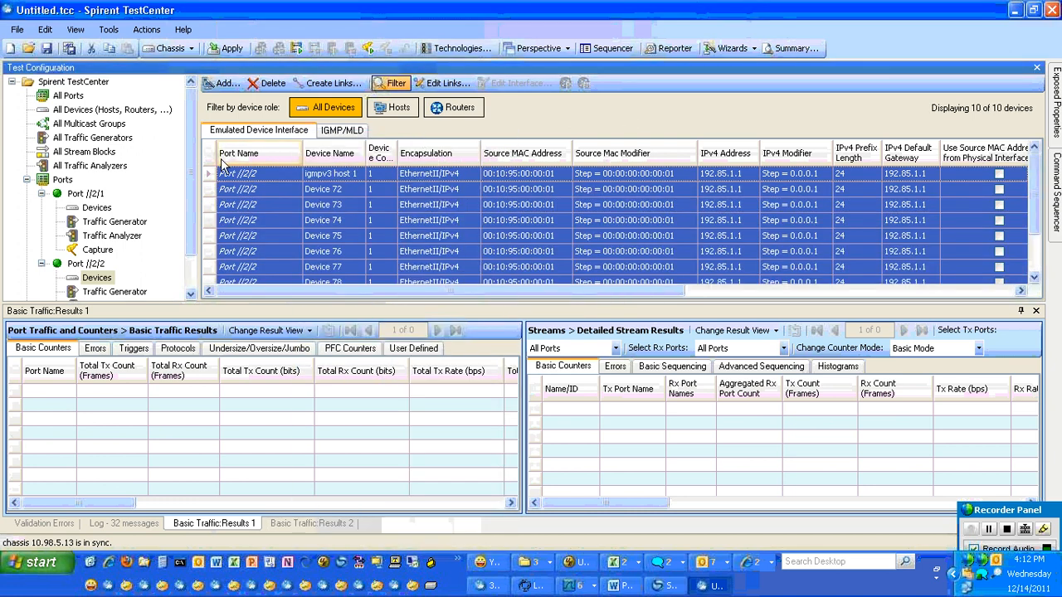
right_click(238, 173)
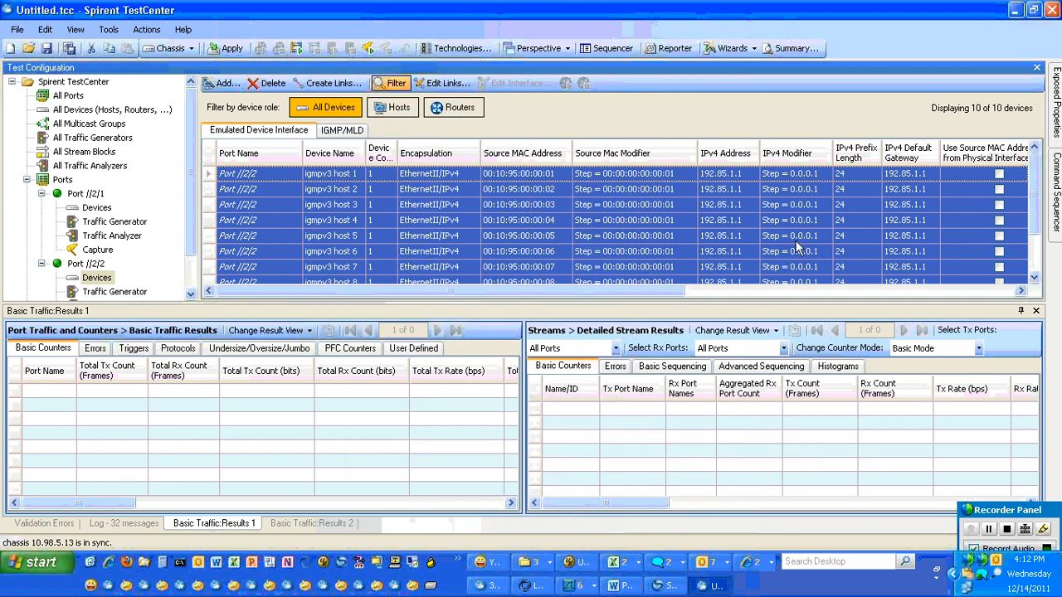
right_click(797, 251)
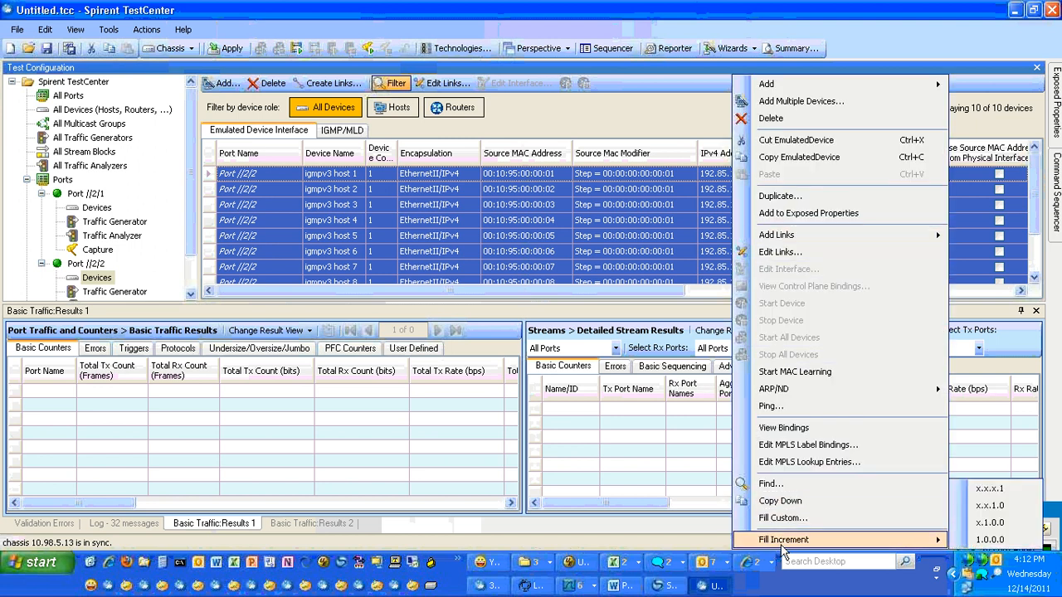
left_click(794, 539)
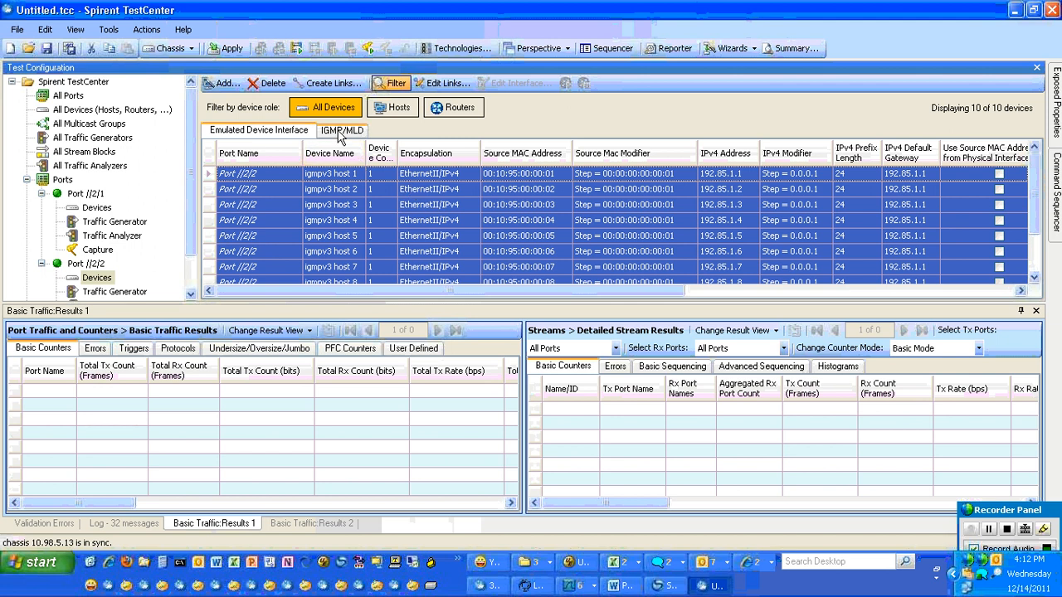
- Set all ten hosts' Active to True and Multicast Version to IGMPv3
left_click(342, 130)
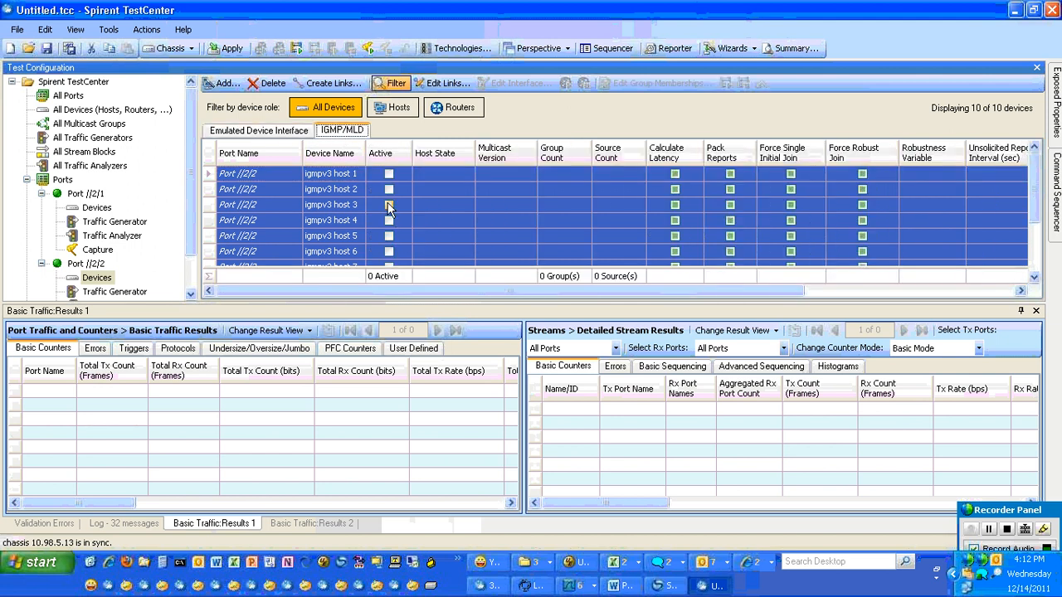
right_click(388, 205)
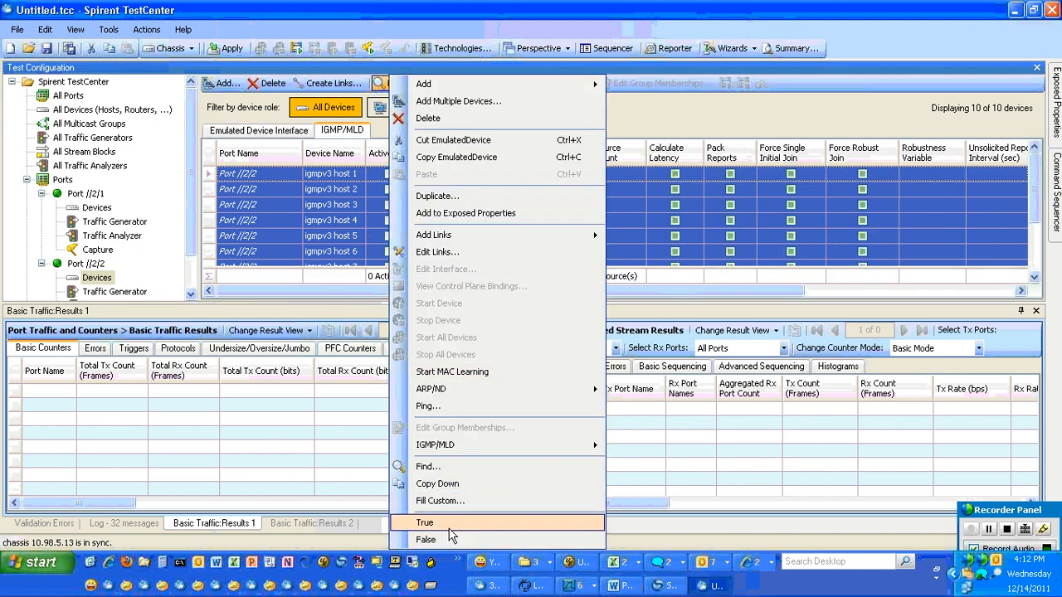
left_click(426, 522)
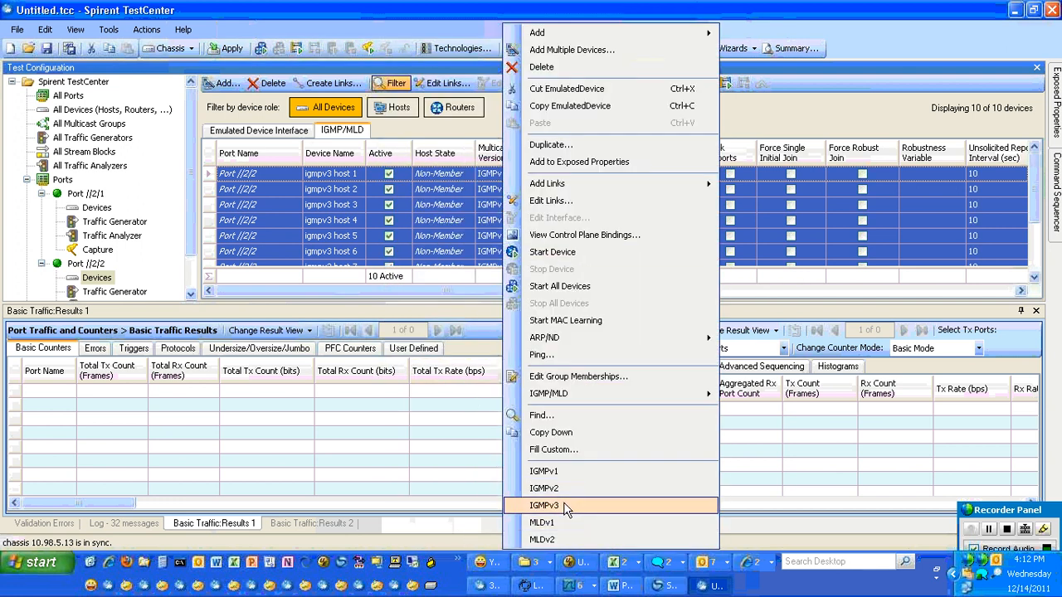
left_click(547, 505)
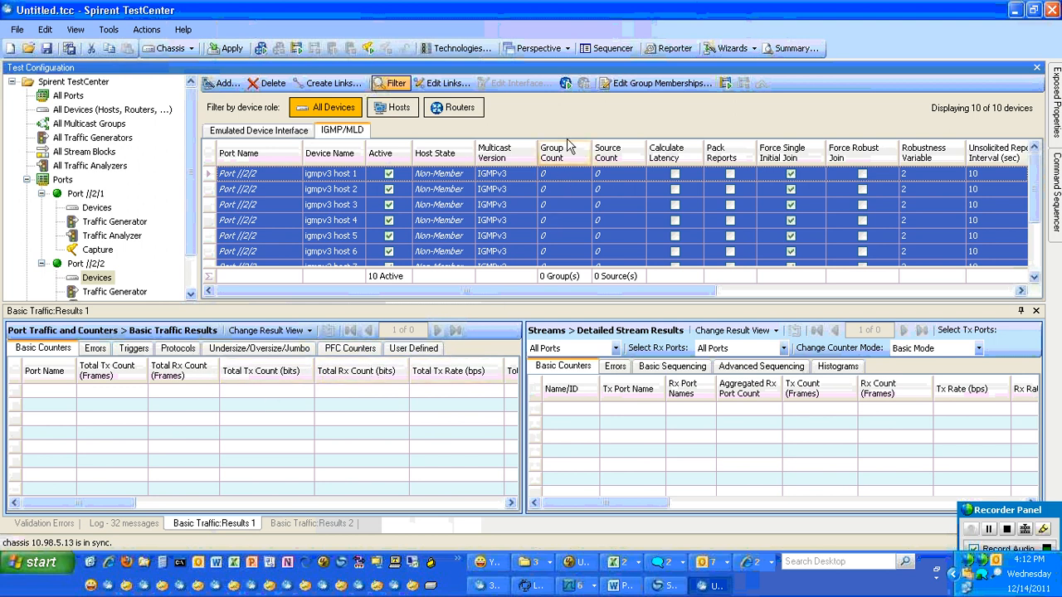
left_click(651, 82)
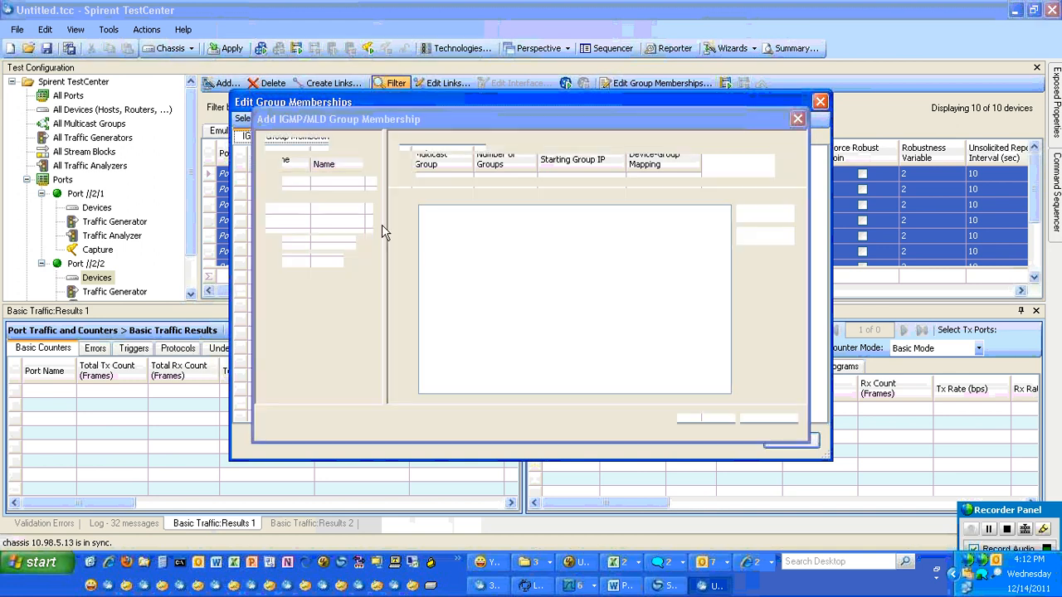
- Start a one-to-one membership with group 1, then close the membership editor
left_click(288, 183)
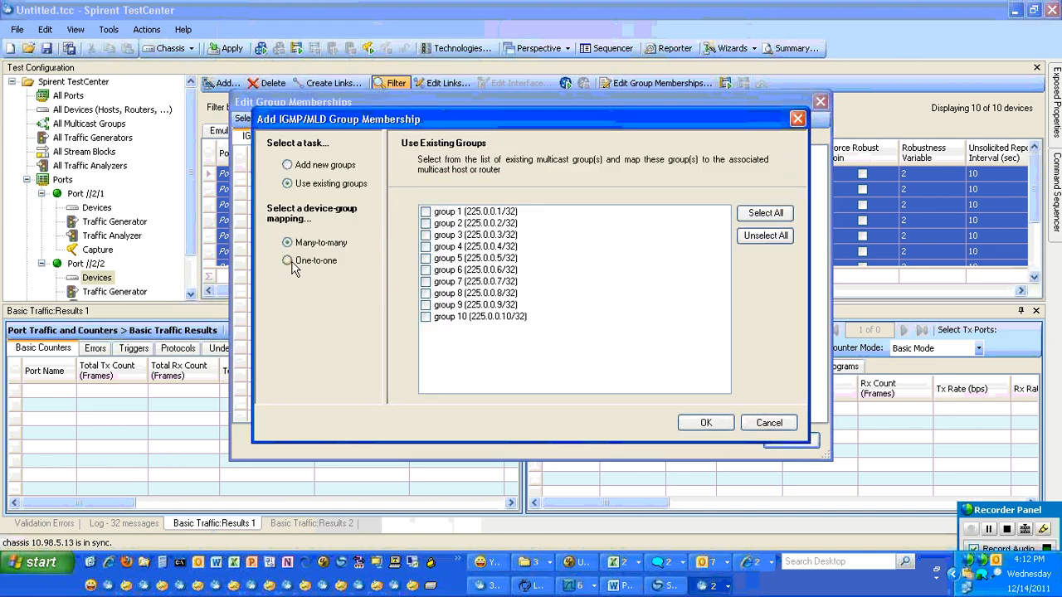
left_click(287, 261)
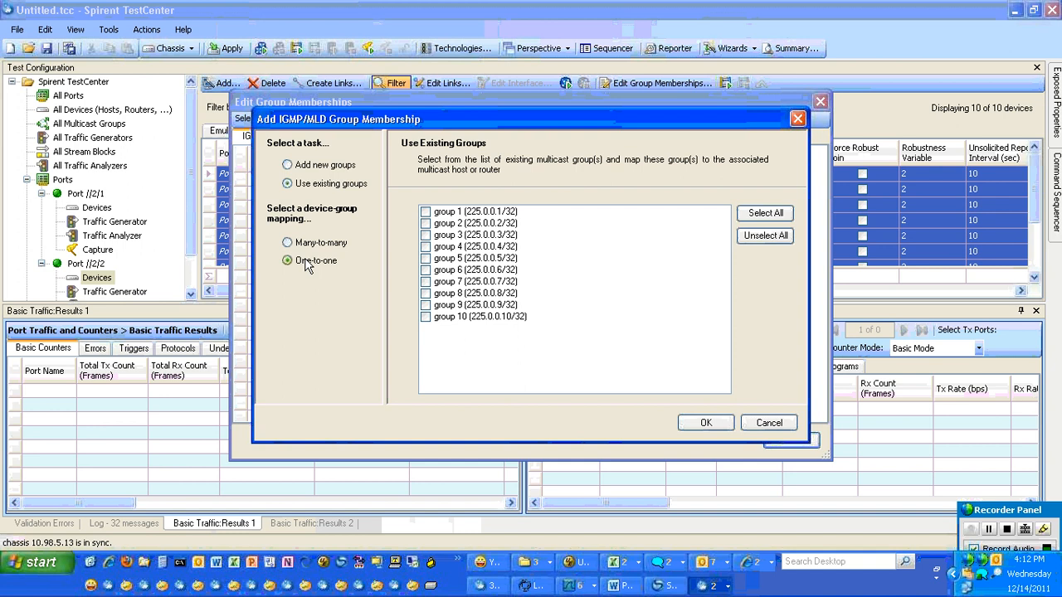
left_click(423, 210)
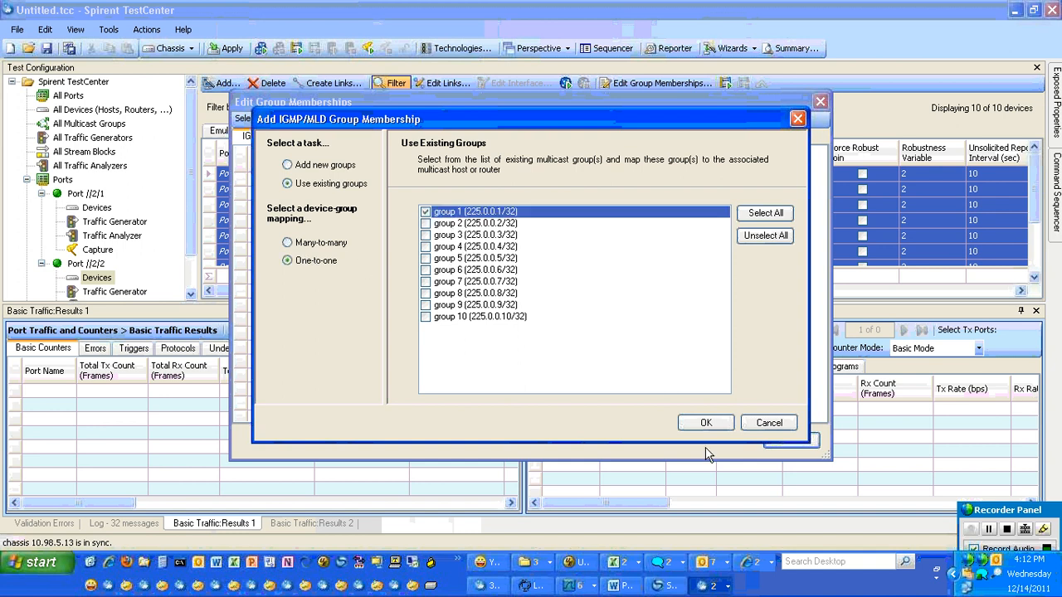
mouse_move(742, 430)
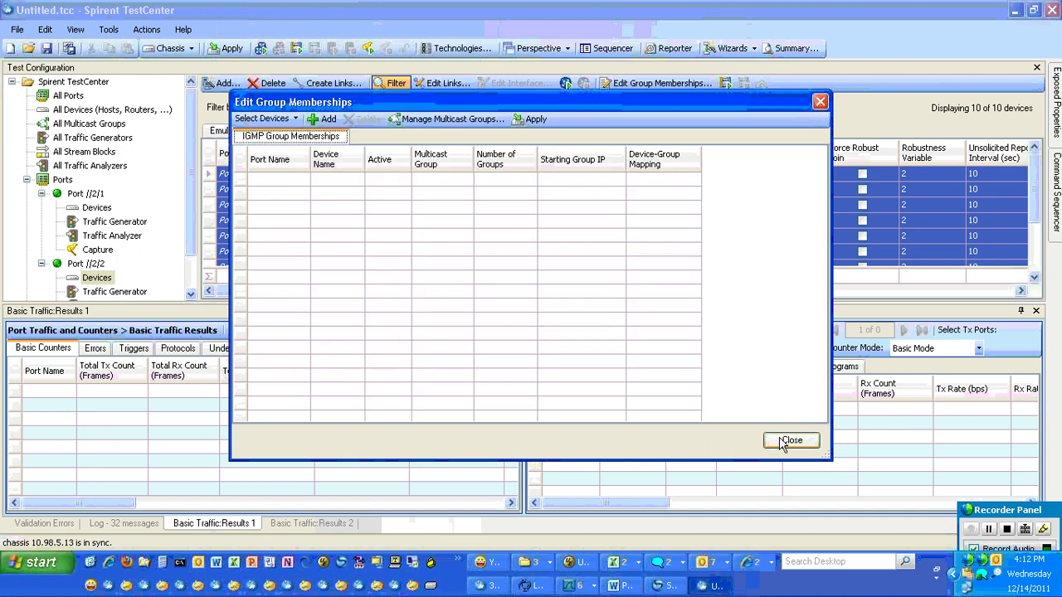
left_click(792, 441)
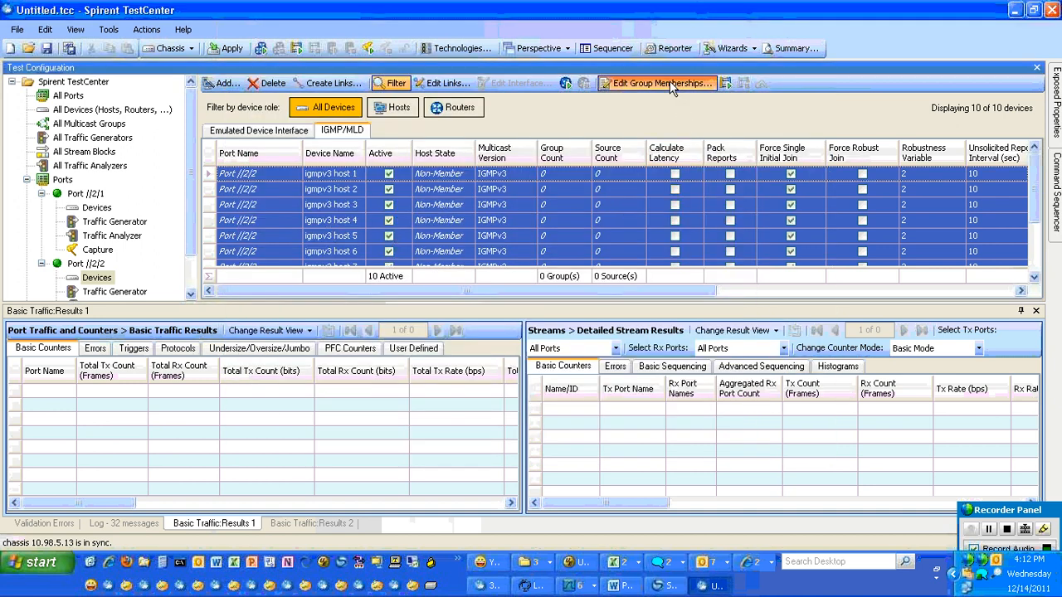
- Add memberships for all ten existing groups, then delete them all
left_click(655, 82)
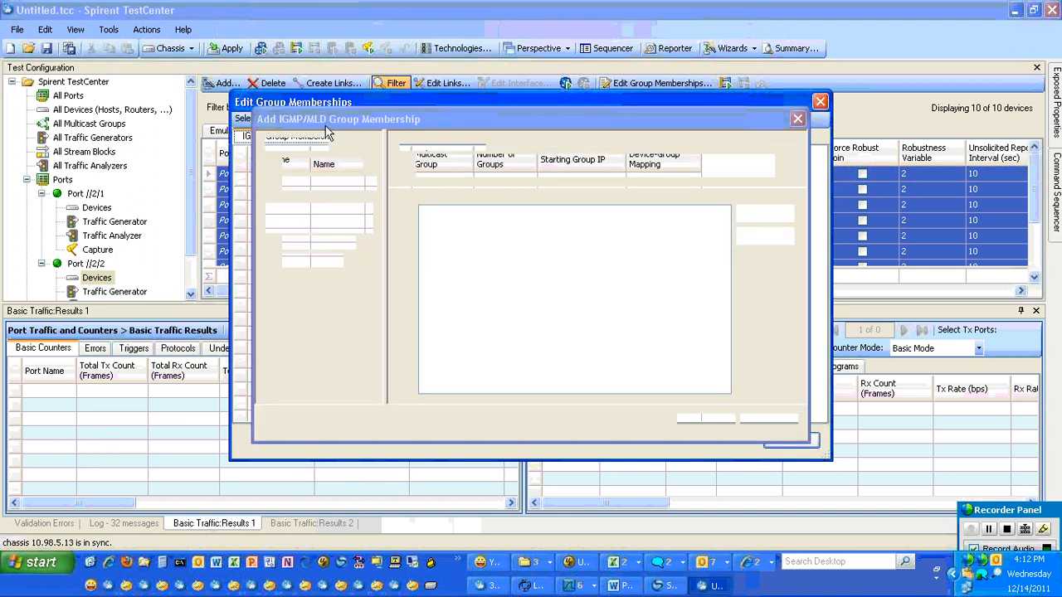
left_click(288, 183)
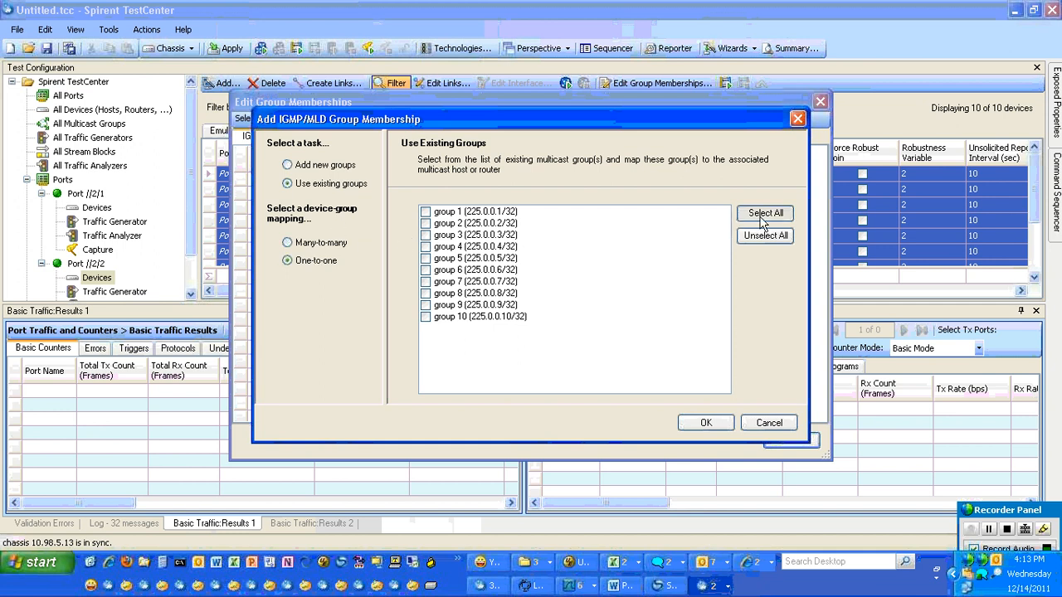
left_click(705, 422)
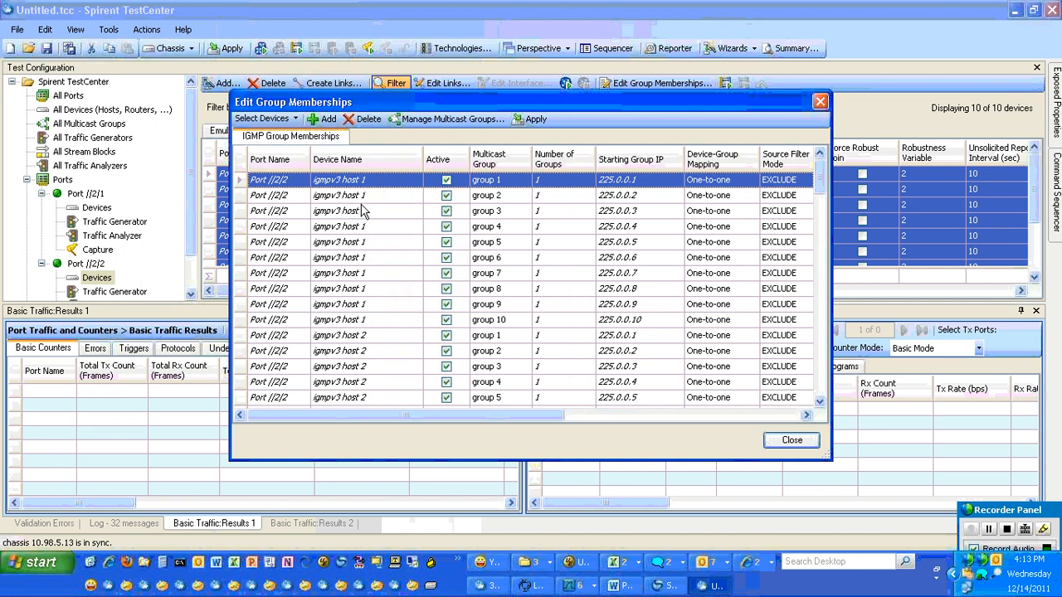
left_click(498, 211)
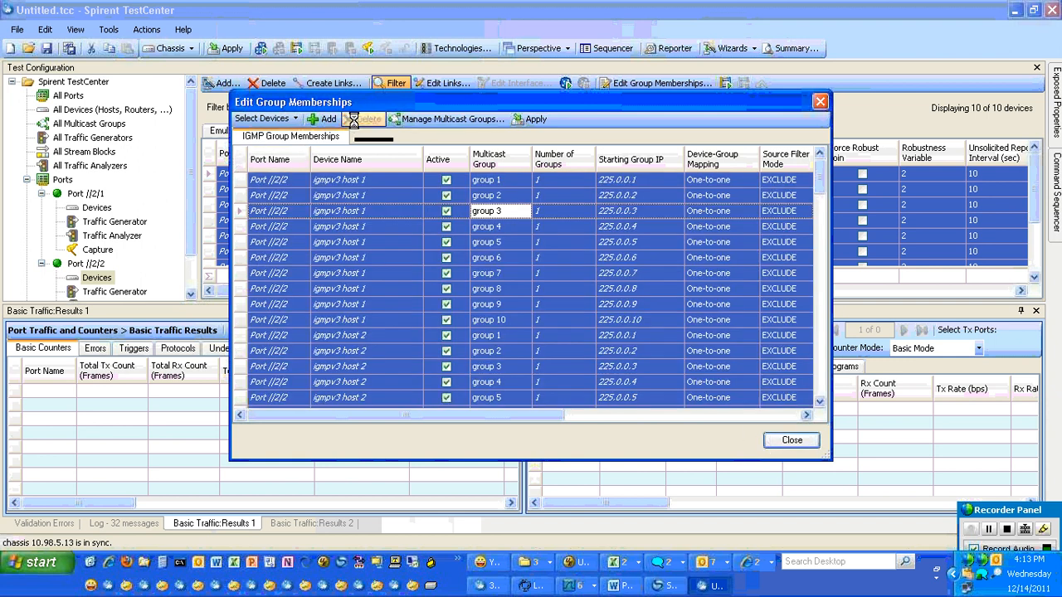
left_click(263, 119)
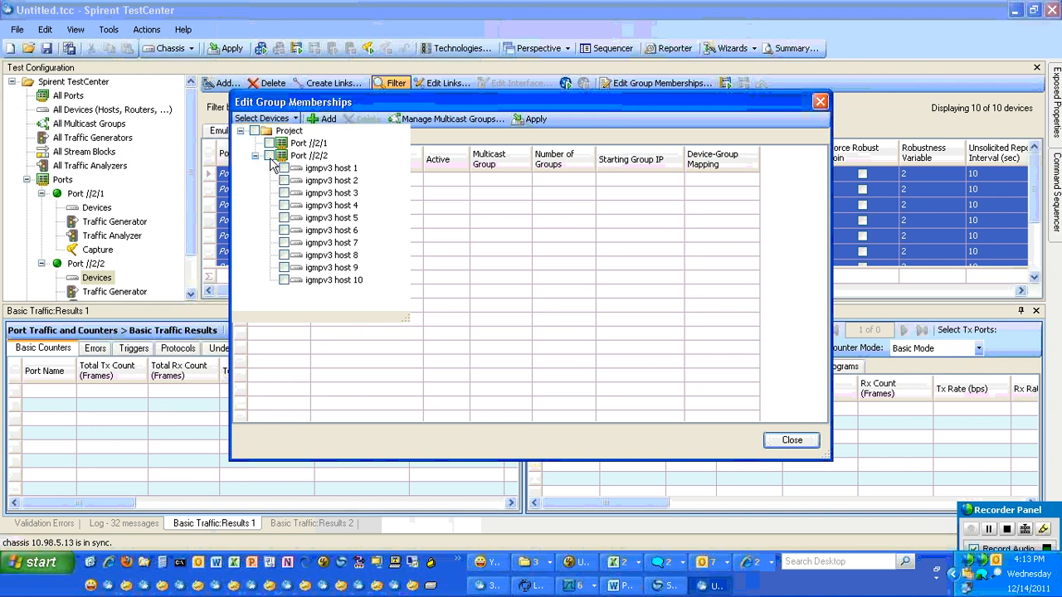
- Join igmpv3 host 1 to group 1 and host 2 to group 2
left_click(283, 168)
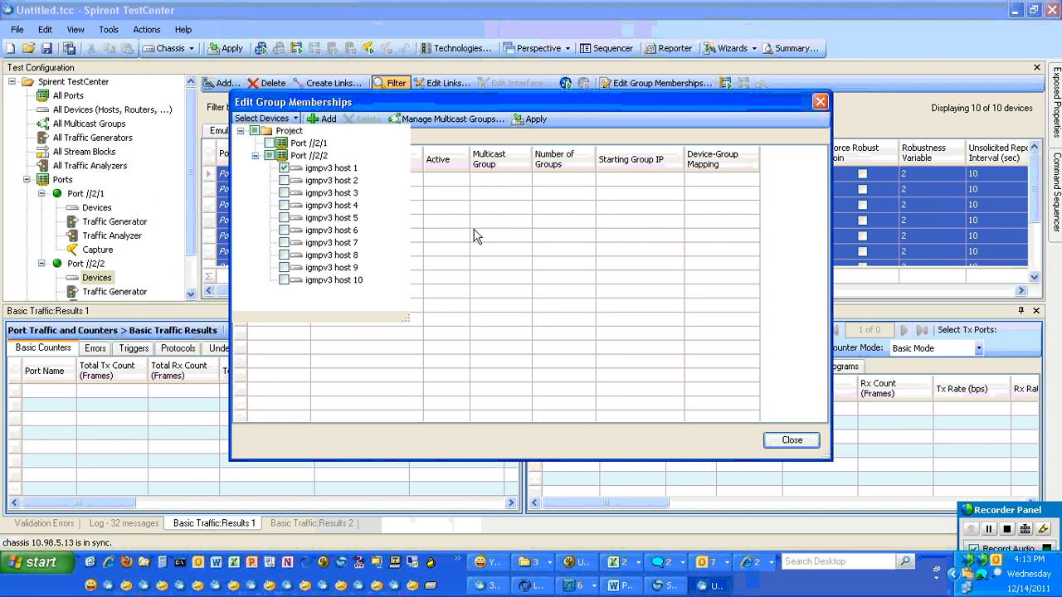
left_click(326, 118)
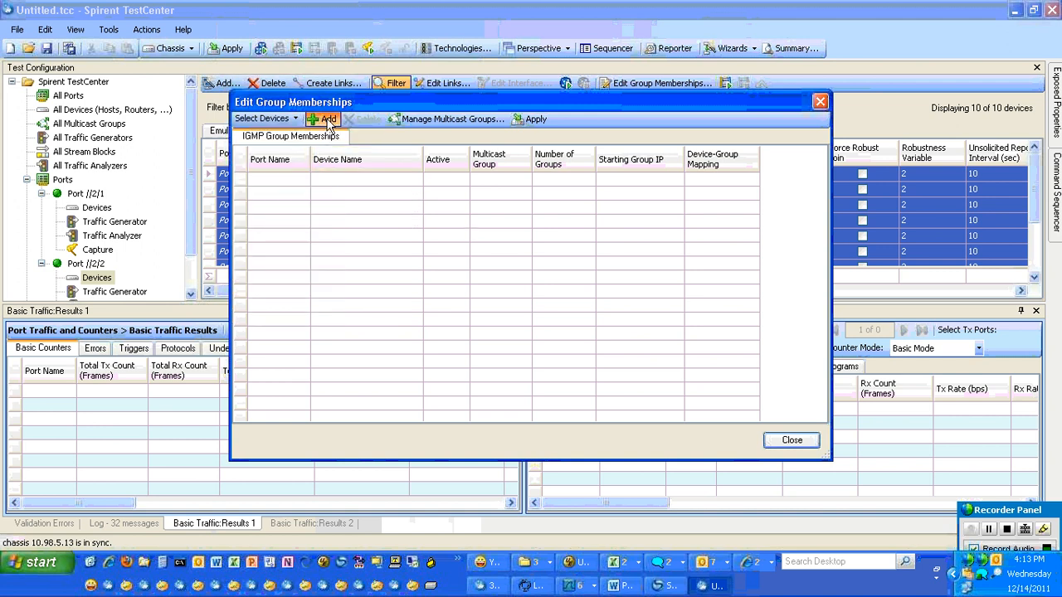
left_click(324, 119)
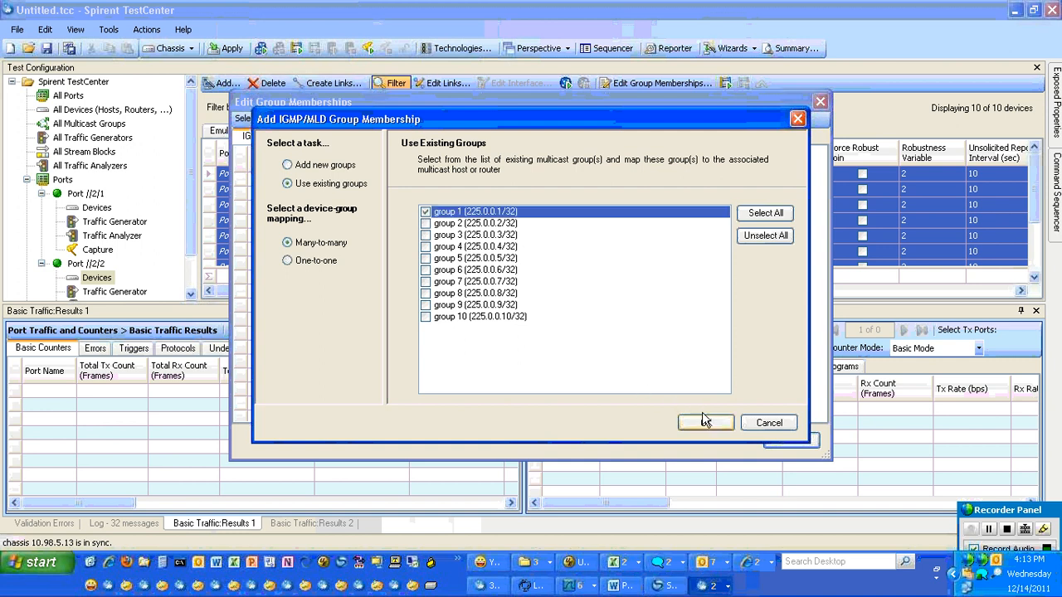
left_click(705, 422)
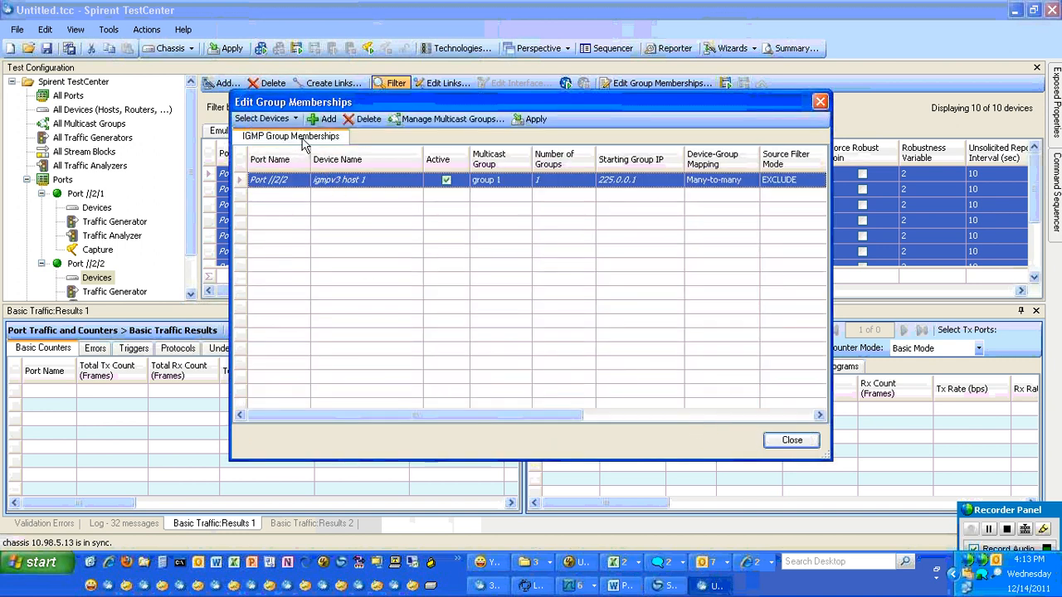
left_click(265, 119)
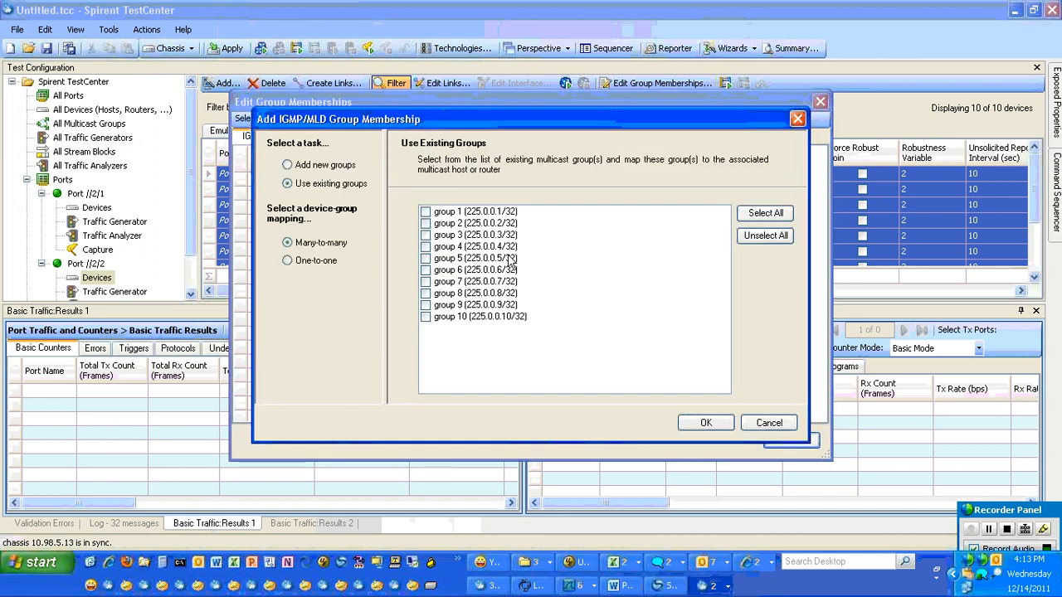
left_click(705, 422)
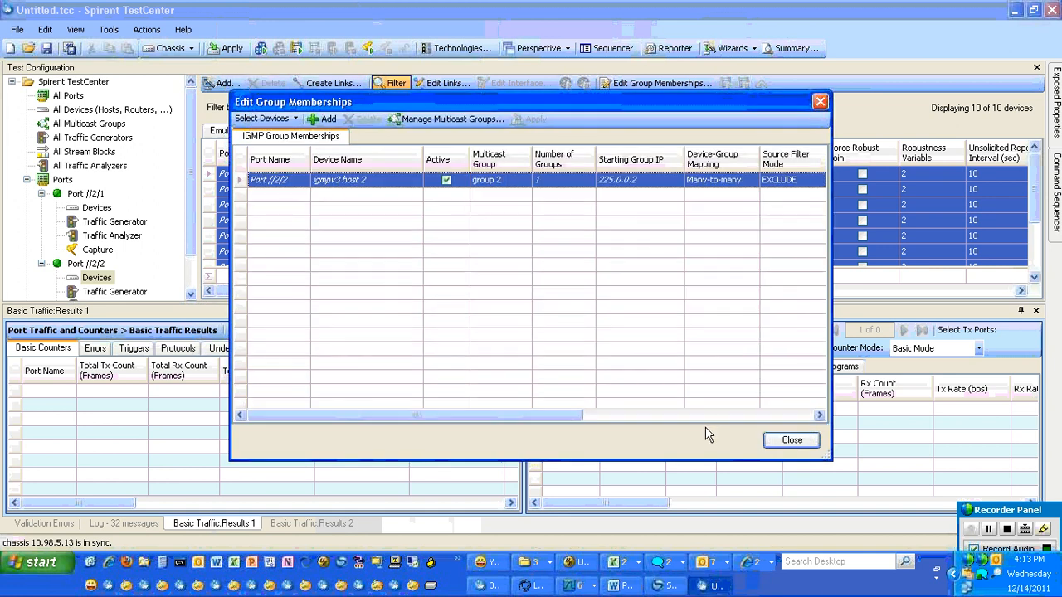
- Join igmpv3 hosts 3, 4 and 5 to groups 3, 4 and 5 (225.0.0.5)
left_click(265, 119)
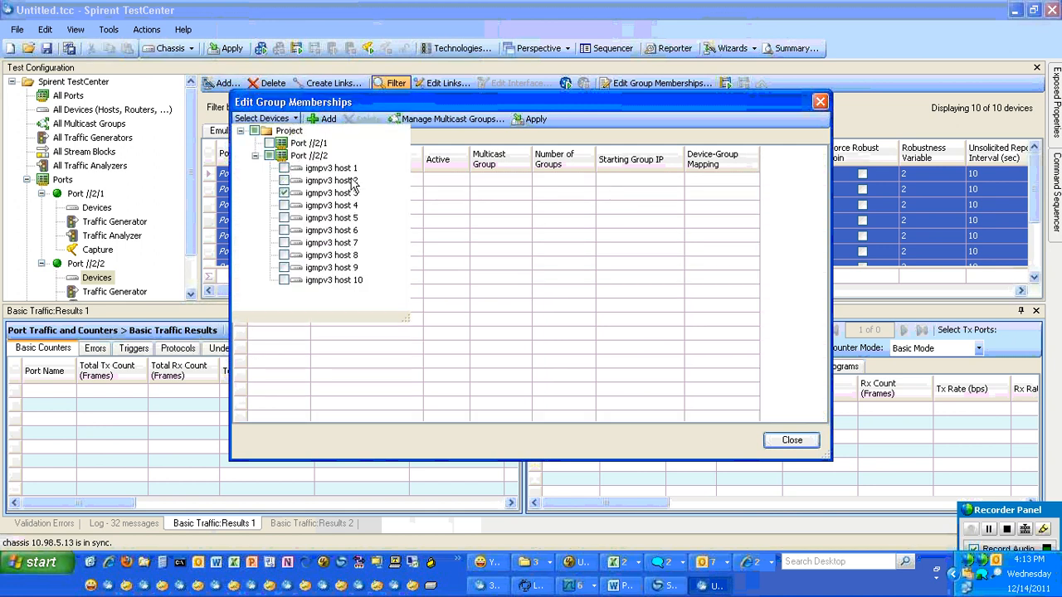
left_click(326, 119)
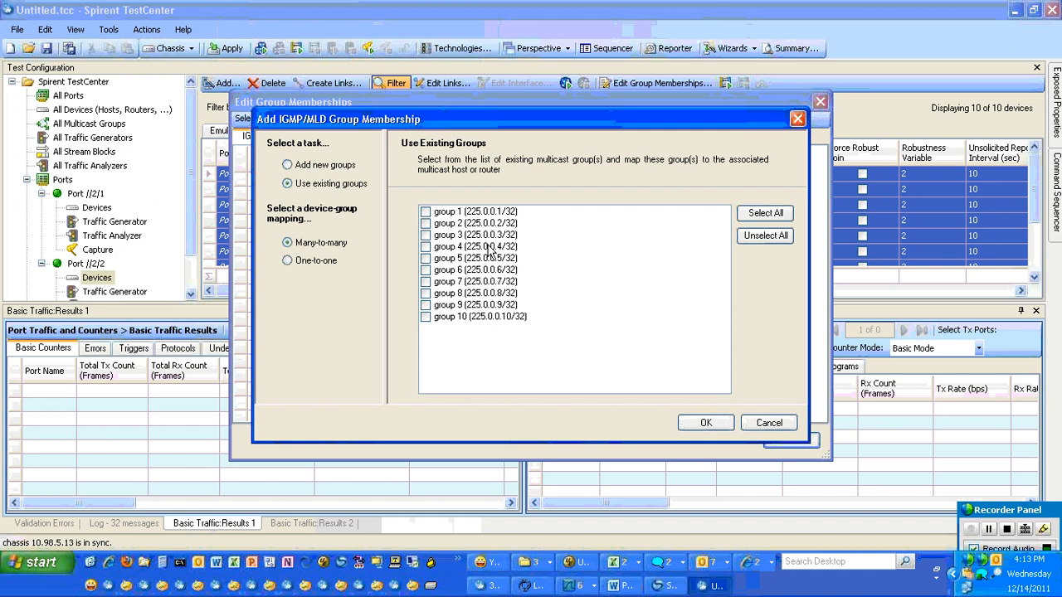
left_click(706, 422)
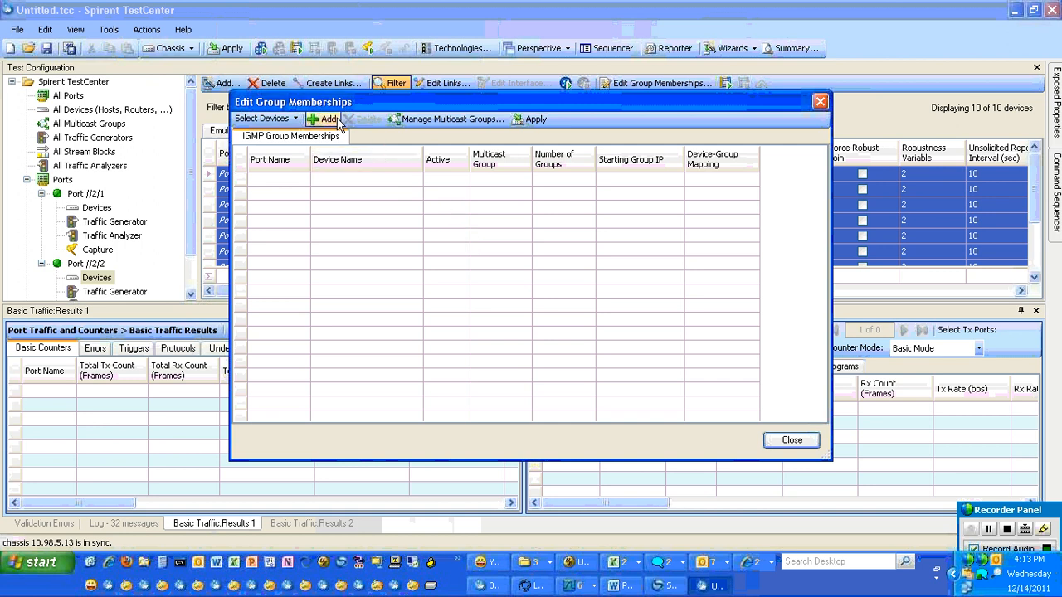
left_click(328, 118)
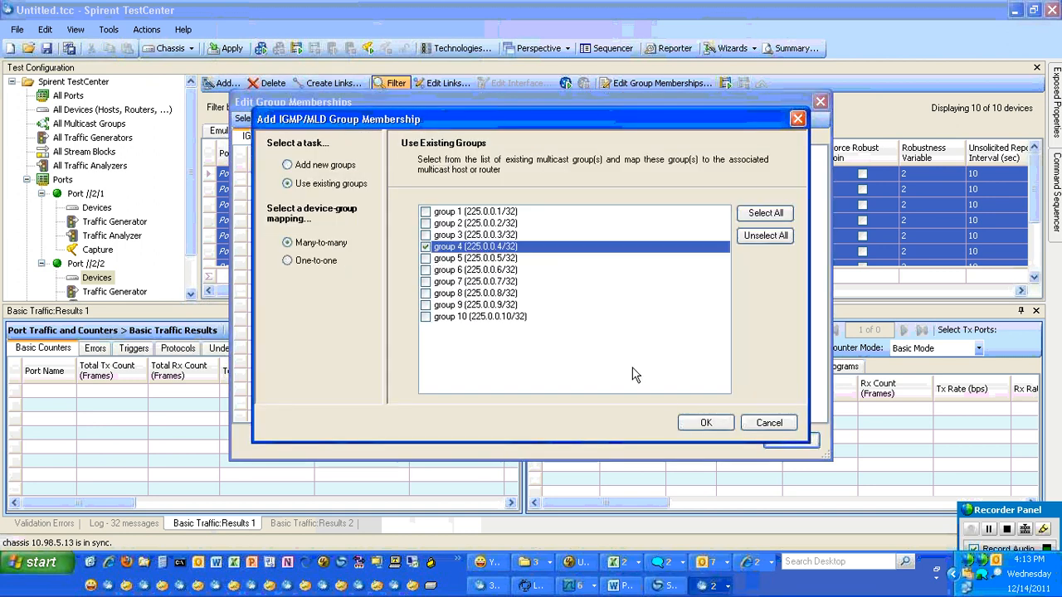
left_click(706, 422)
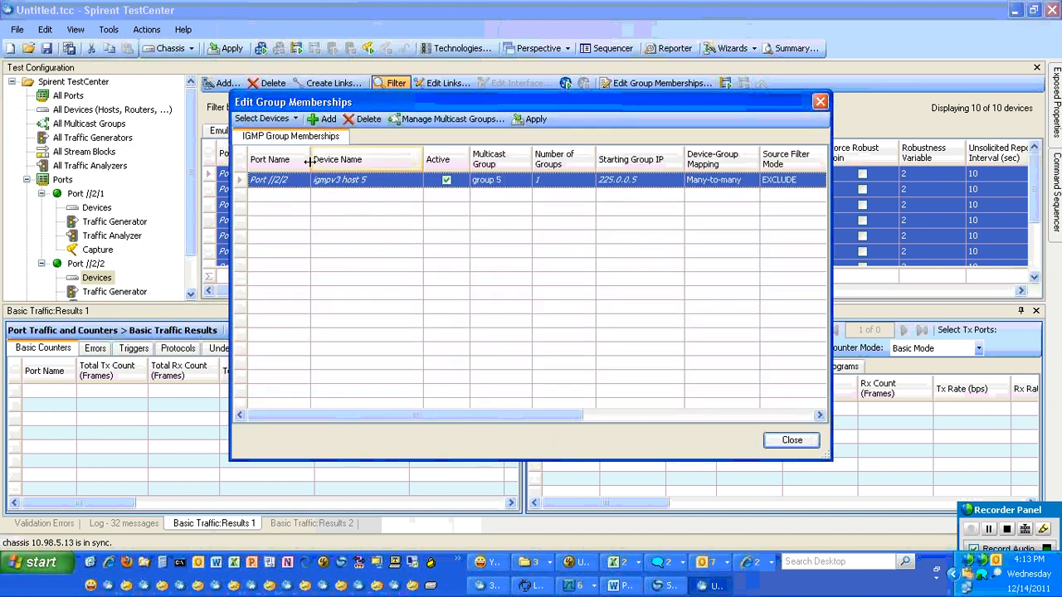
- Join igmpv3 host 6 to group 6 and host 7 to group 7
left_click(266, 119)
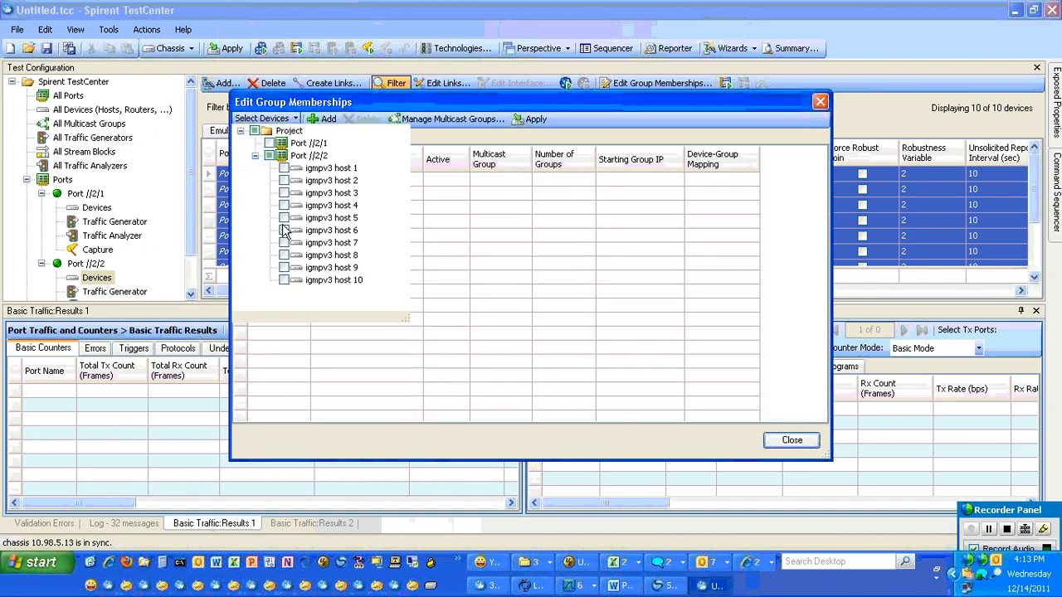
left_click(324, 118)
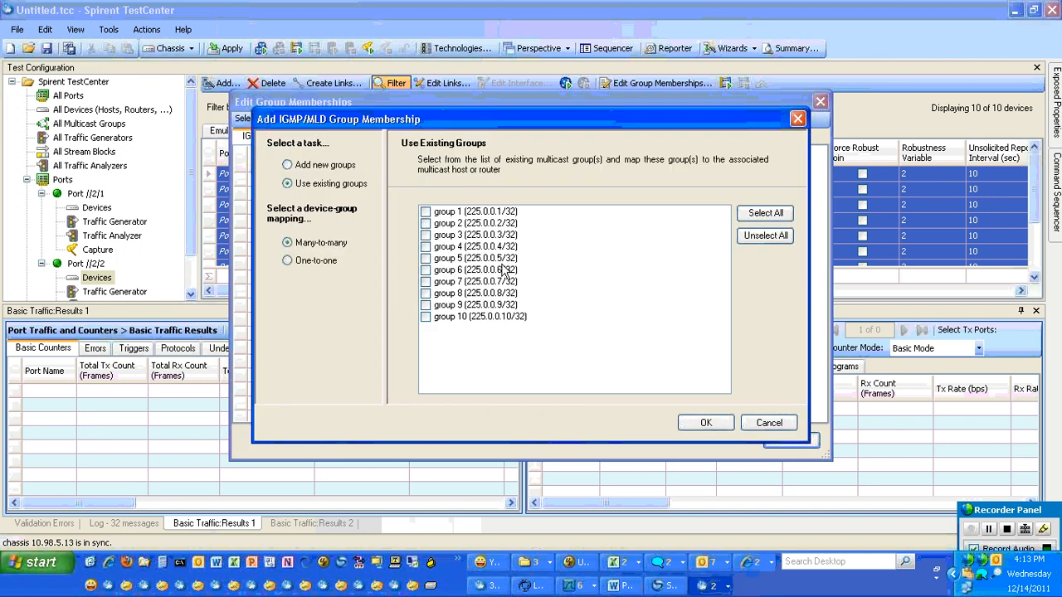
left_click(706, 422)
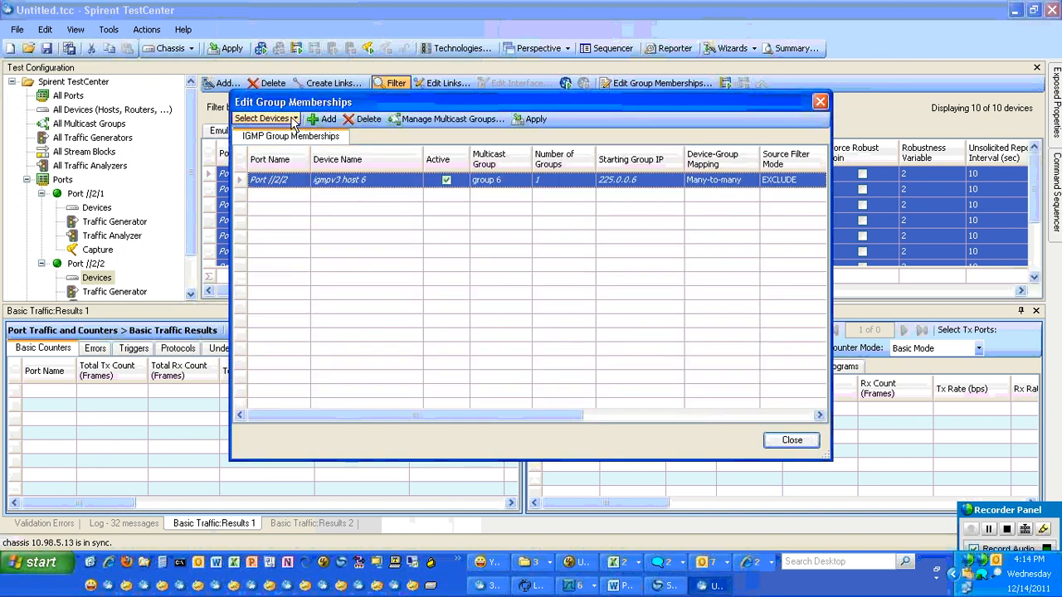
left_click(263, 119)
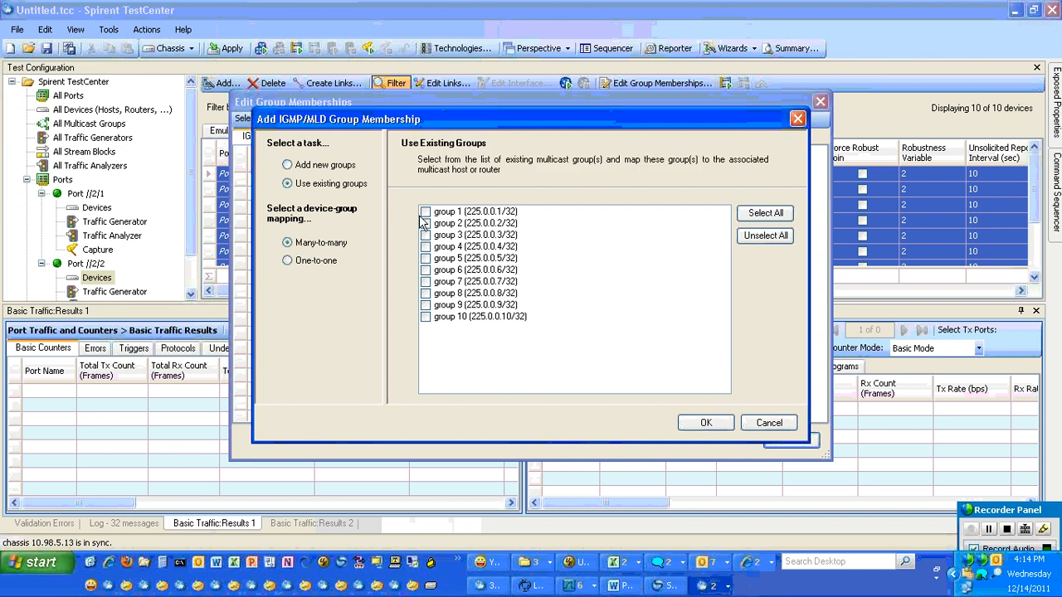
left_click(426, 282)
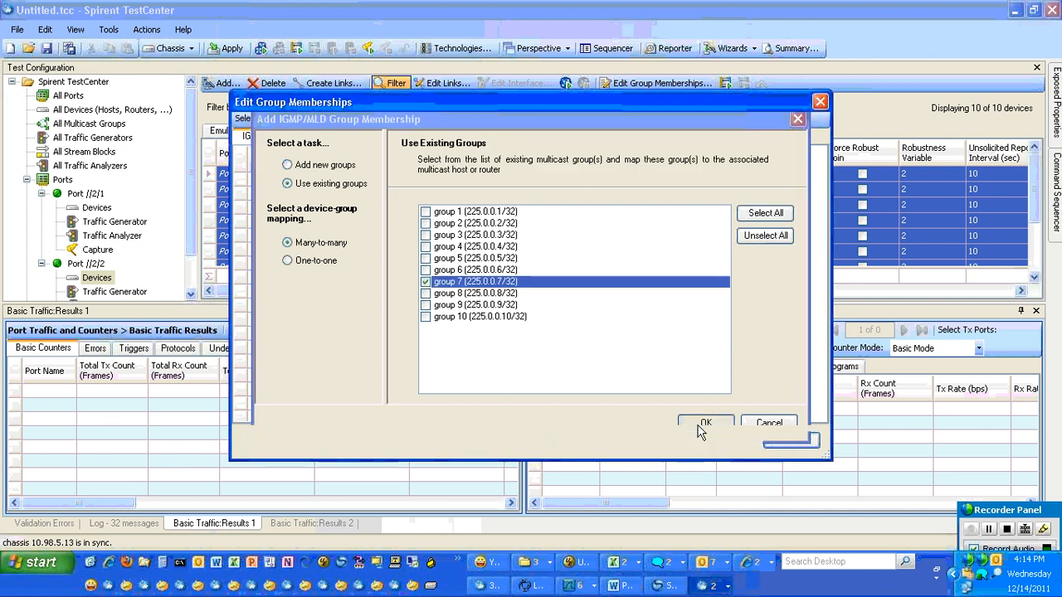
left_click(705, 422)
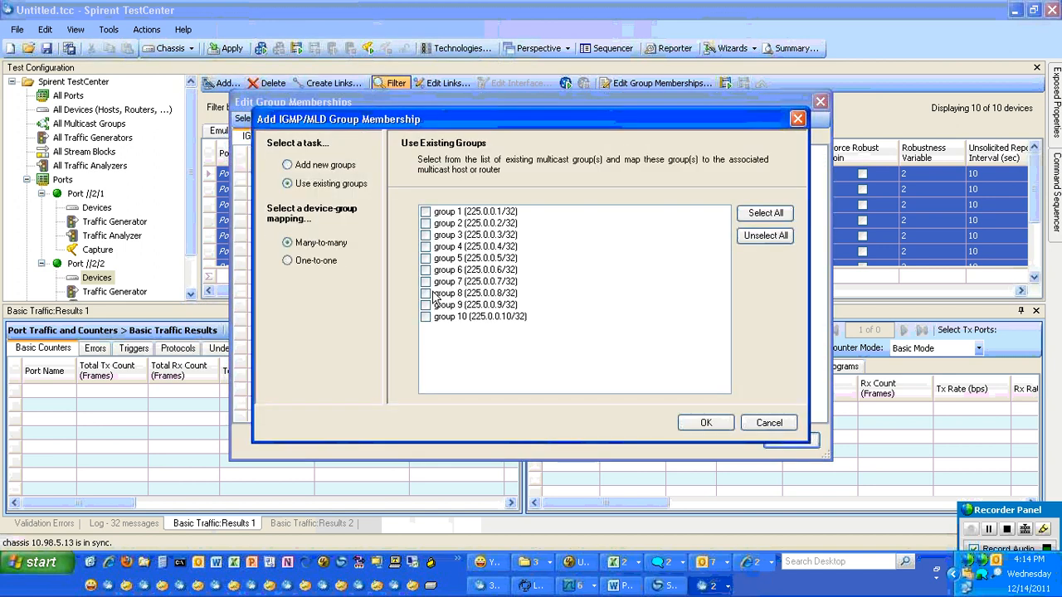
- Join igmpv3 hosts 8, 9 and 10 to groups 8, 9 and 10 (225.0.0.10)
left_click(425, 293)
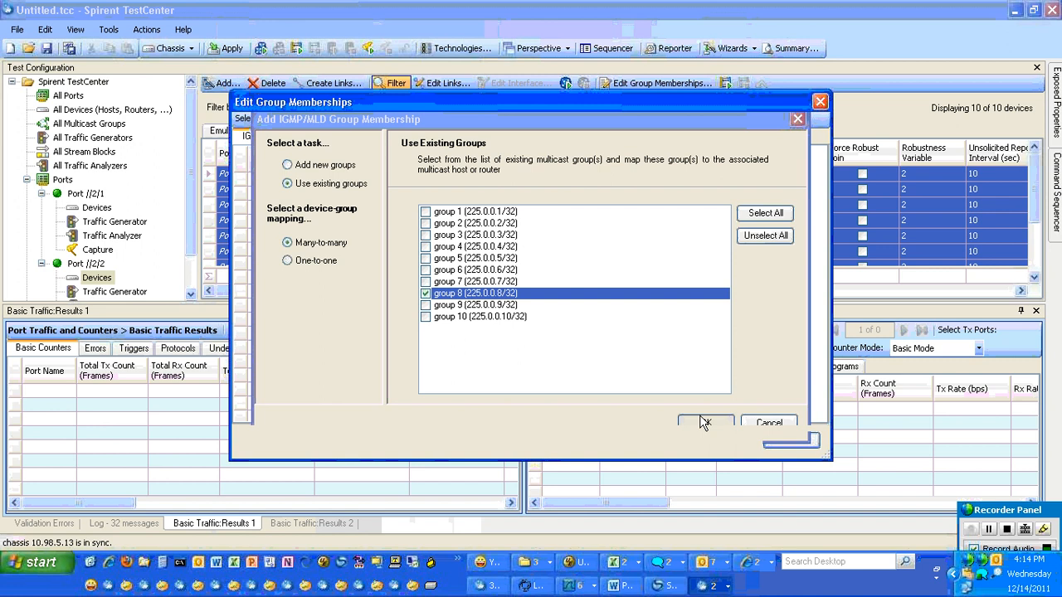
left_click(704, 421)
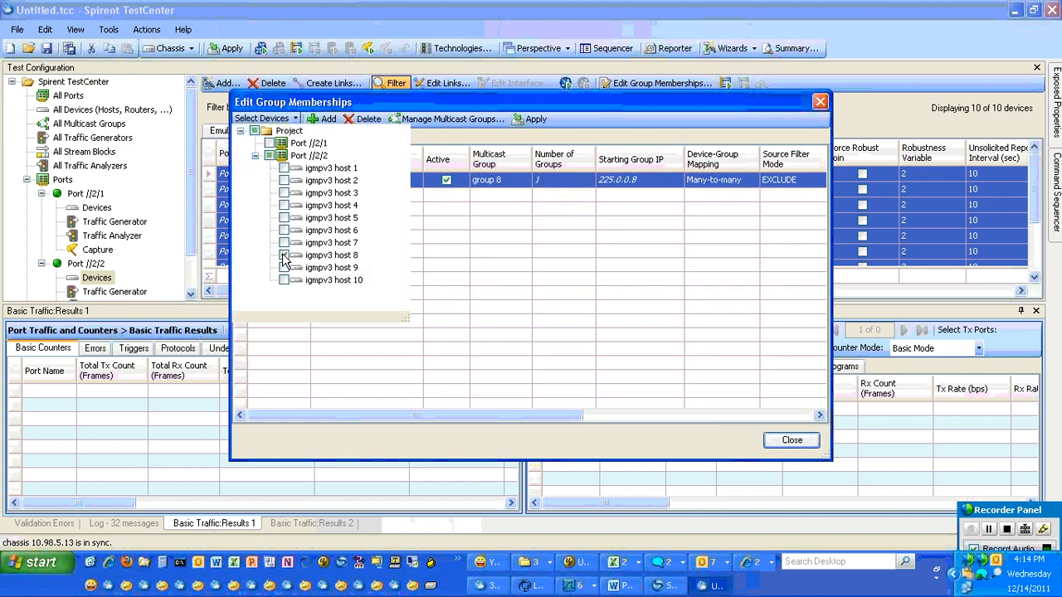
left_click(323, 119)
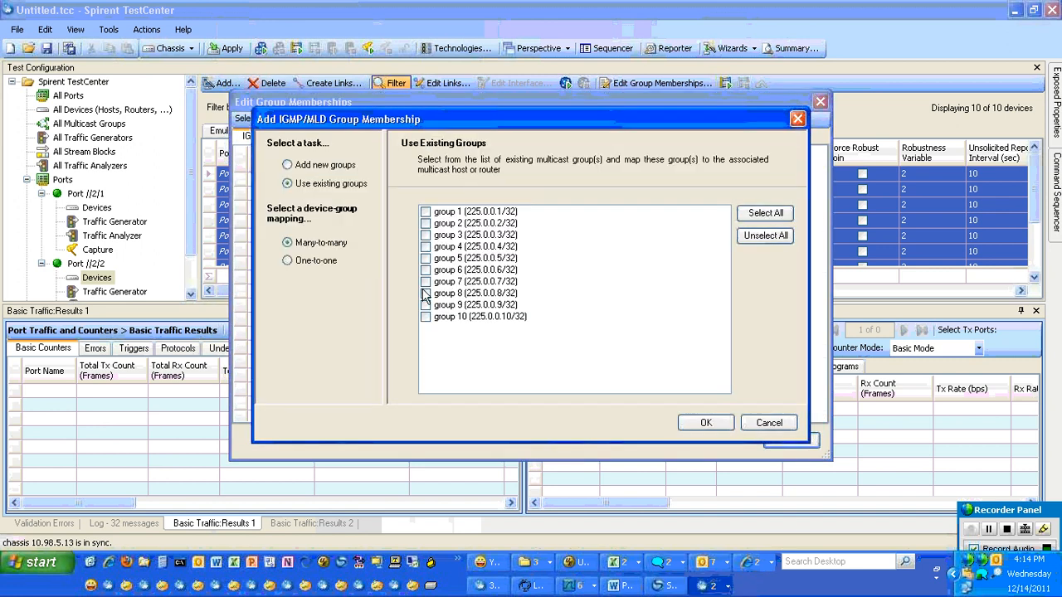
left_click(705, 422)
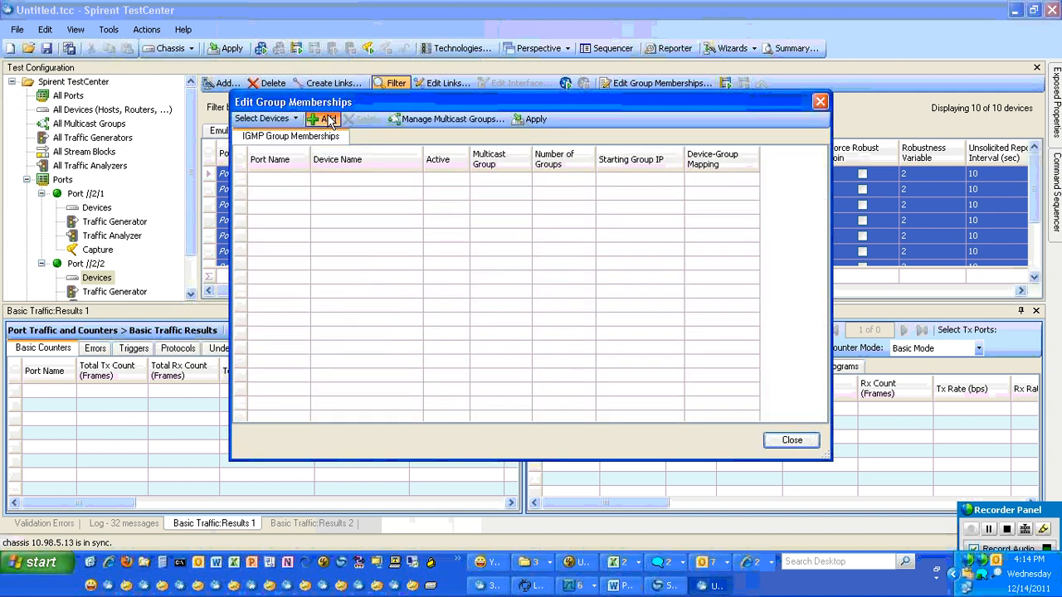
left_click(324, 118)
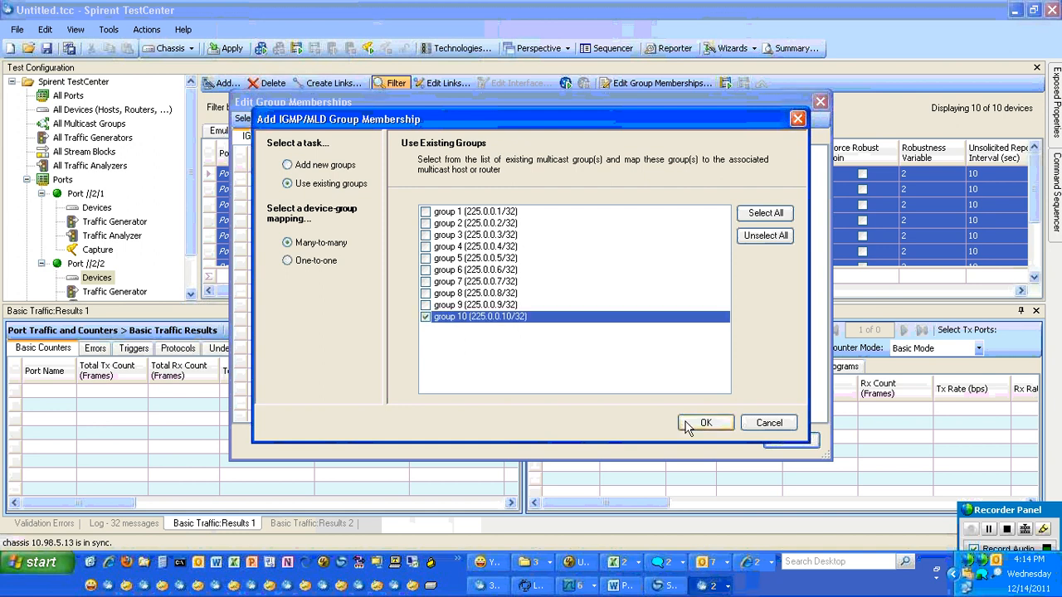
left_click(706, 423)
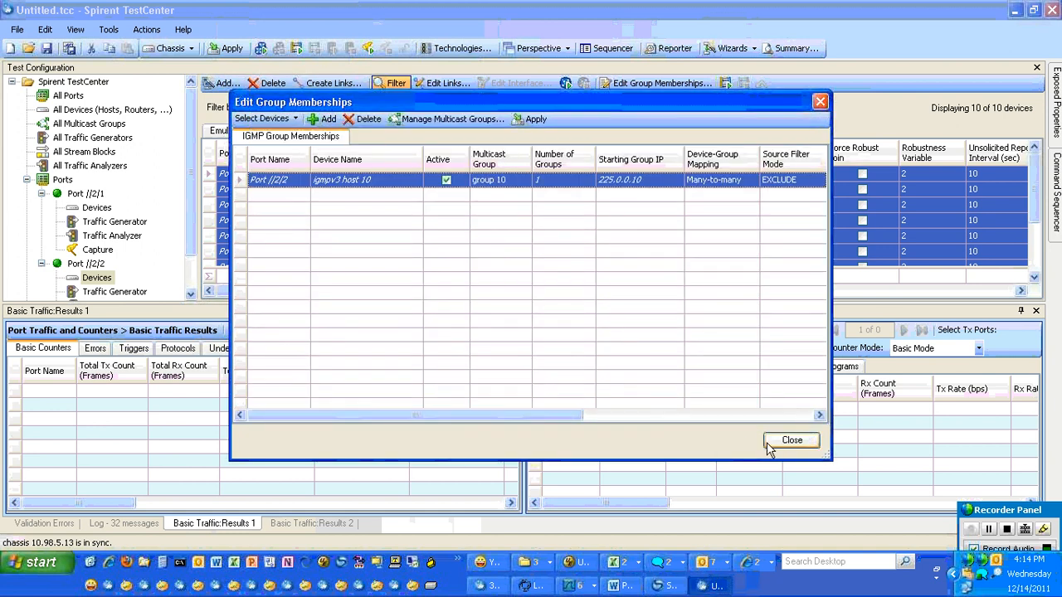
- Close the membership editor and reopen Edit Group Memberships listing all ten joins
left_click(790, 440)
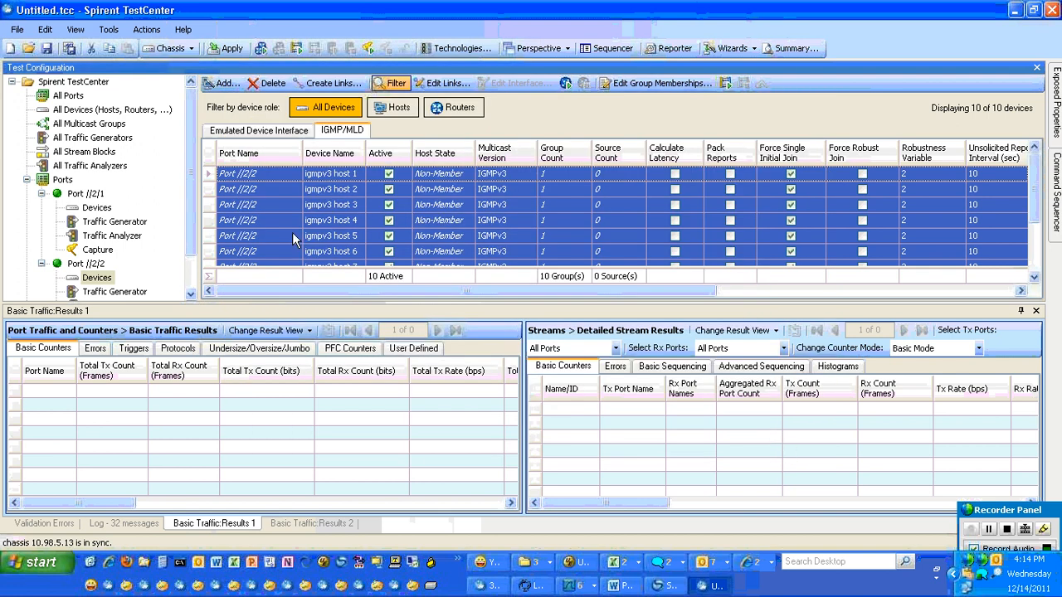
mouse_move(625, 83)
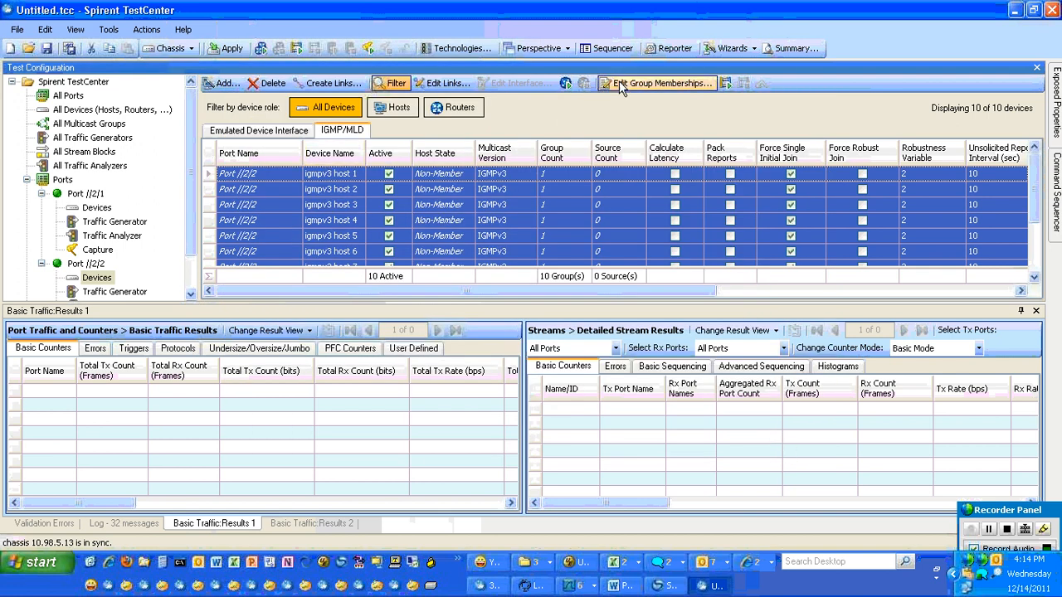
left_click(656, 82)
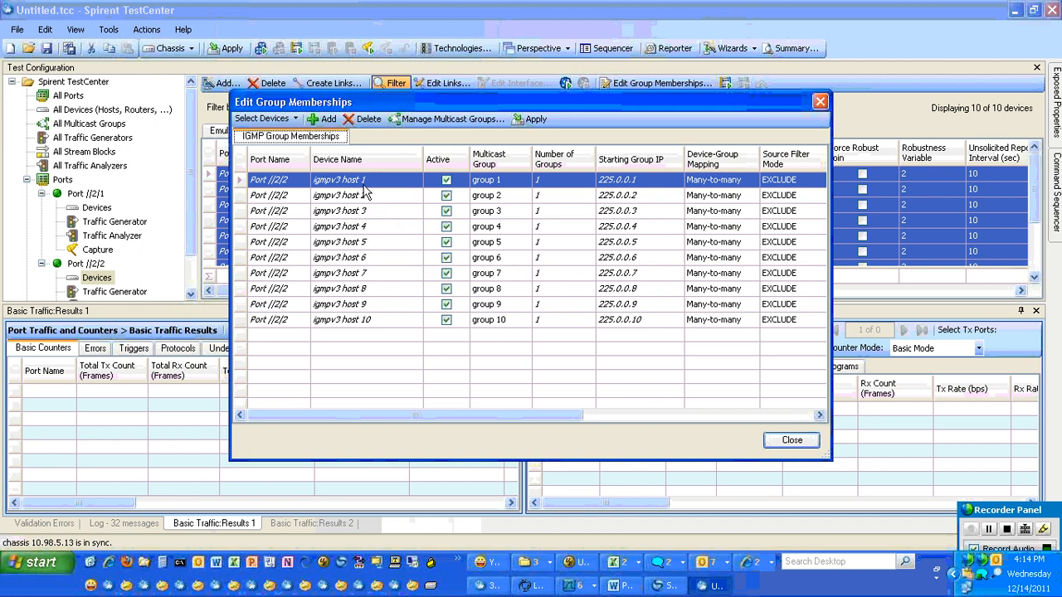
mouse_move(509, 206)
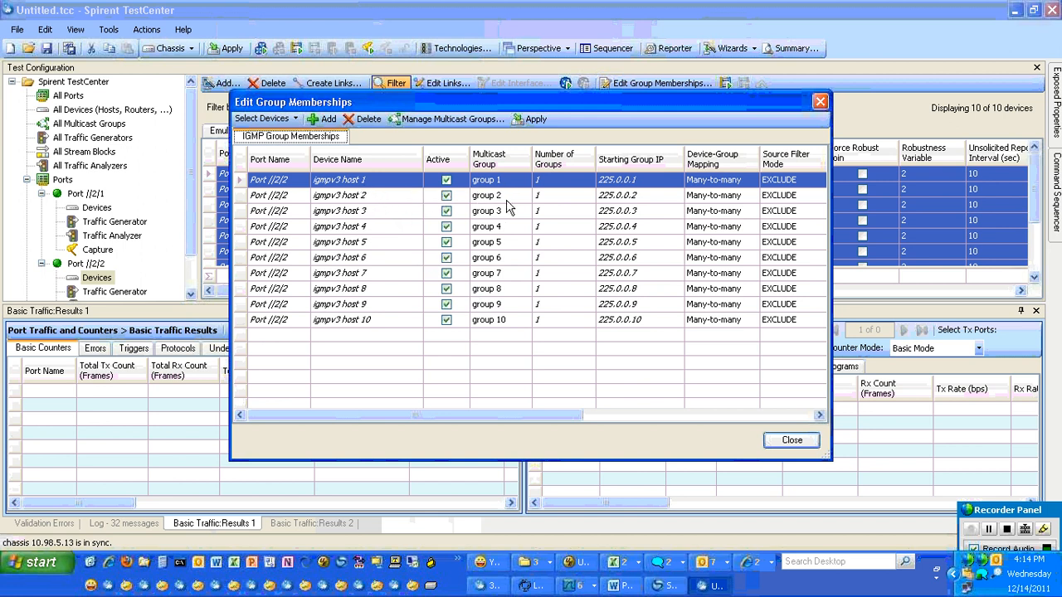
mouse_move(622, 225)
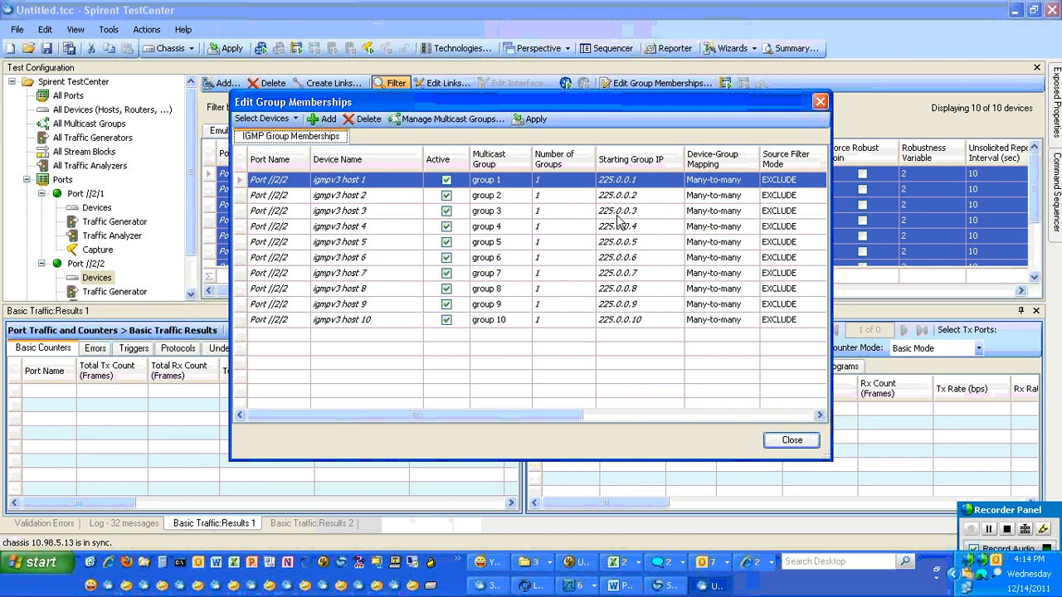
mouse_move(674, 241)
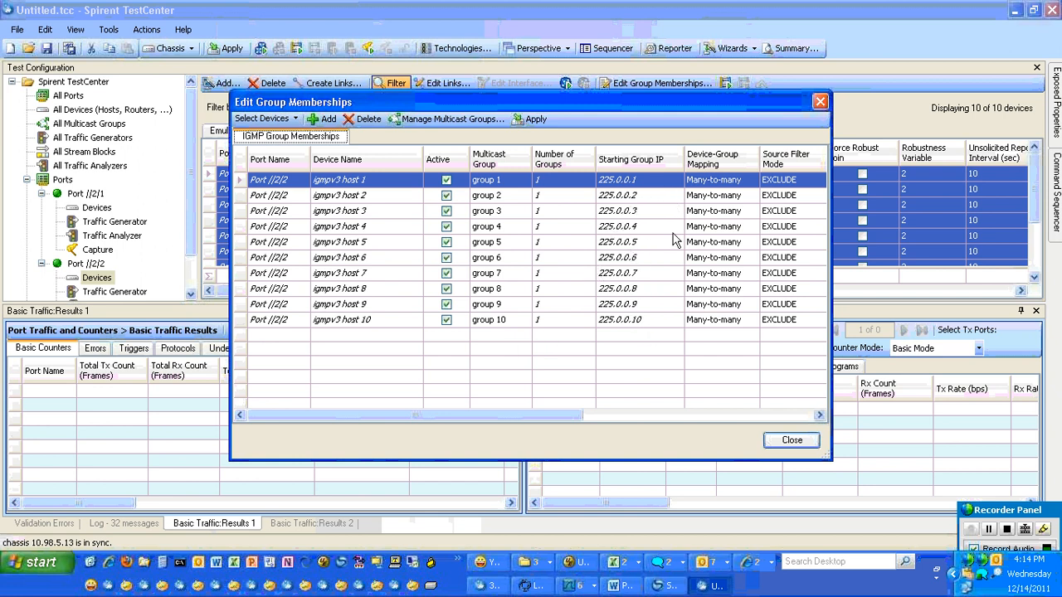
mouse_move(235, 170)
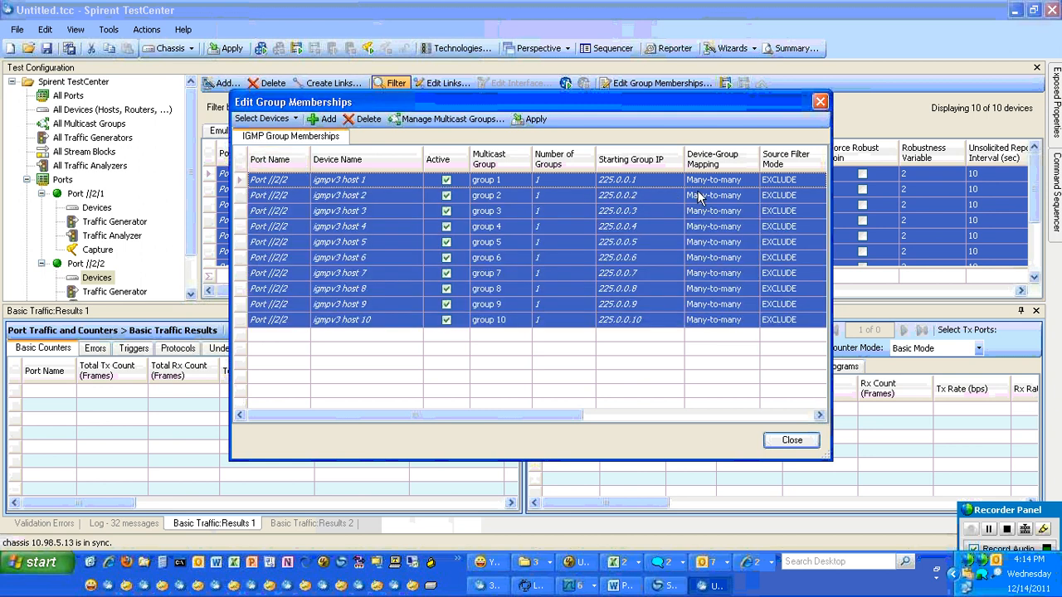
mouse_move(756, 184)
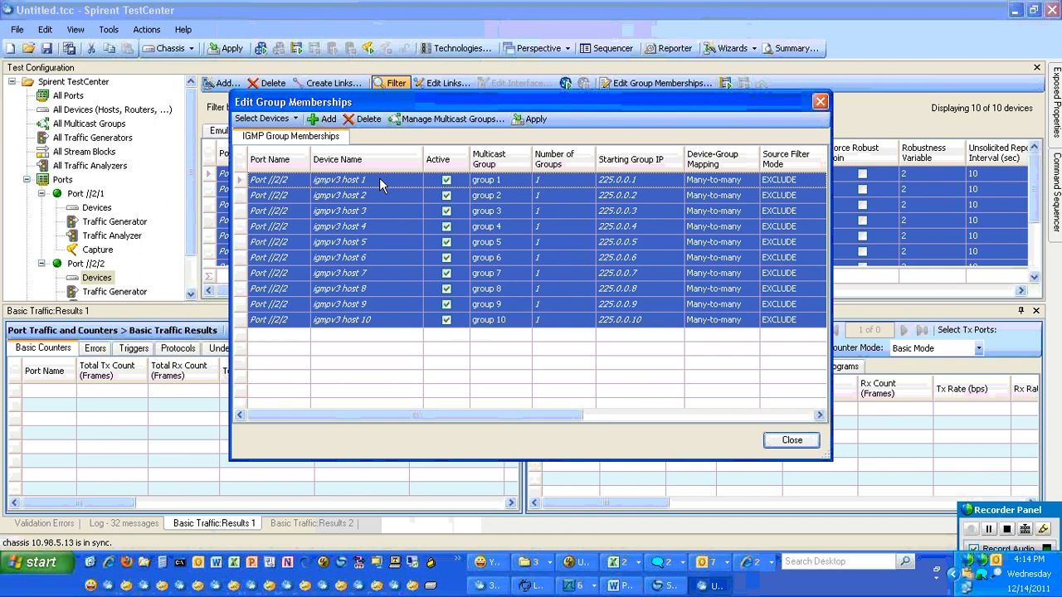
mouse_move(377, 181)
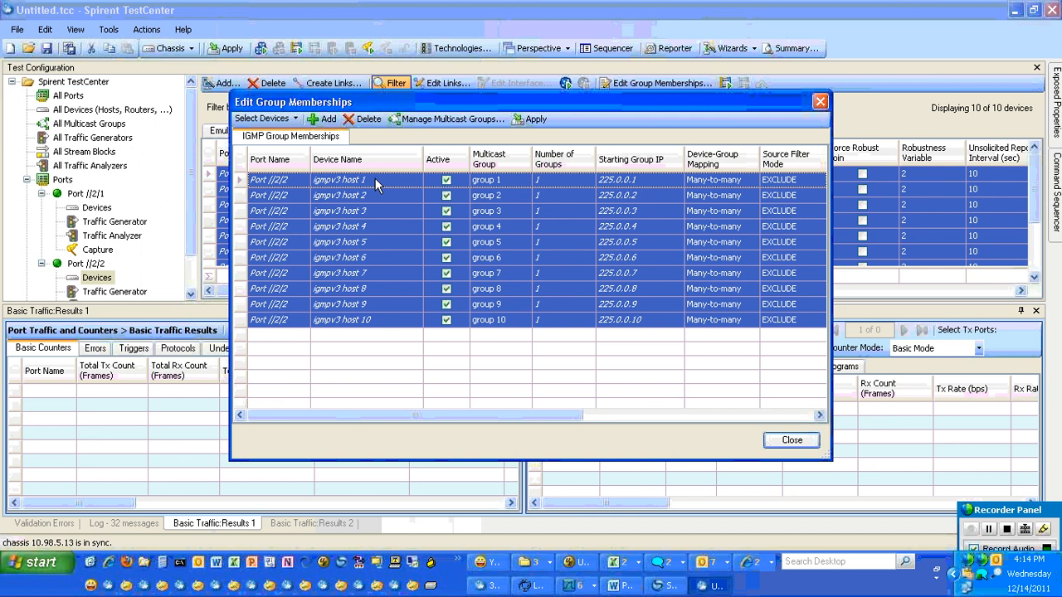
mouse_move(488, 180)
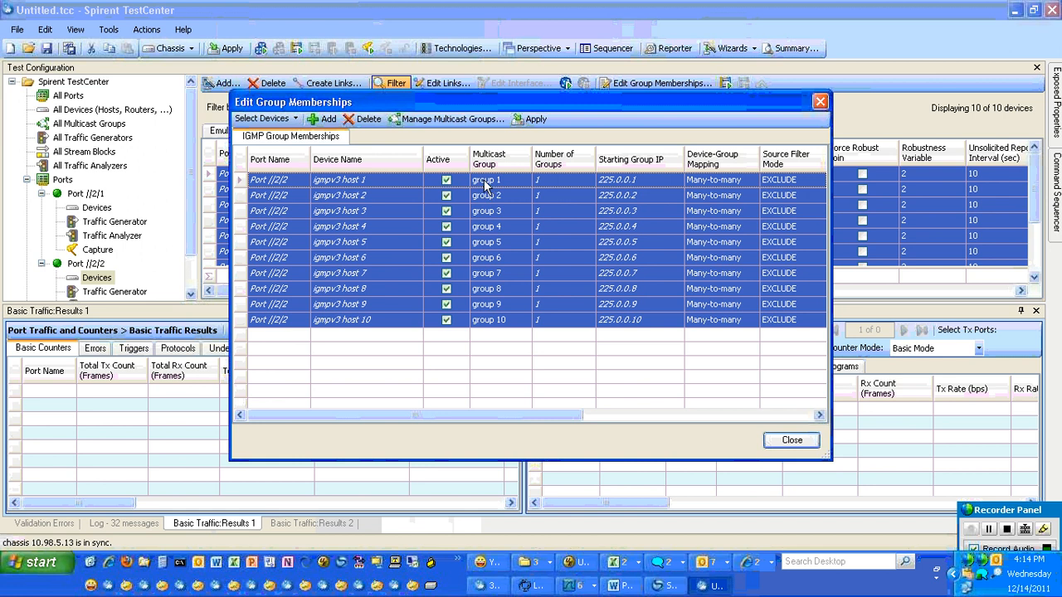
mouse_move(371, 180)
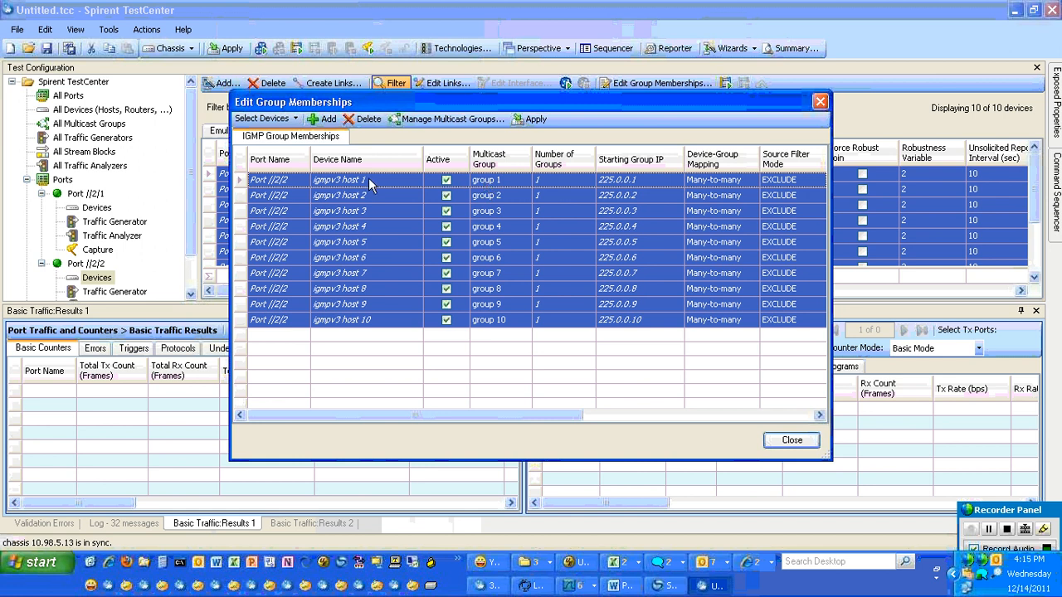
mouse_move(474, 215)
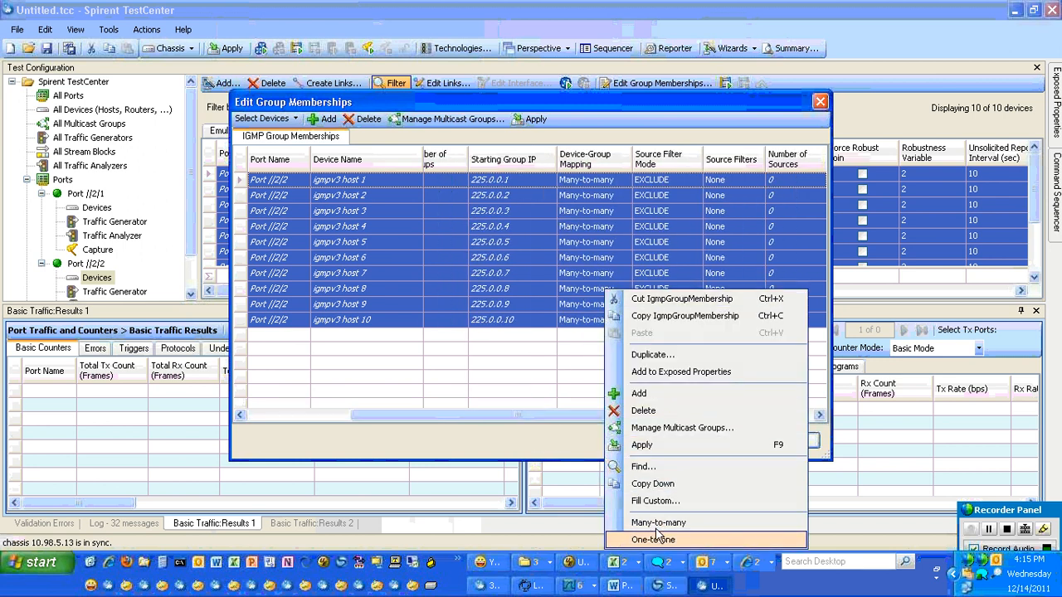
- Set all memberships to one-to-one, give host 1 mc src 1, and start host 2's filter
left_click(653, 539)
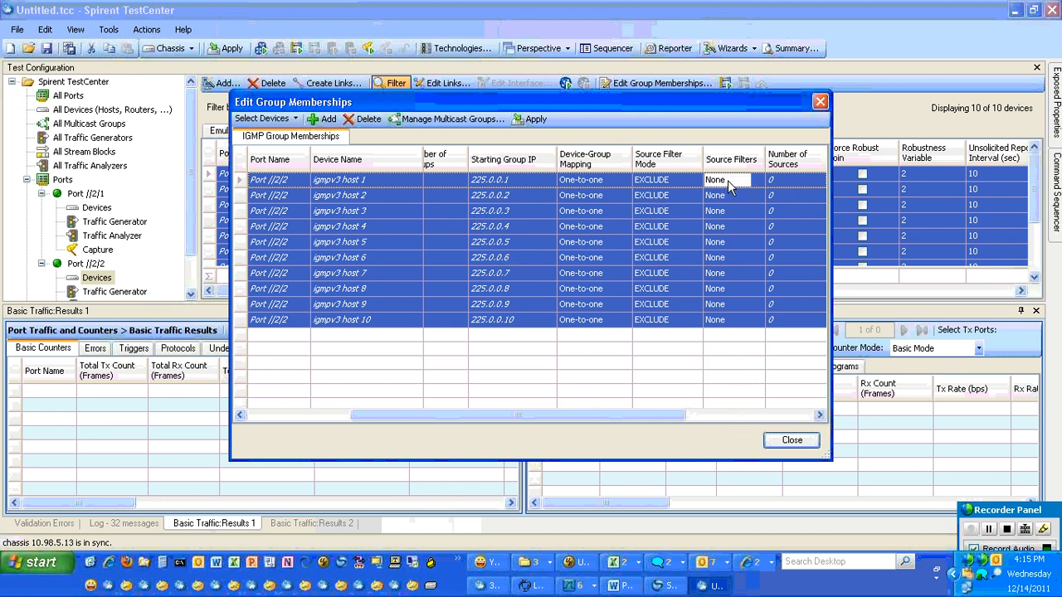
left_click(759, 180)
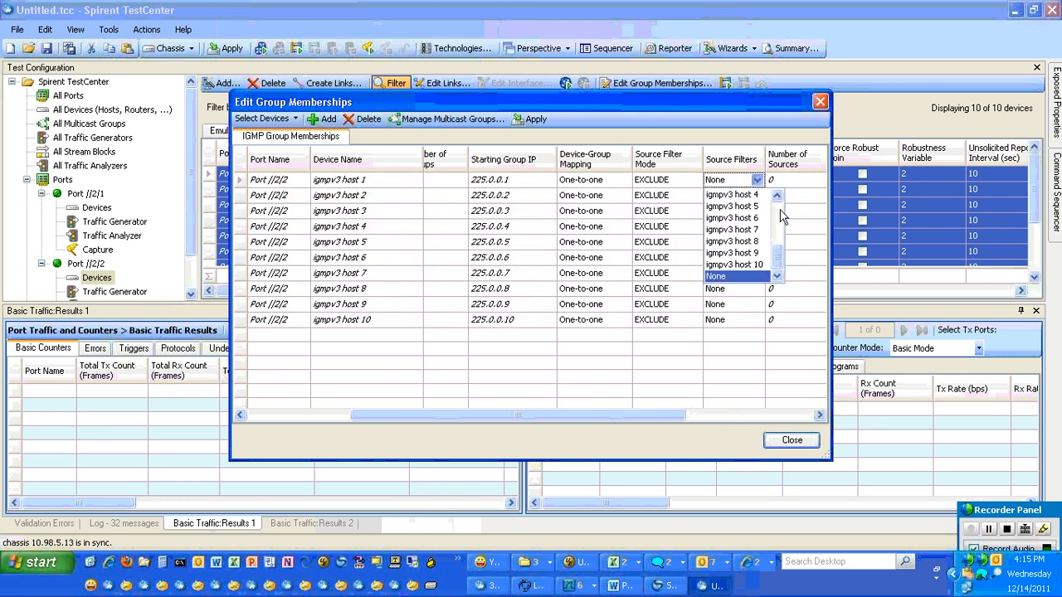
left_click(731, 180)
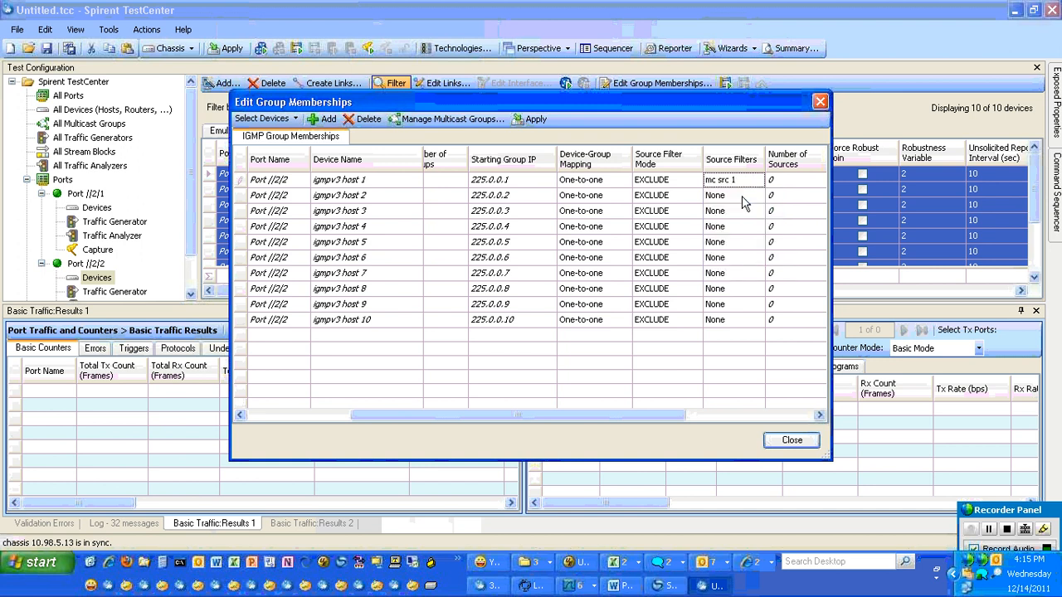
left_click(756, 195)
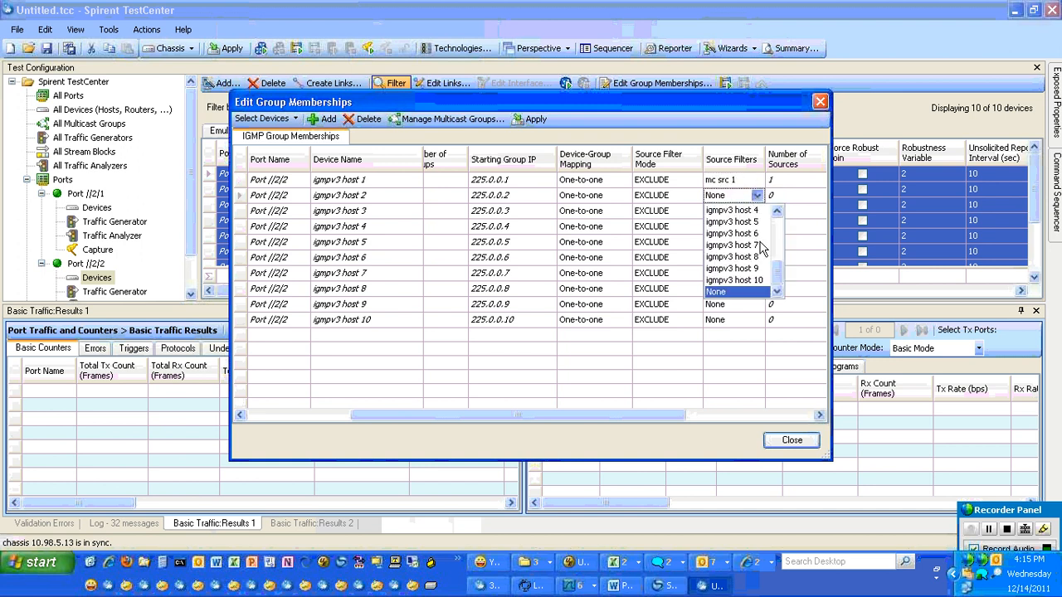
left_click(715, 292)
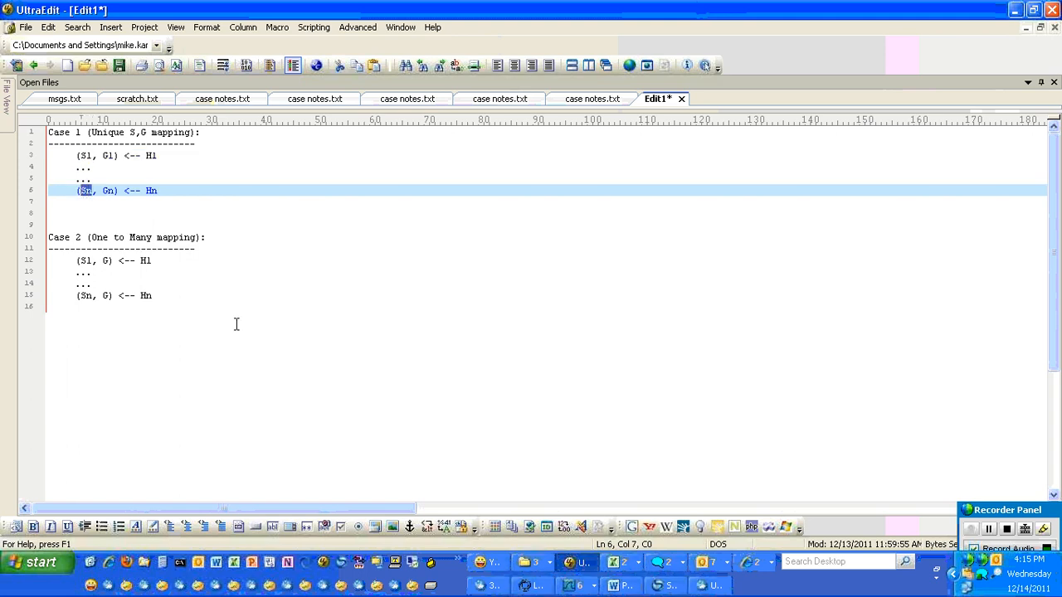
mouse_move(460, 440)
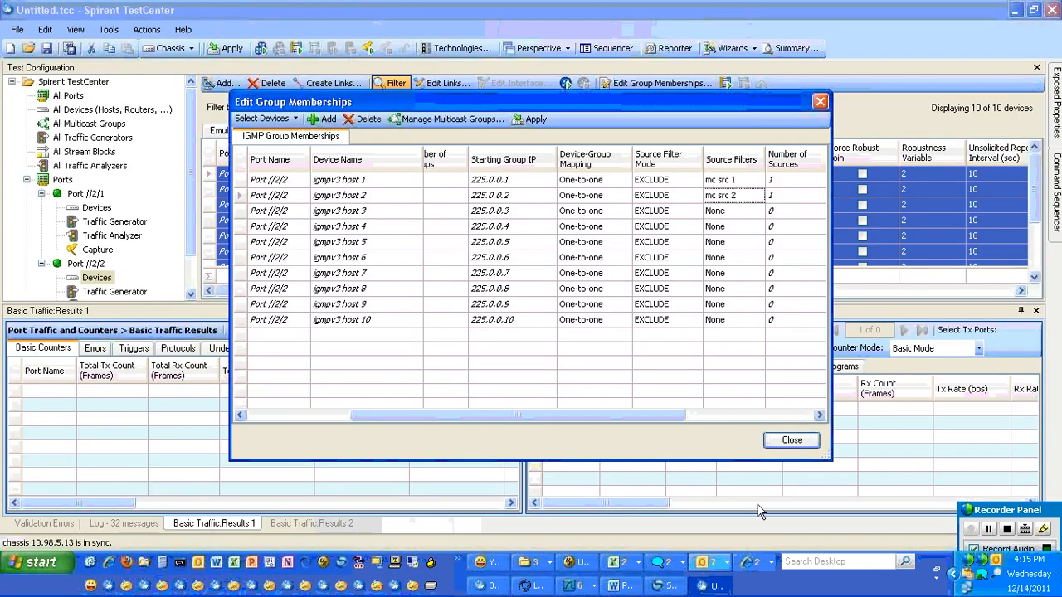
- Assign source filters mc src 3 through mc src 10 to igmpv3 hosts 3 through 10
left_click(757, 211)
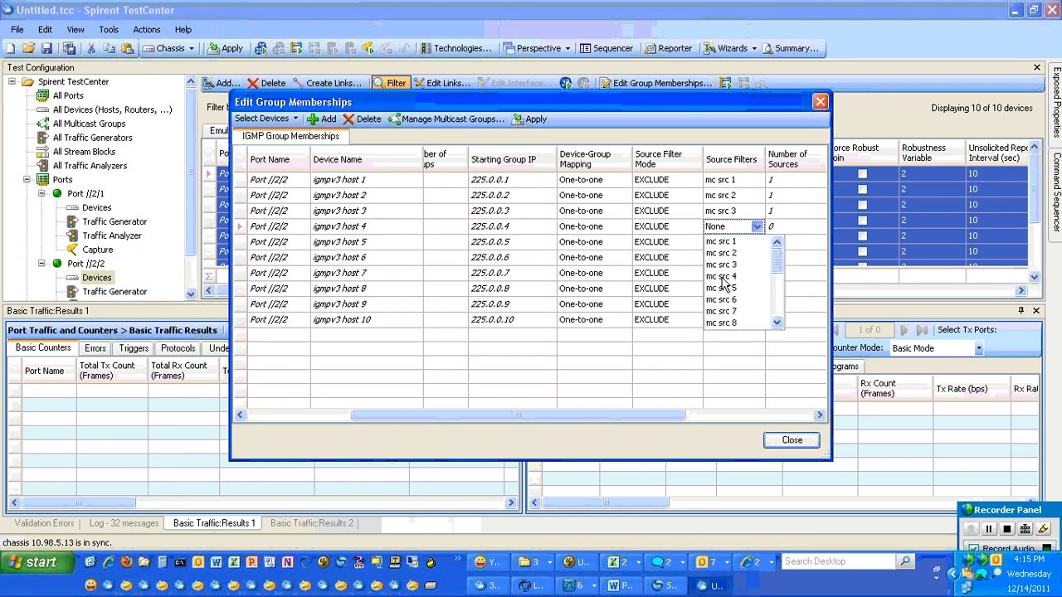
left_click(756, 241)
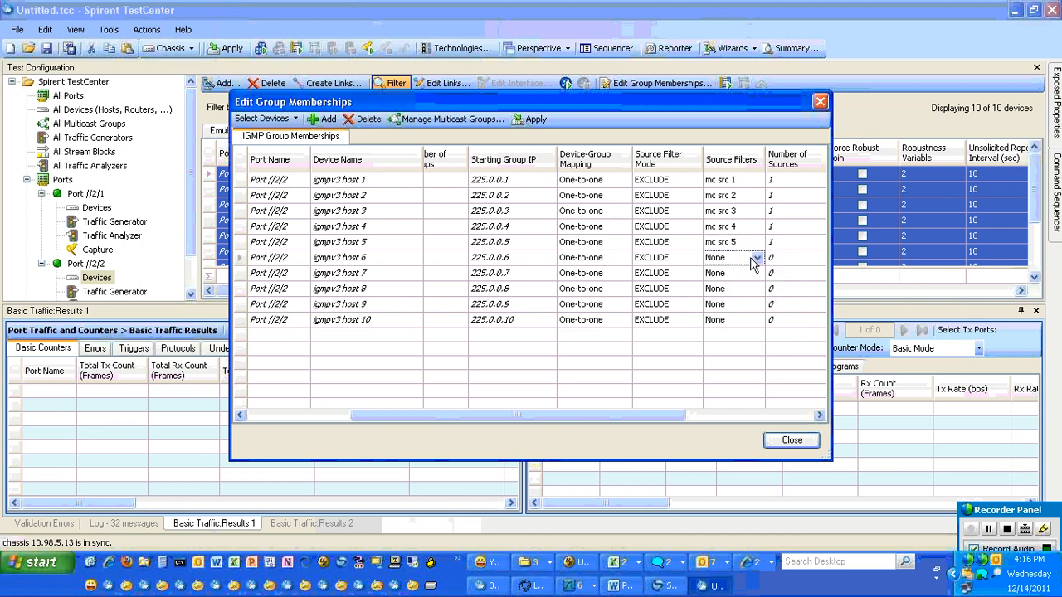
left_click(755, 257)
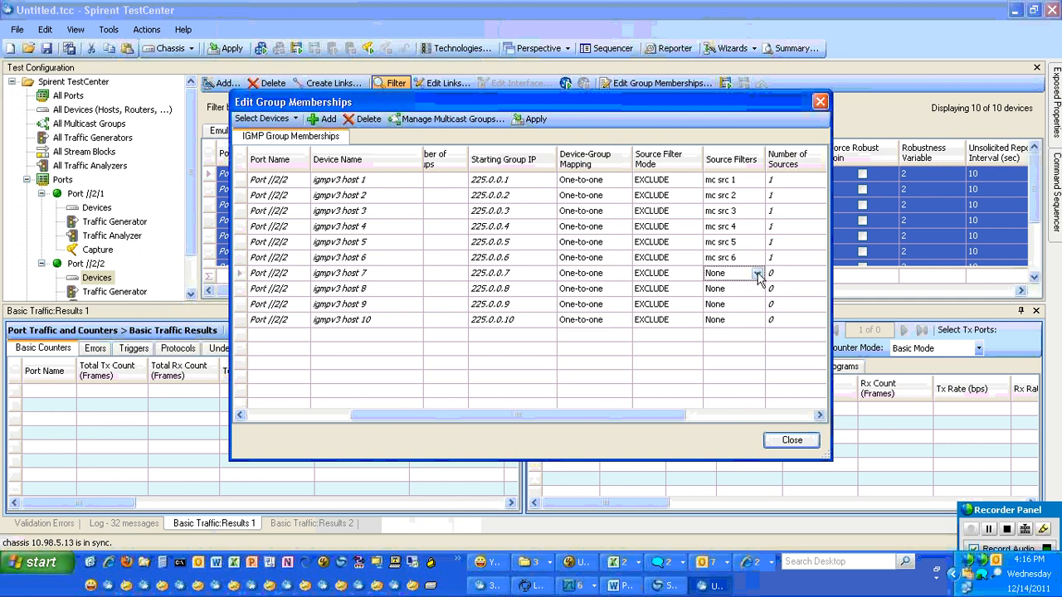
left_click(757, 273)
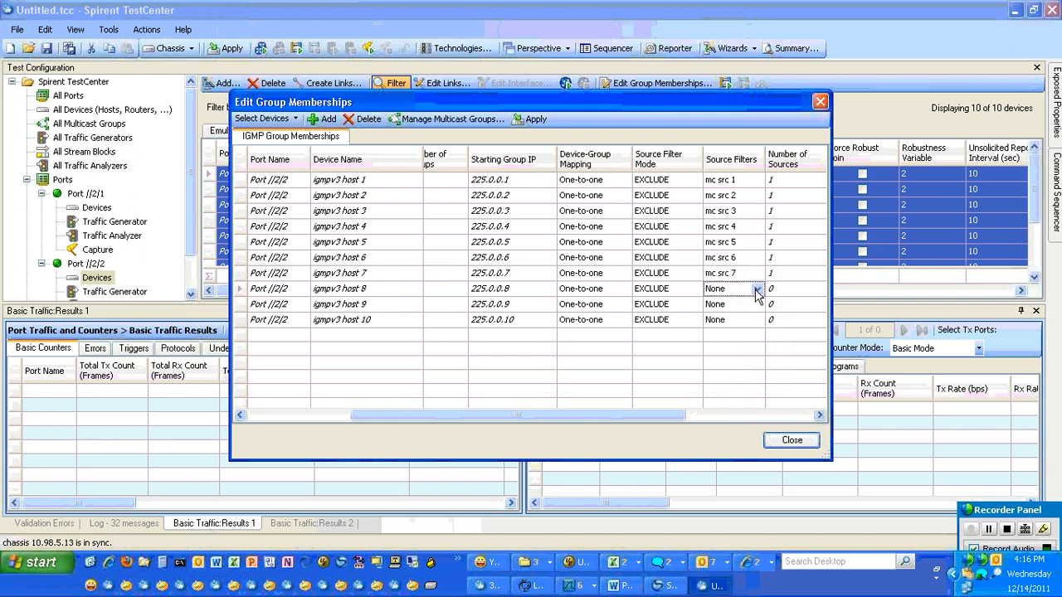
left_click(757, 288)
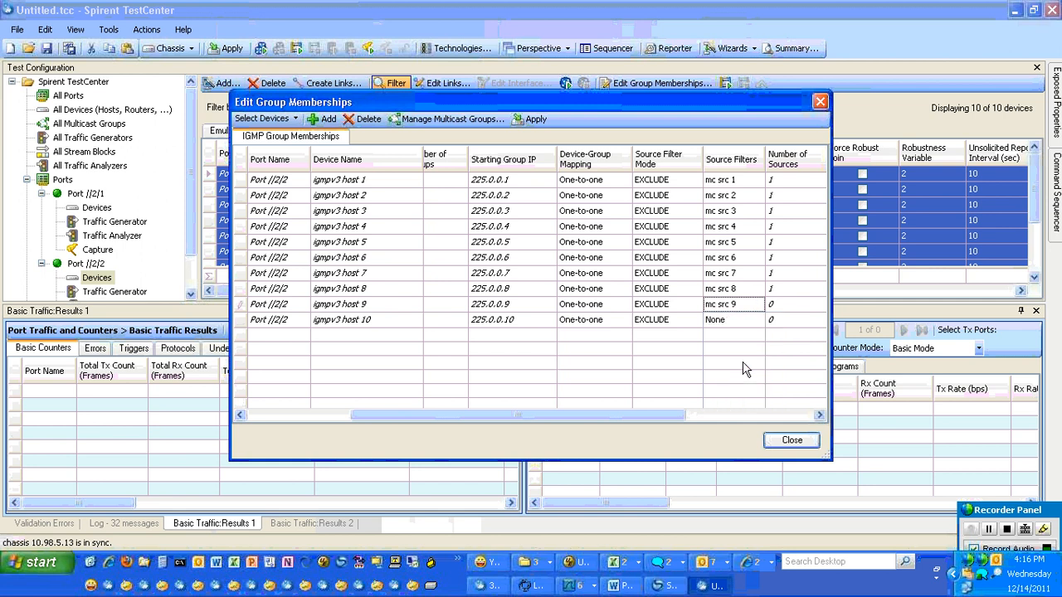
left_click(758, 319)
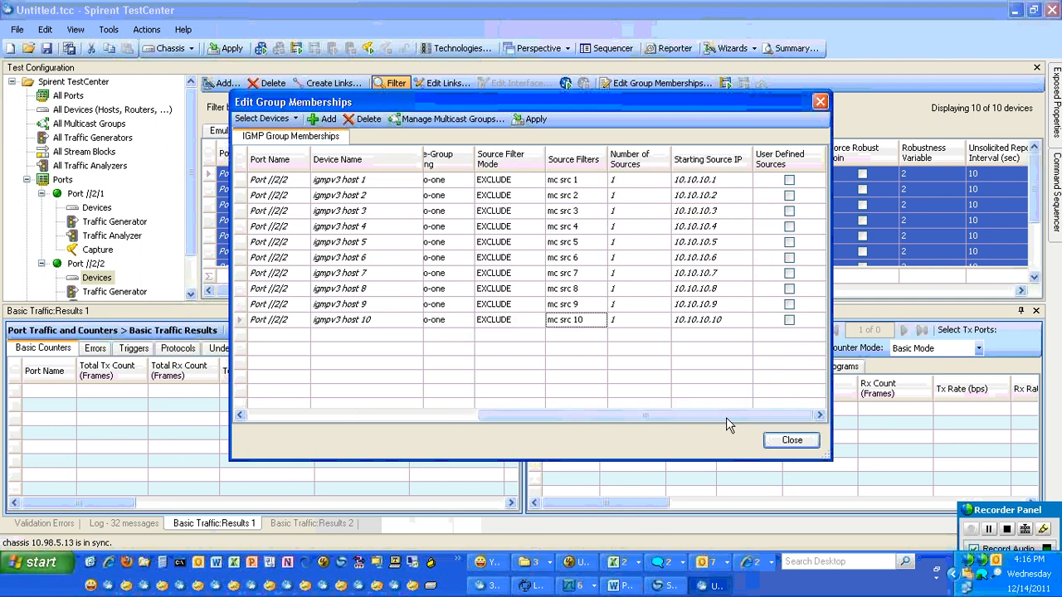
mouse_move(723, 421)
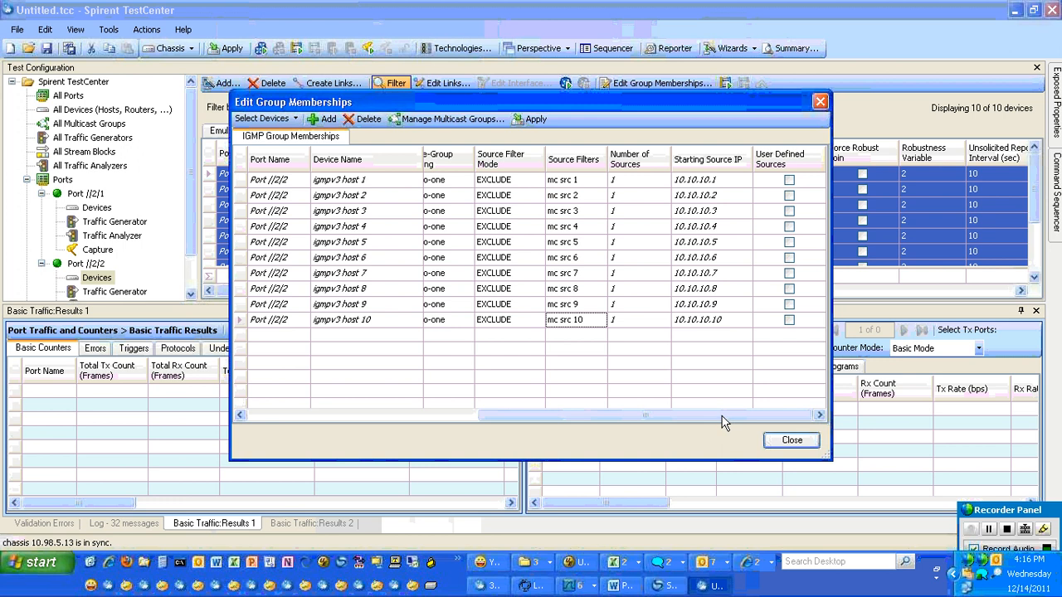
mouse_move(726, 335)
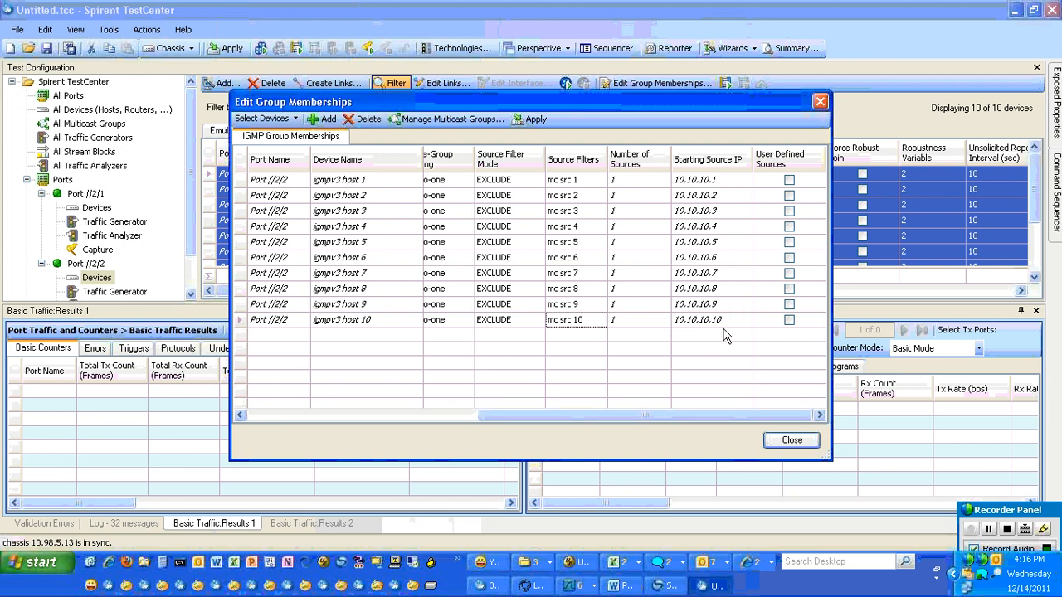
mouse_move(726, 427)
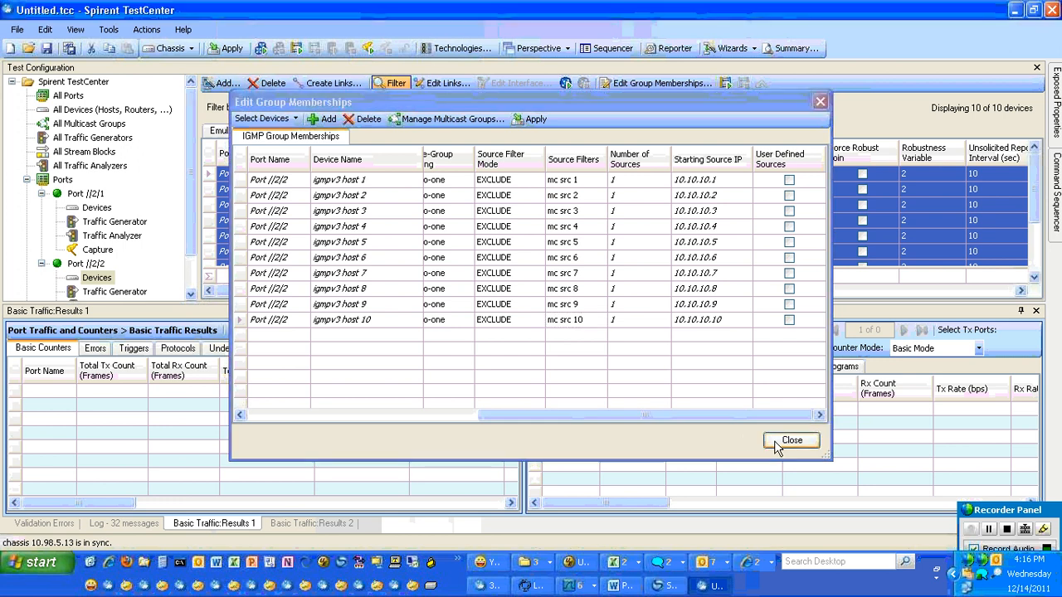
- Close the editor, apply the configuration, and start the analyzers and capture on port //2/1
left_click(790, 440)
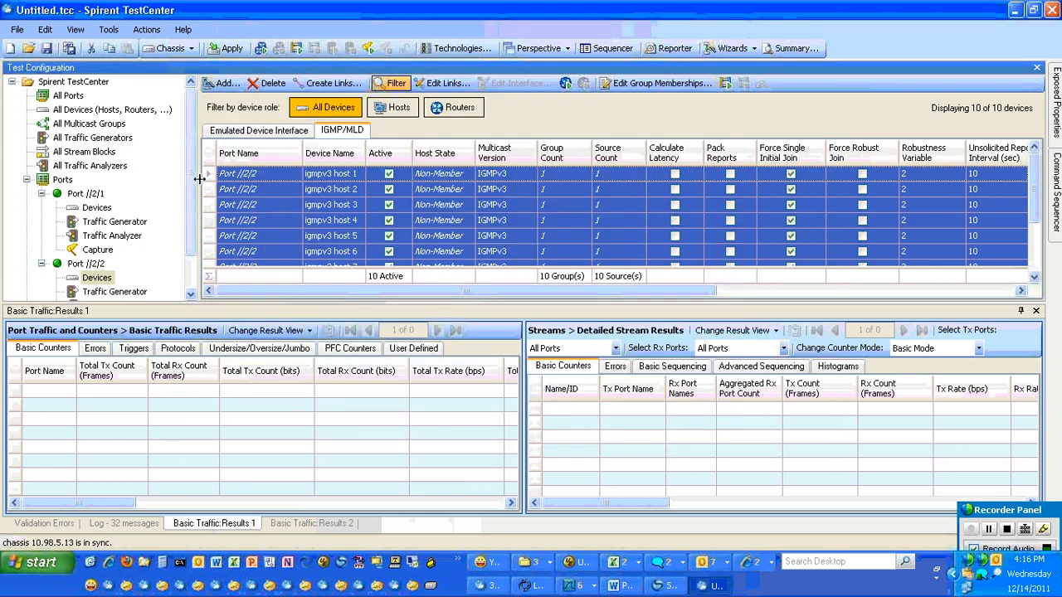
left_click(233, 47)
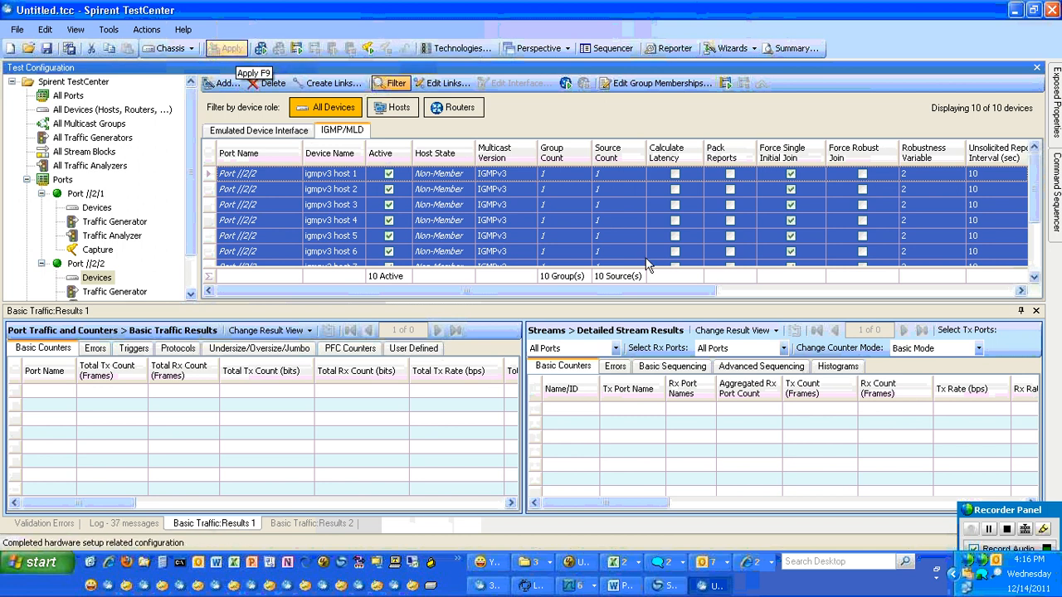
mouse_move(643, 272)
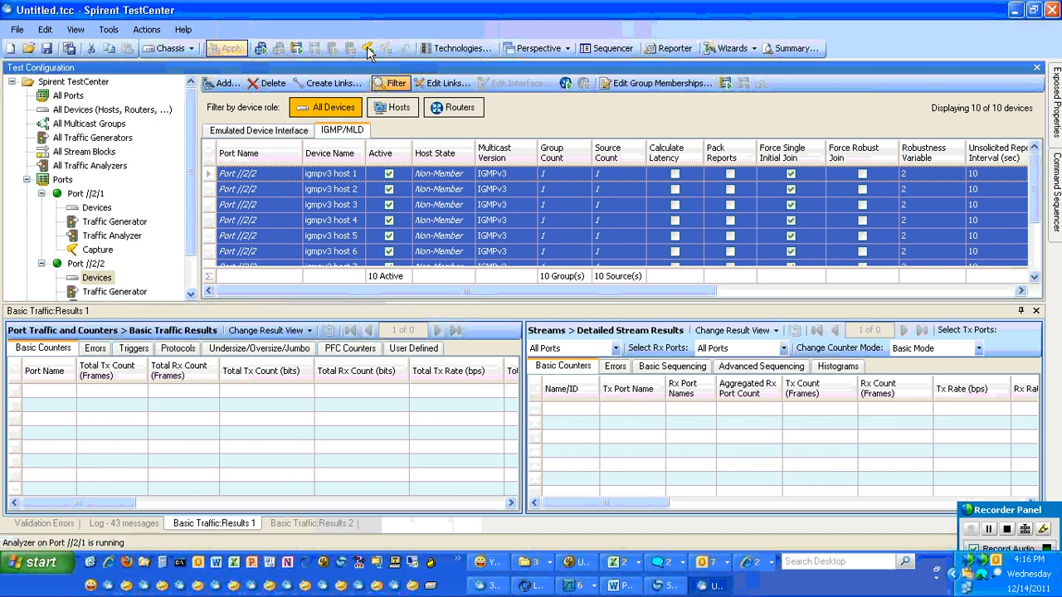
left_click(364, 47)
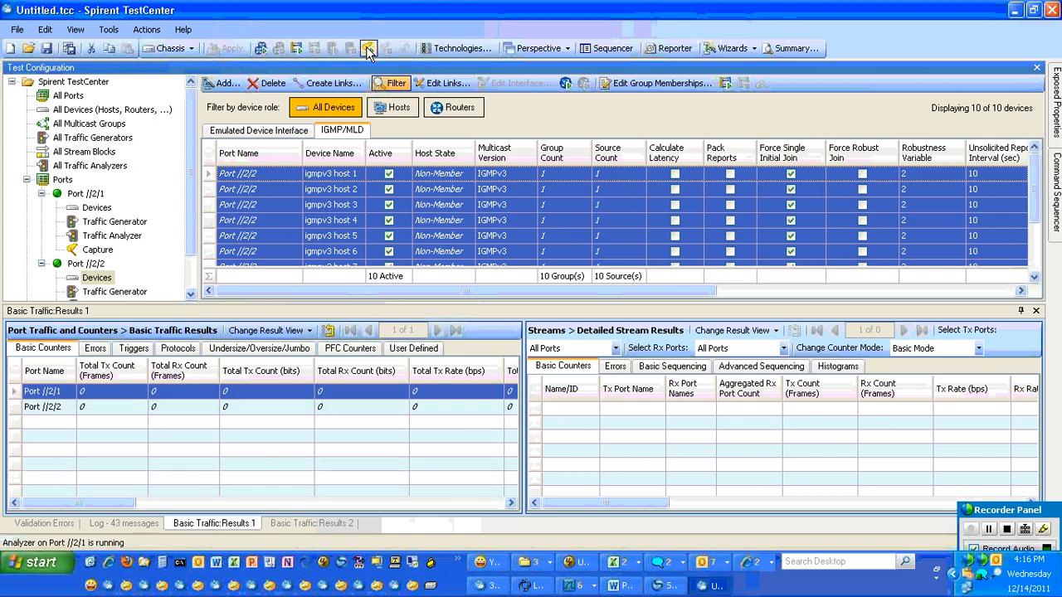
left_click(366, 47)
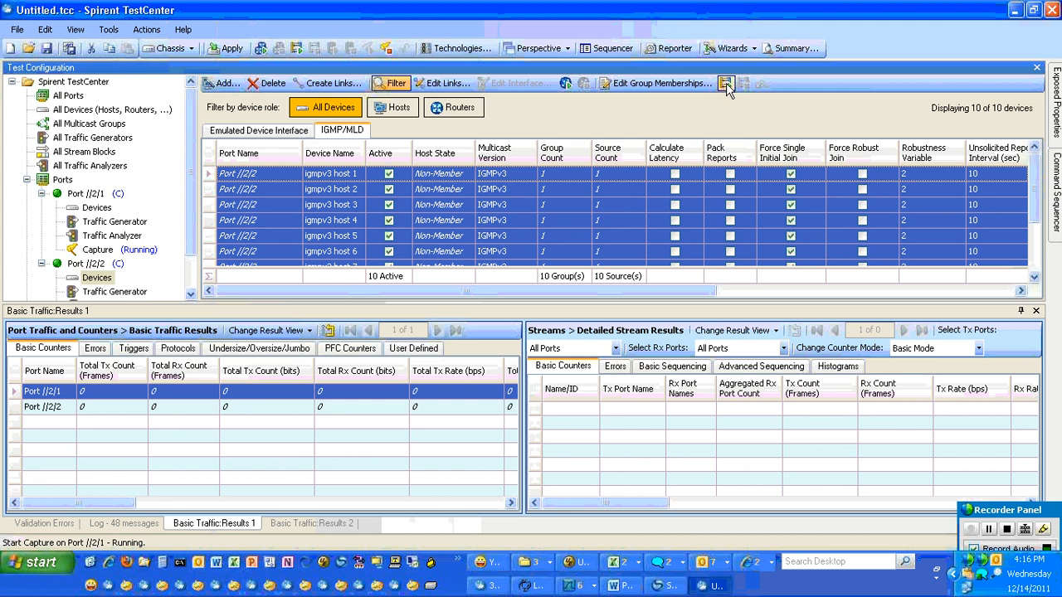
mouse_move(727, 83)
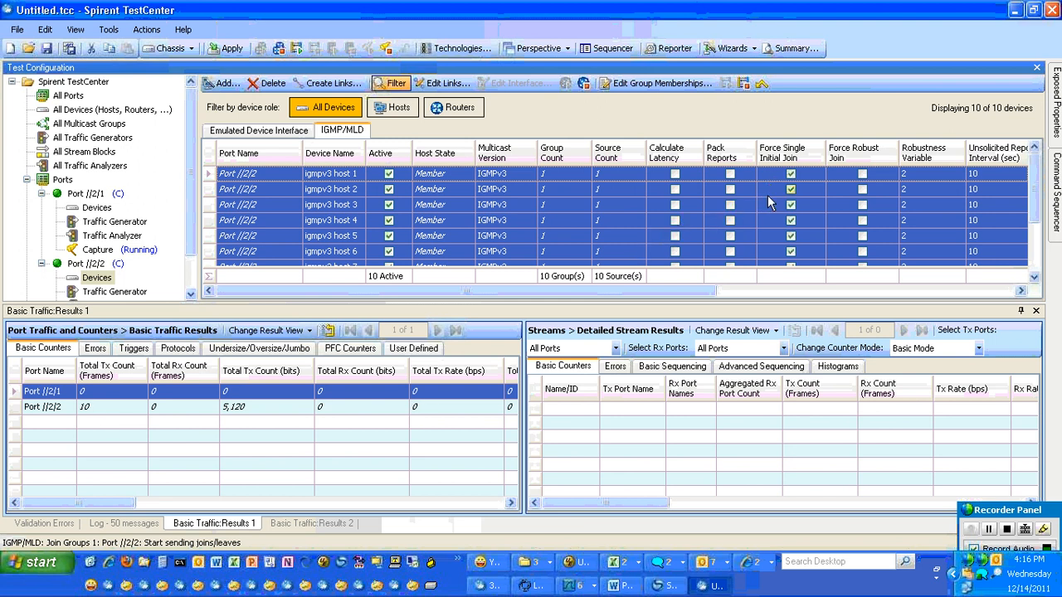
mouse_move(187, 399)
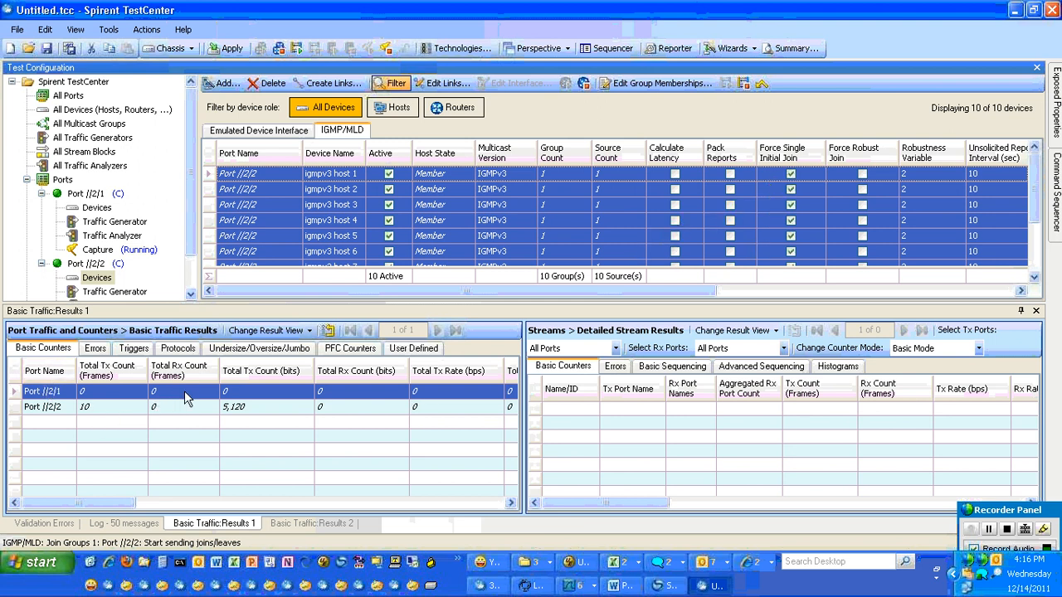
mouse_move(124, 410)
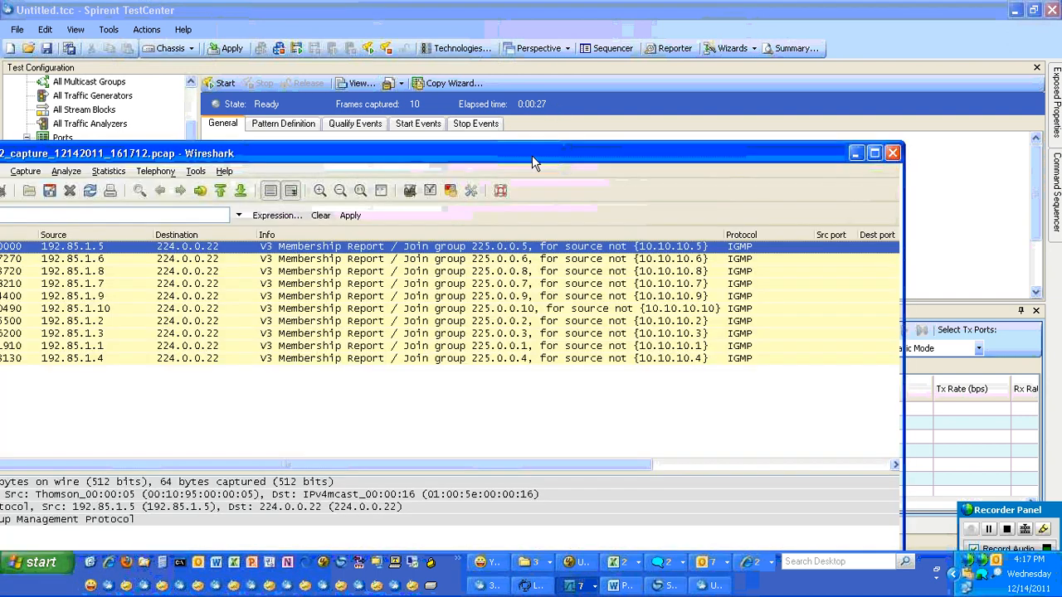
- Maximize the Wireshark window showing the ten captured IGMPv3 membership reports
left_click(873, 151)
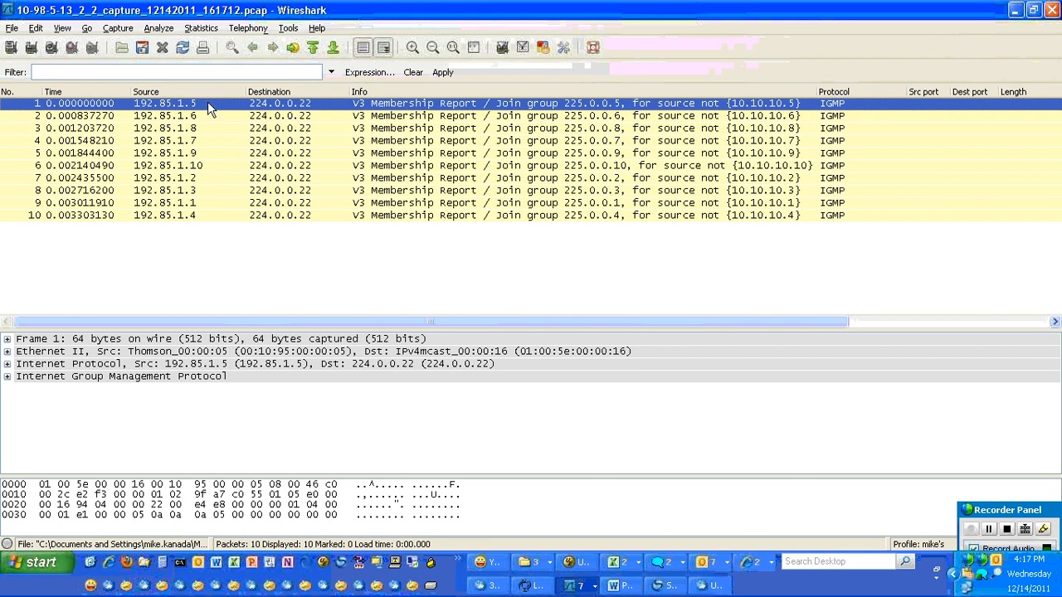
mouse_move(140, 108)
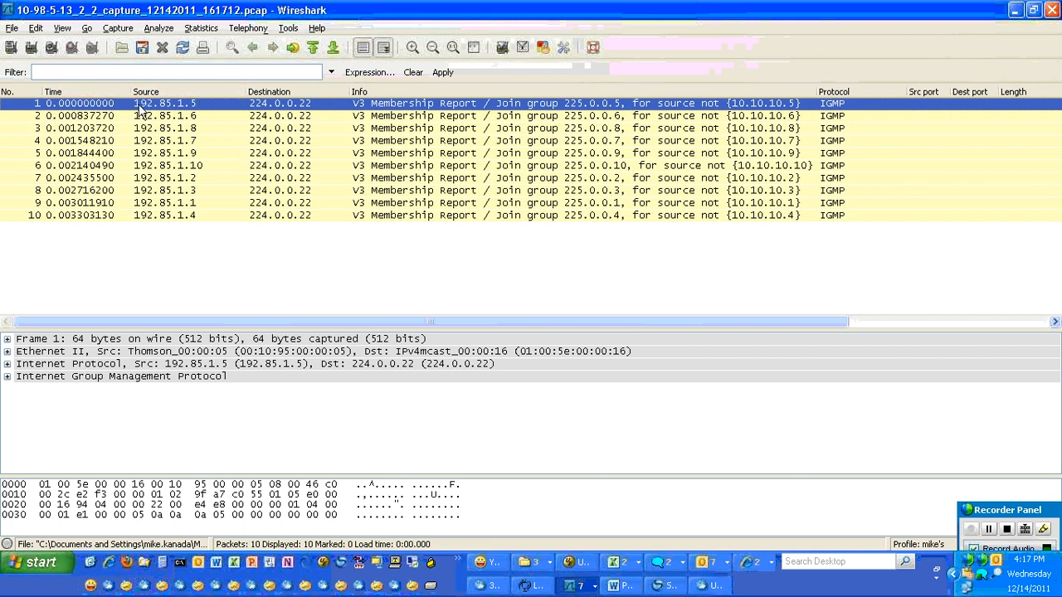
mouse_move(614, 115)
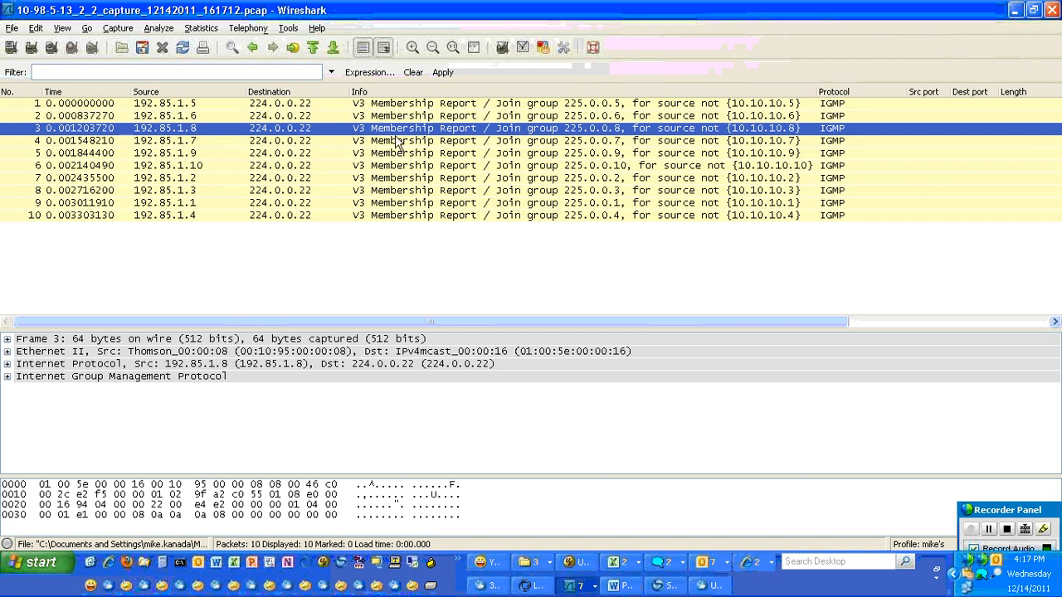
mouse_move(350, 207)
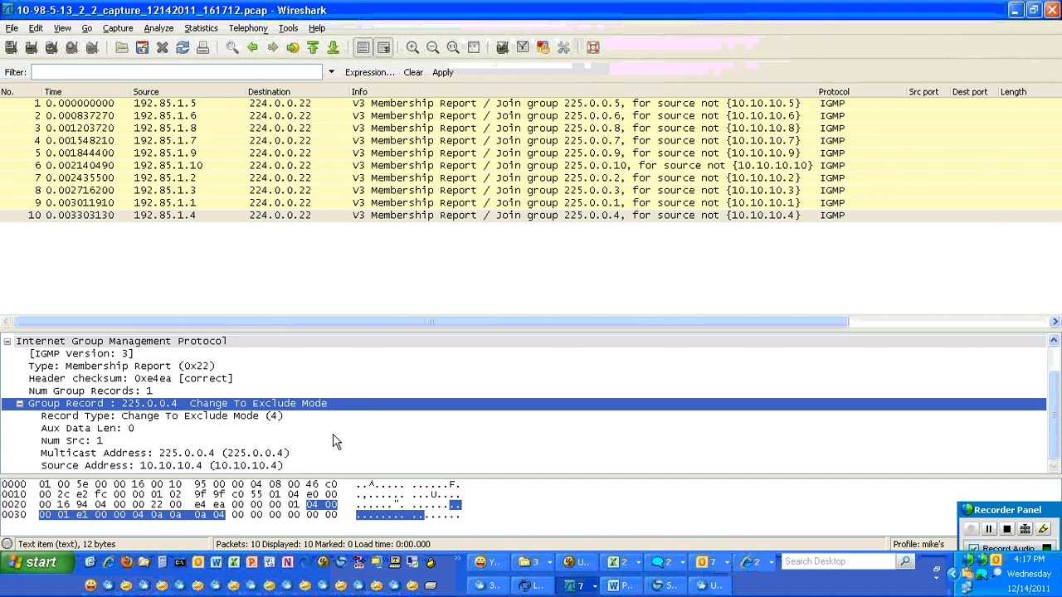
mouse_move(426, 338)
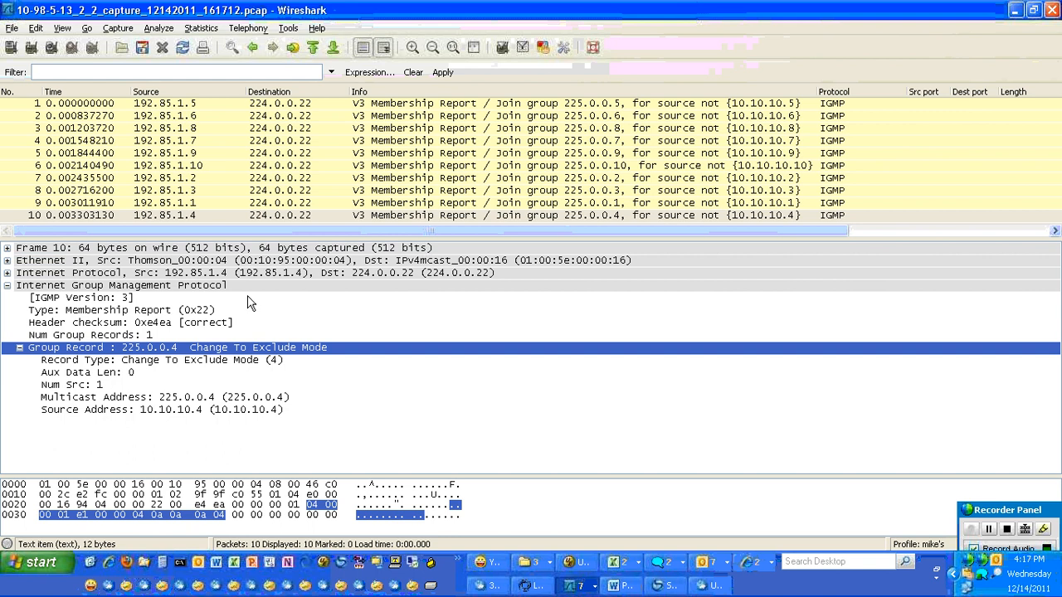
- Select frame 10's Internet Protocol line to show its IP header details
left_click(125, 272)
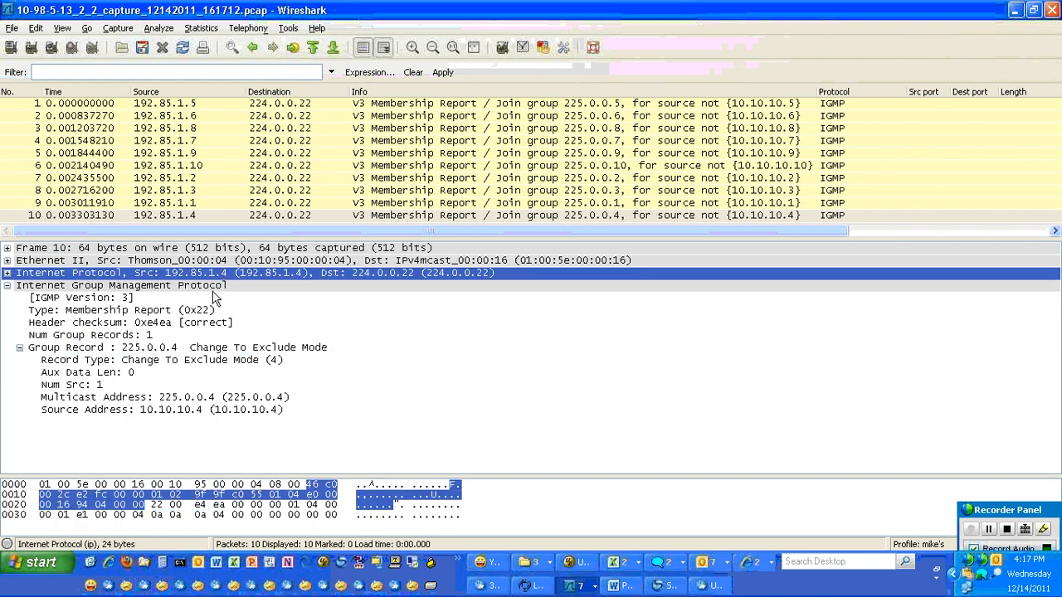
mouse_move(196, 410)
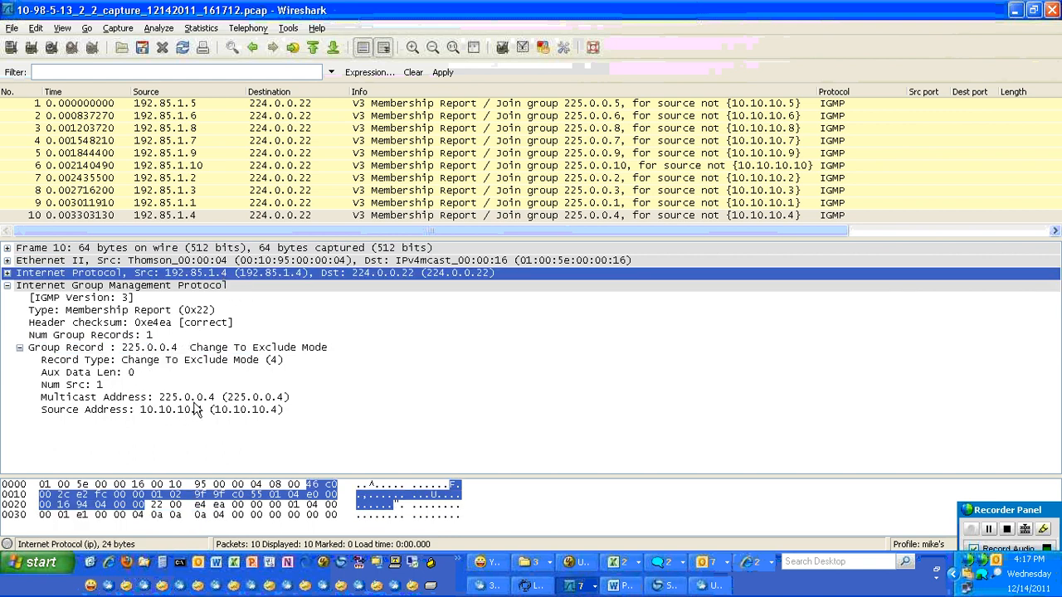
mouse_move(211, 410)
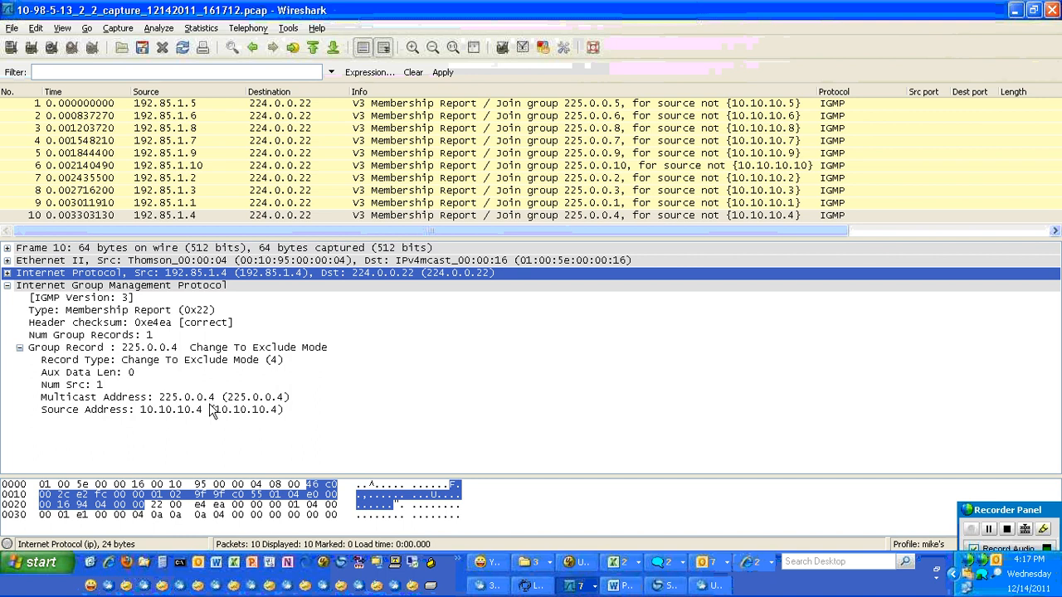
mouse_move(239, 421)
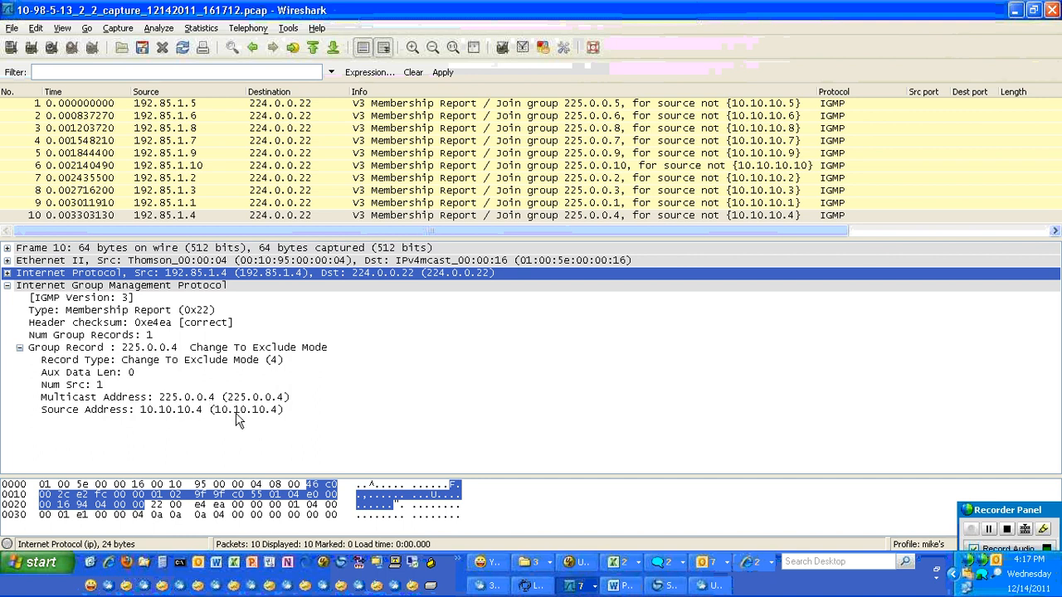
mouse_move(235, 417)
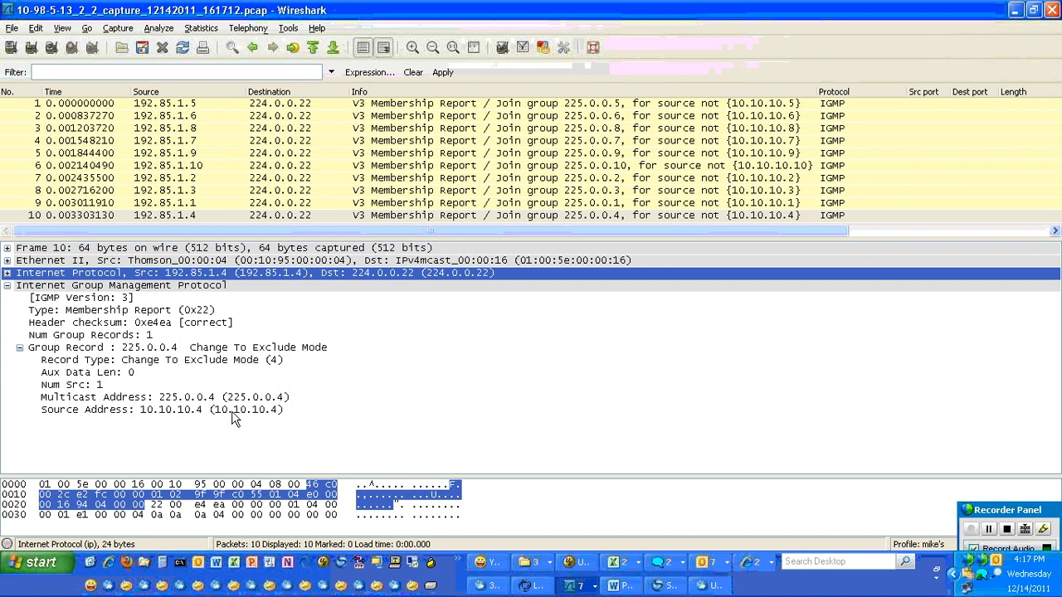
mouse_move(668, 389)
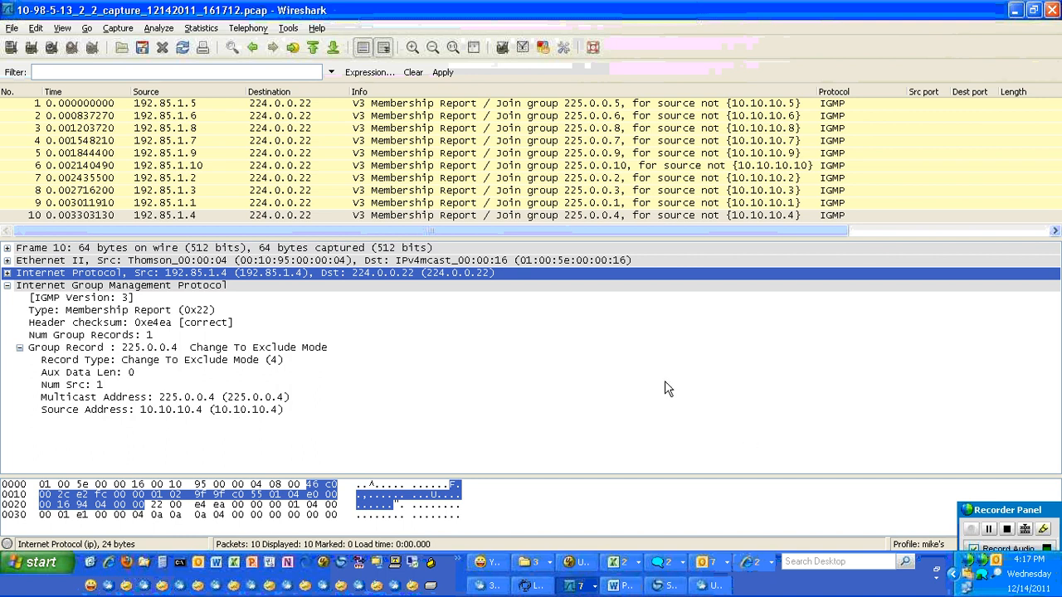